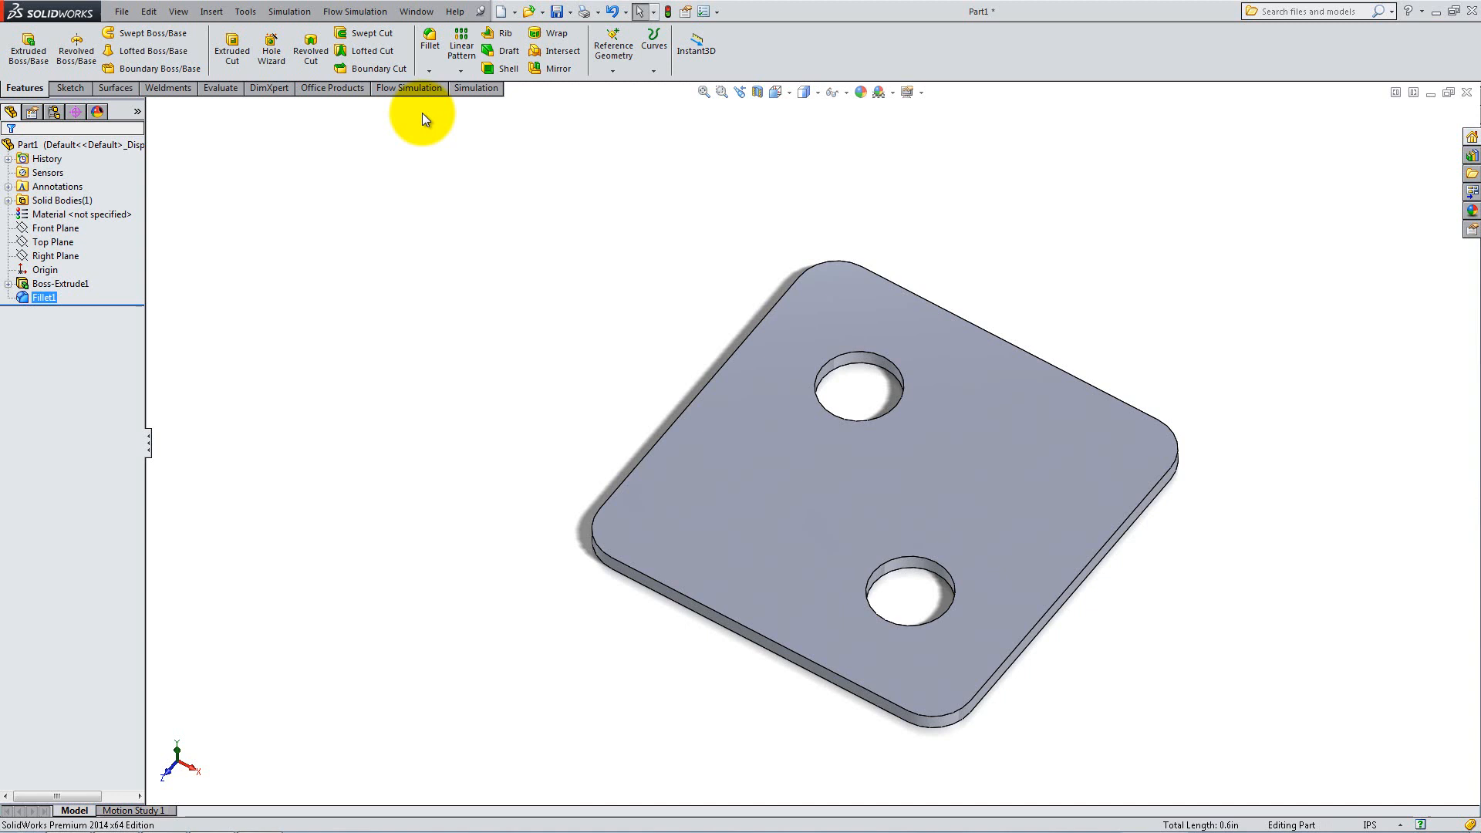
Show the Simulation commands for the plate, briefly opening and closing the Tools menu.
{"action": "left_click", "coordinate": [474, 88]}
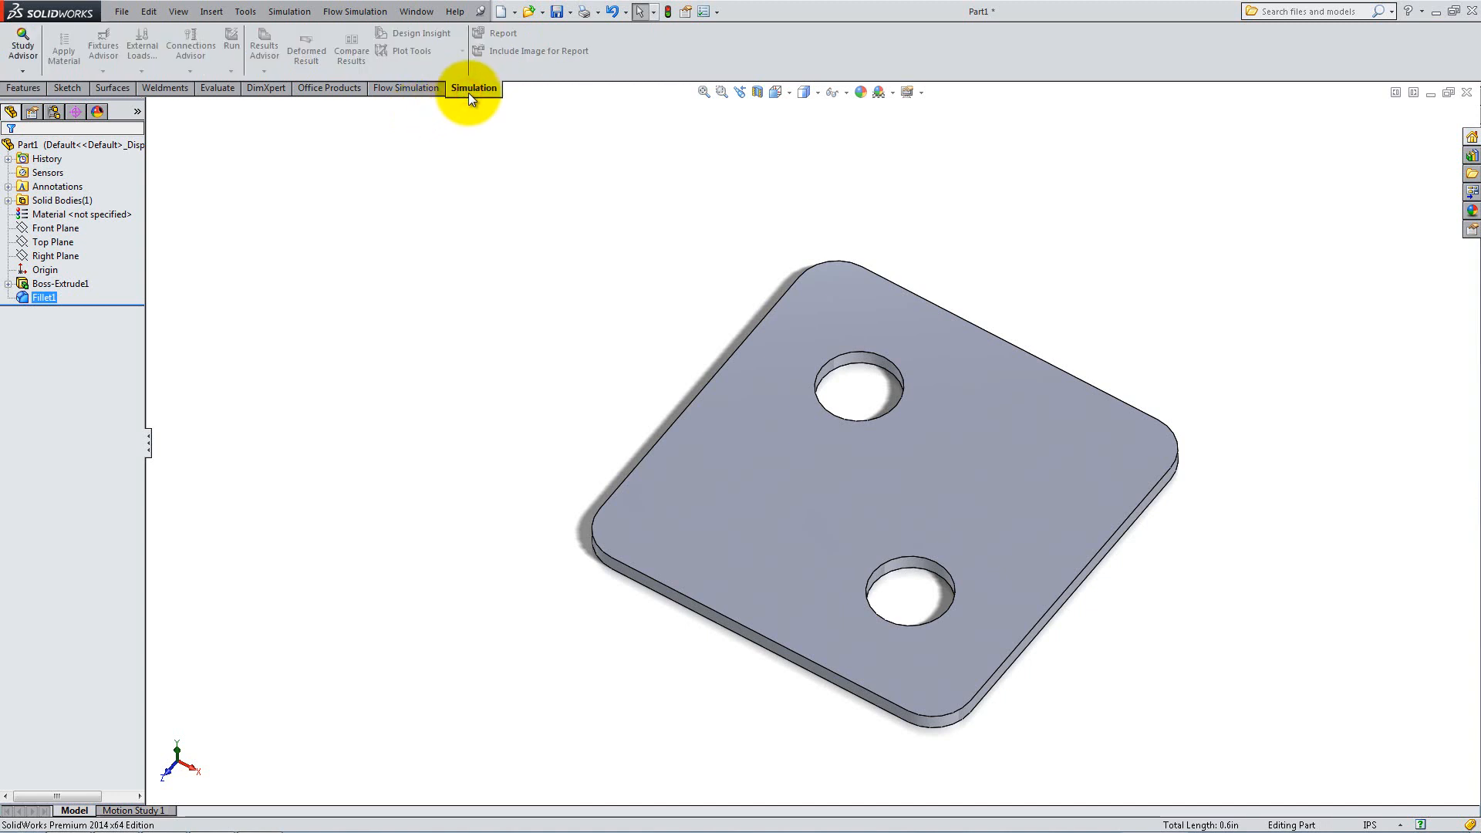
{"action": "left_click", "coordinate": [245, 10]}
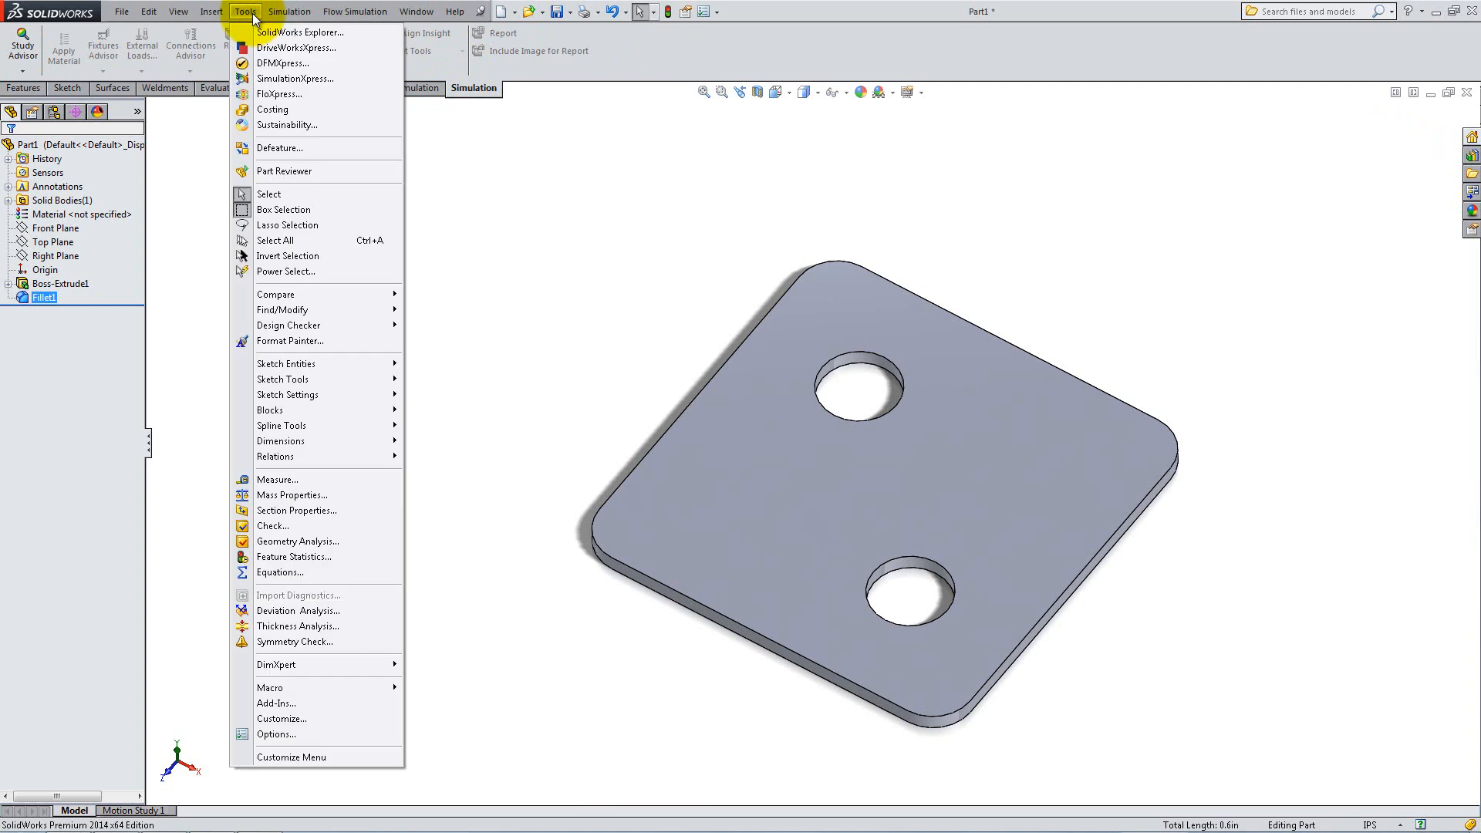
{"action": "left_click", "coordinate": [276, 703]}
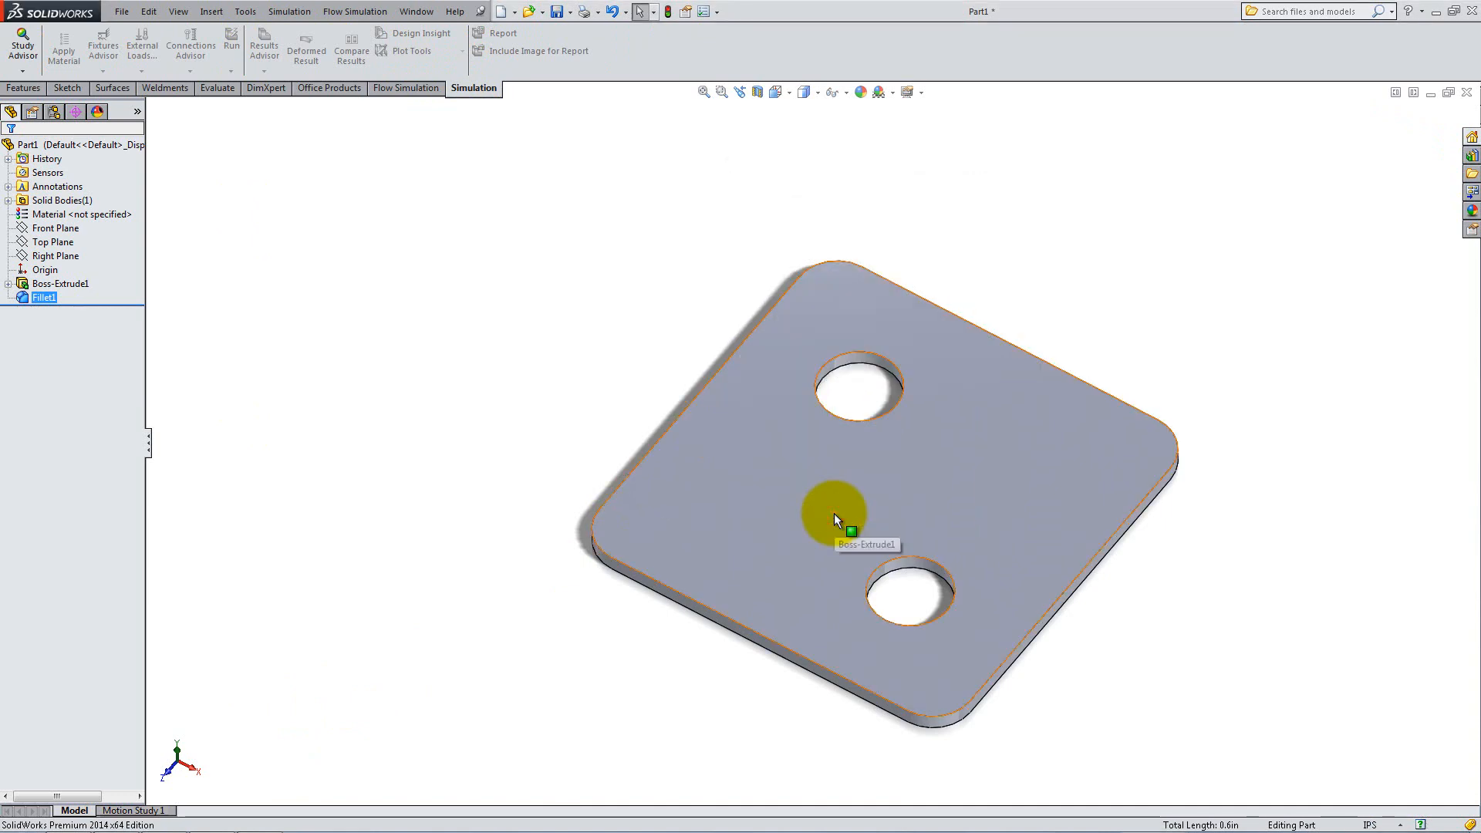
Create a new Static study named Static 1 from the Study Advisor.
{"action": "left_click", "coordinate": [22, 43]}
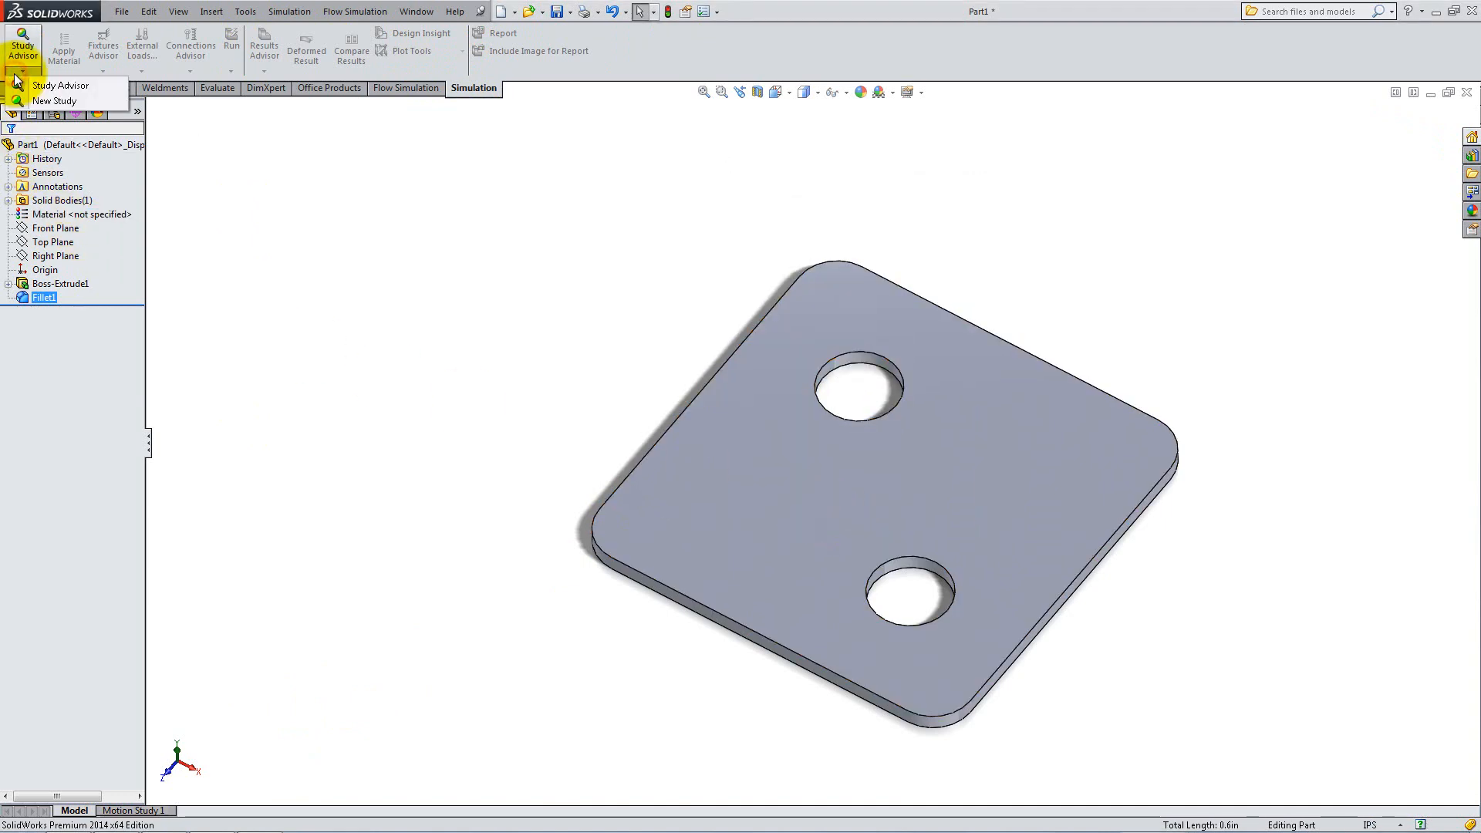
{"action": "left_click", "coordinate": [55, 101]}
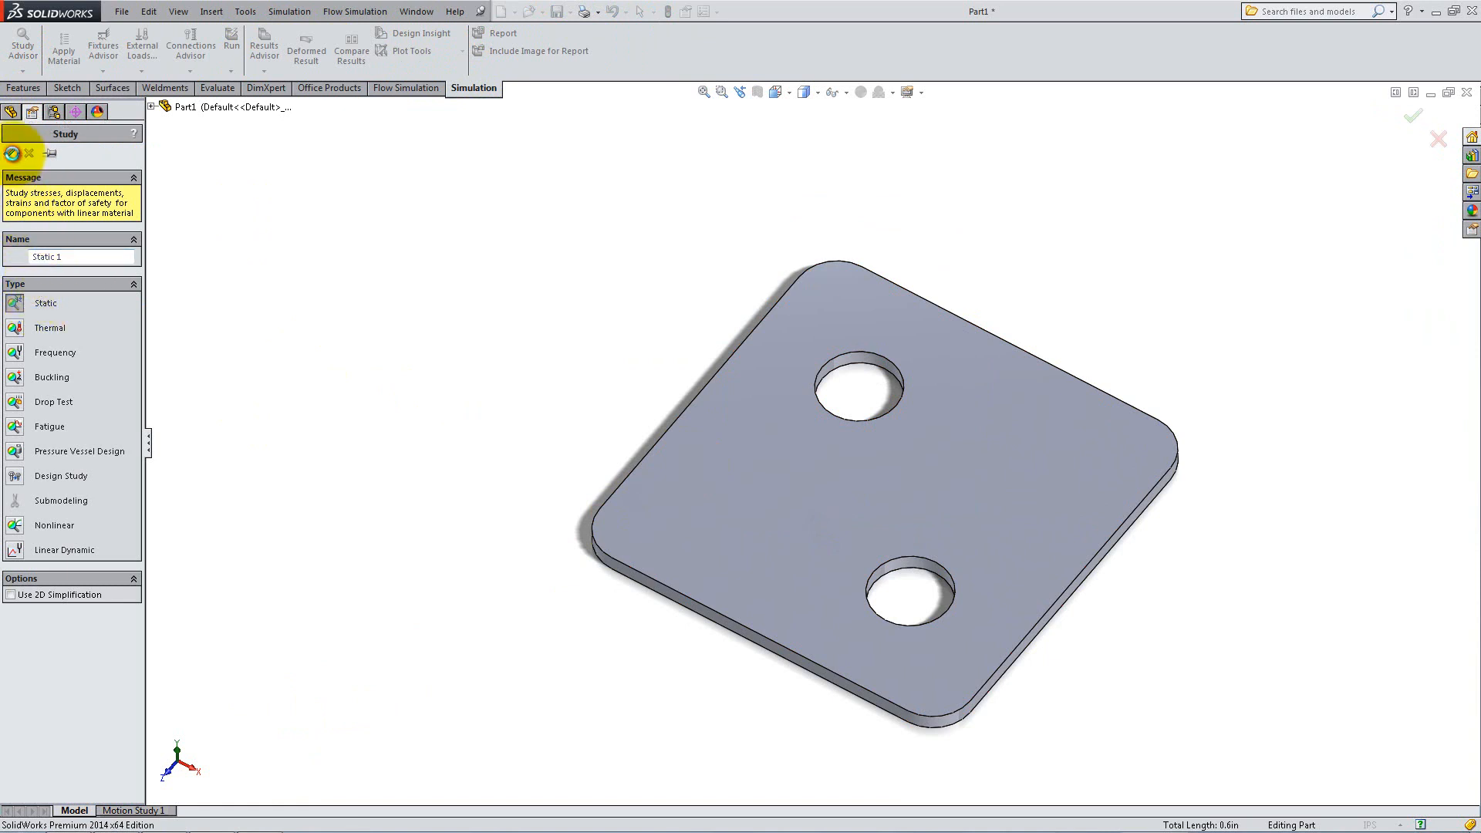
{"action": "left_click", "coordinate": [1410, 117]}
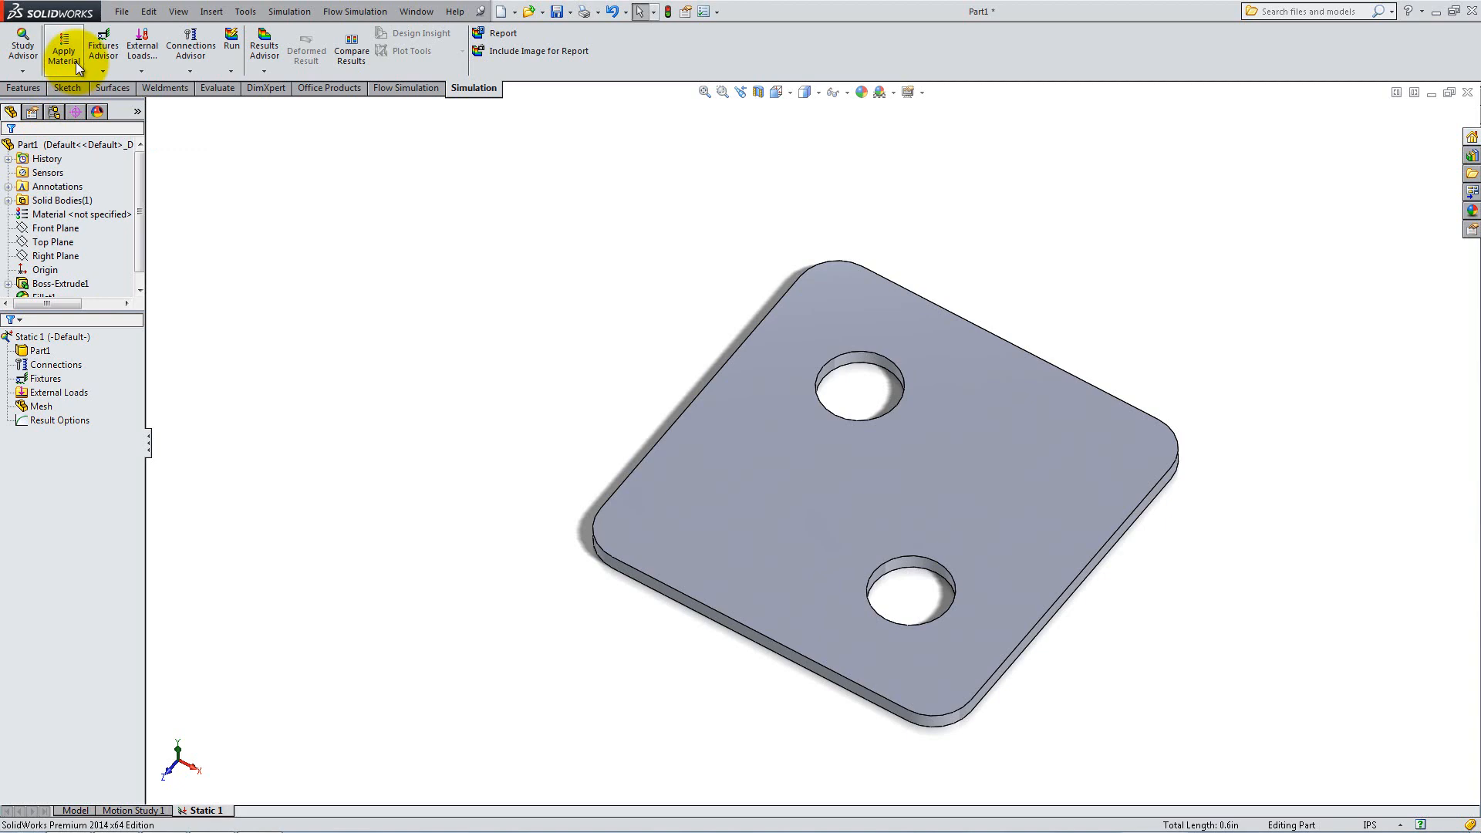
Assign 1060 Alloy from the aluminium alloys library to the plate.
{"action": "left_click", "coordinate": [63, 45]}
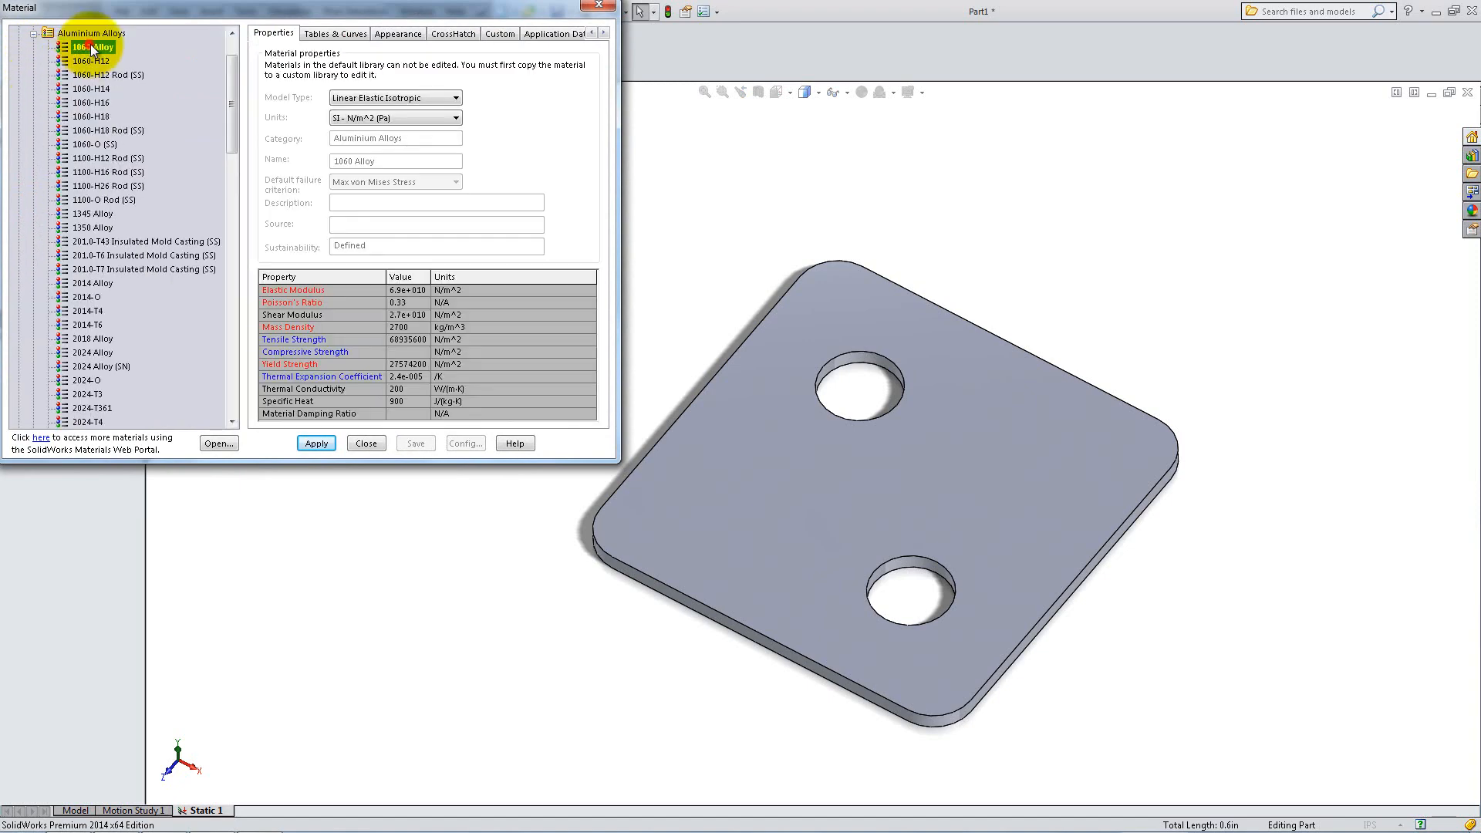
{"action": "left_click", "coordinate": [315, 443]}
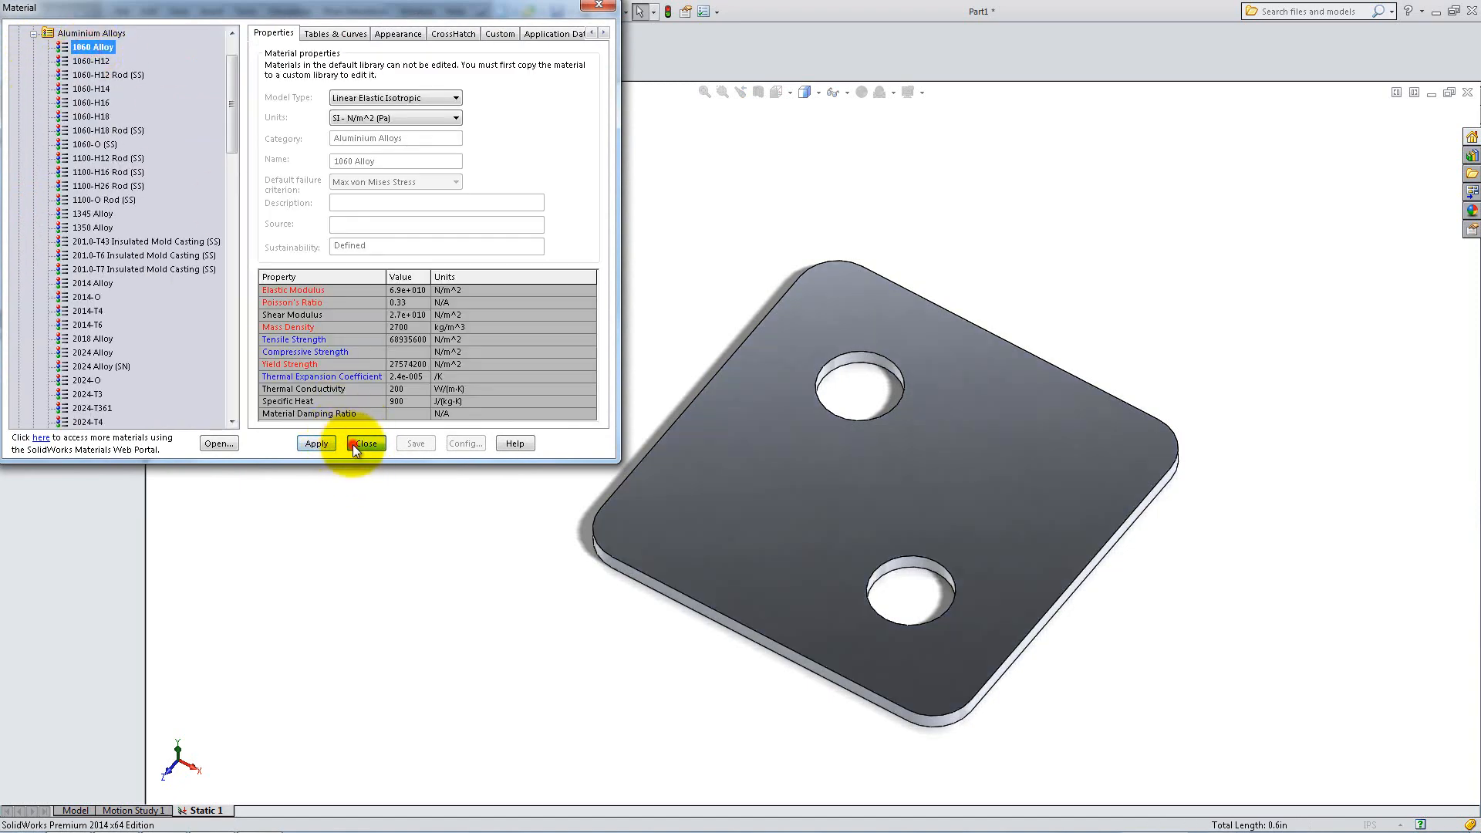
{"action": "left_click", "coordinate": [365, 442]}
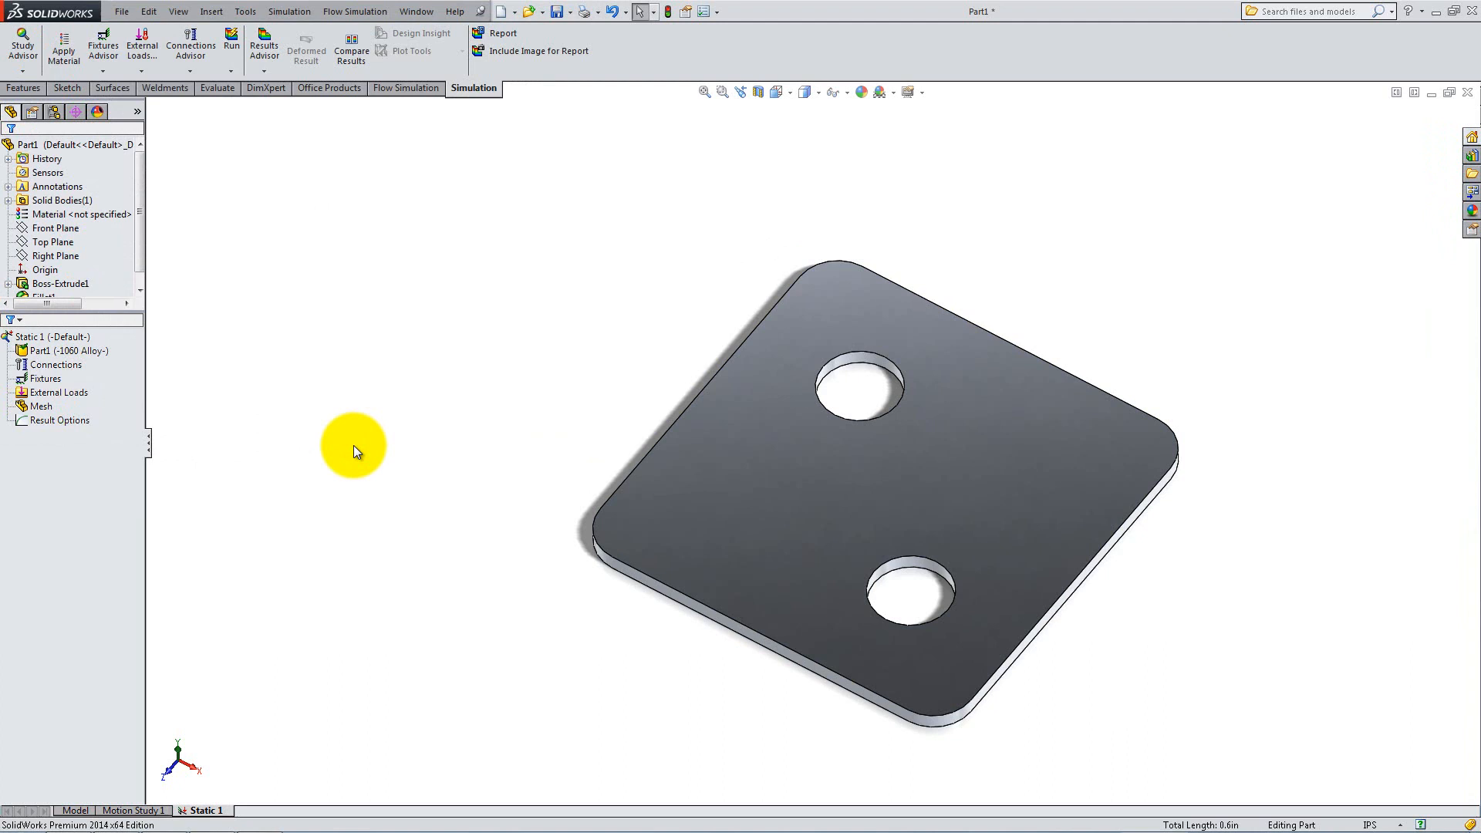
{"action": "mouse_move", "coordinate": [111, 88]}
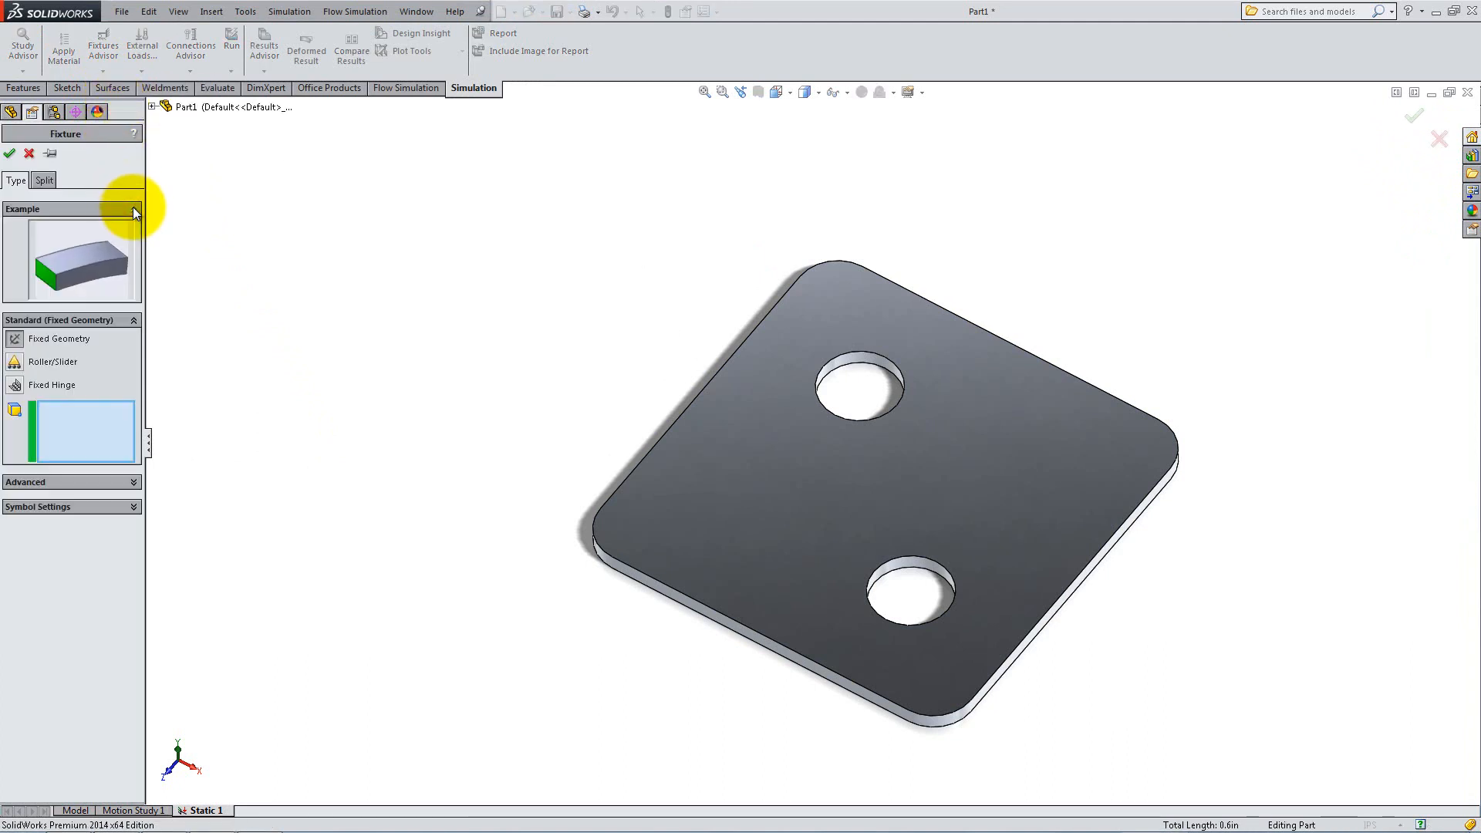
Apply Fixed Geometry to the outer side faces and both hole walls.
{"action": "left_click", "coordinate": [718, 567]}
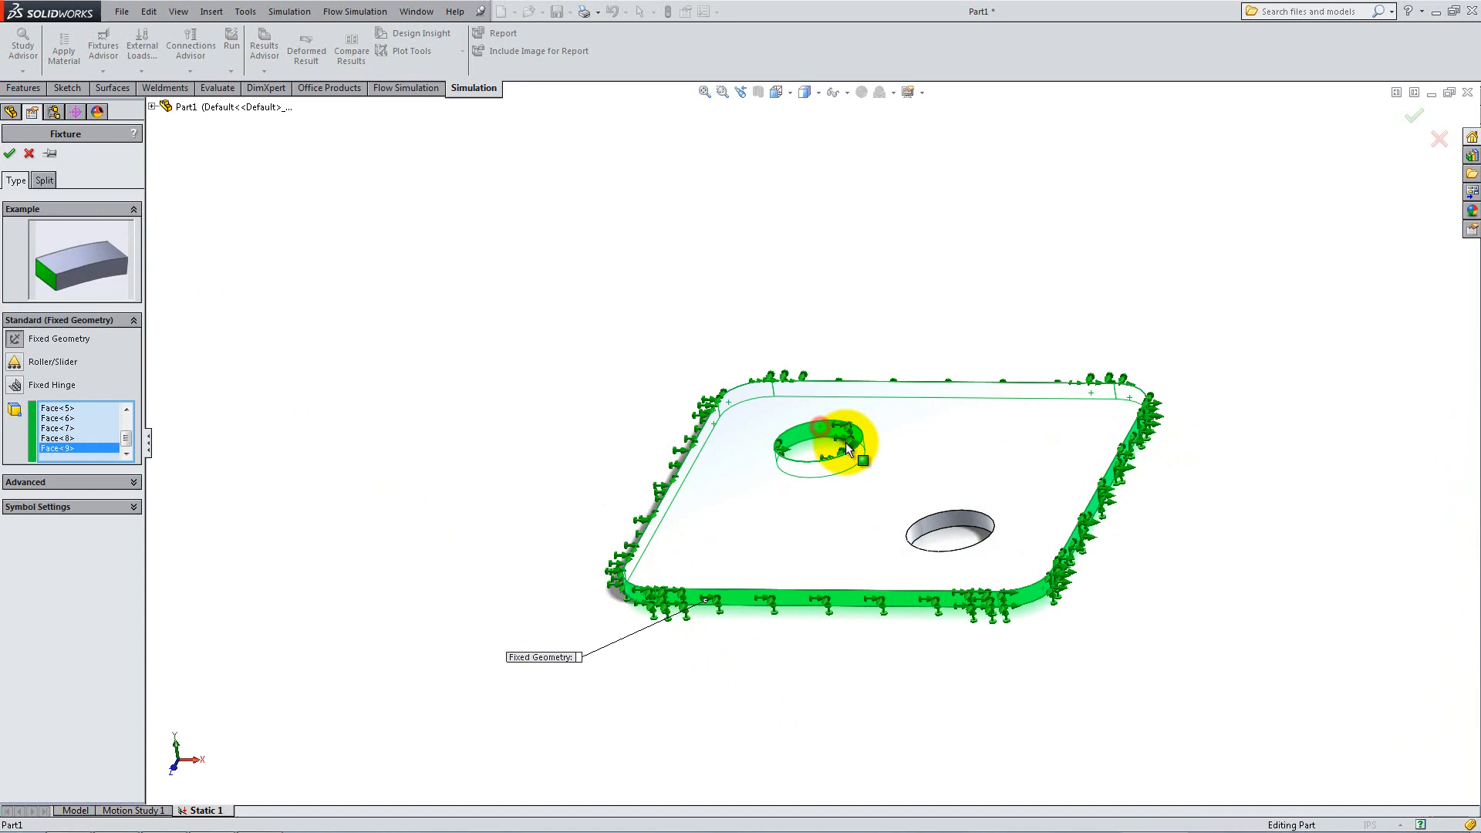
{"action": "left_click", "coordinate": [950, 524]}
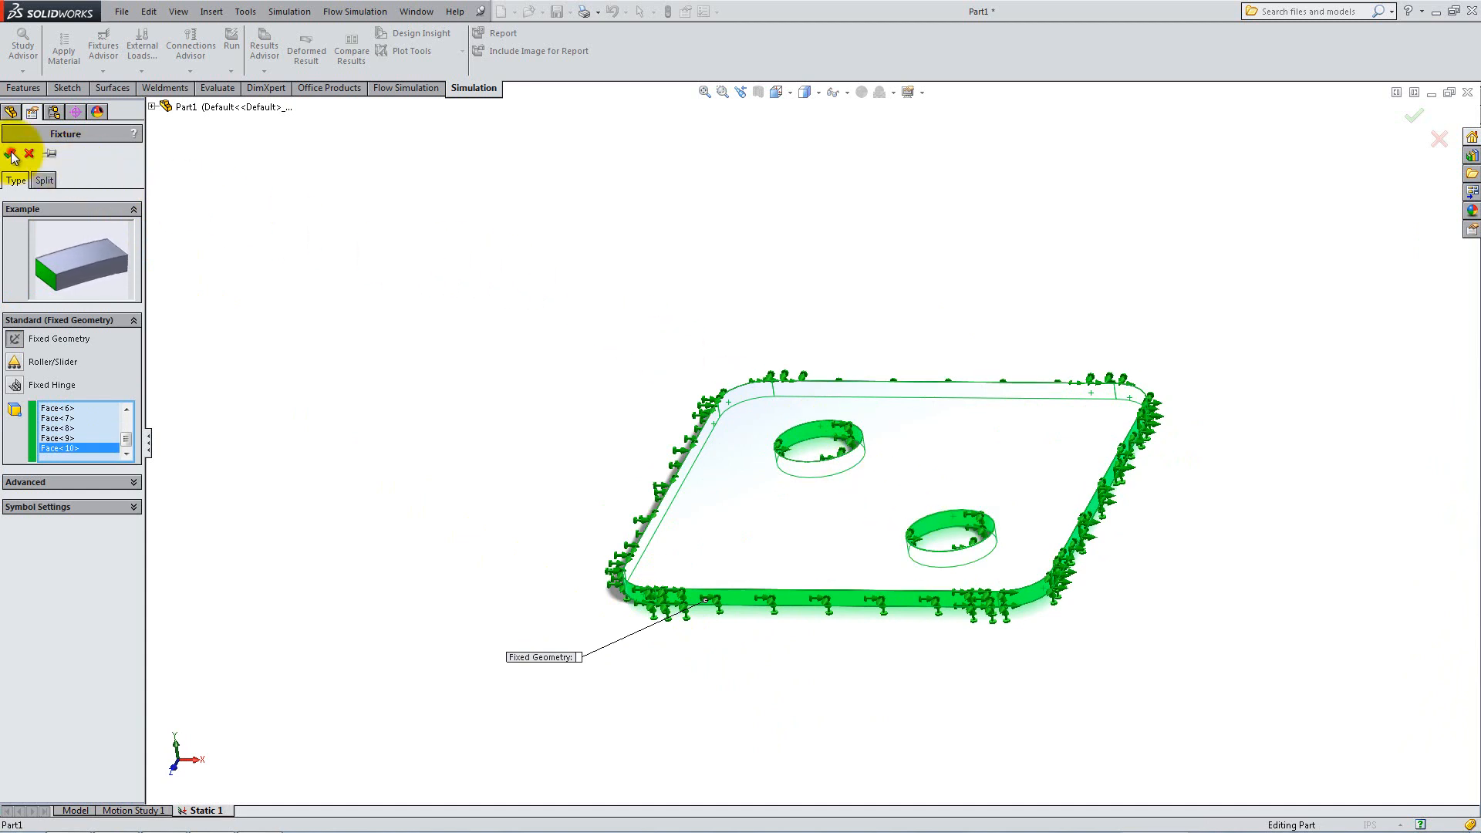
{"action": "left_click", "coordinate": [141, 40]}
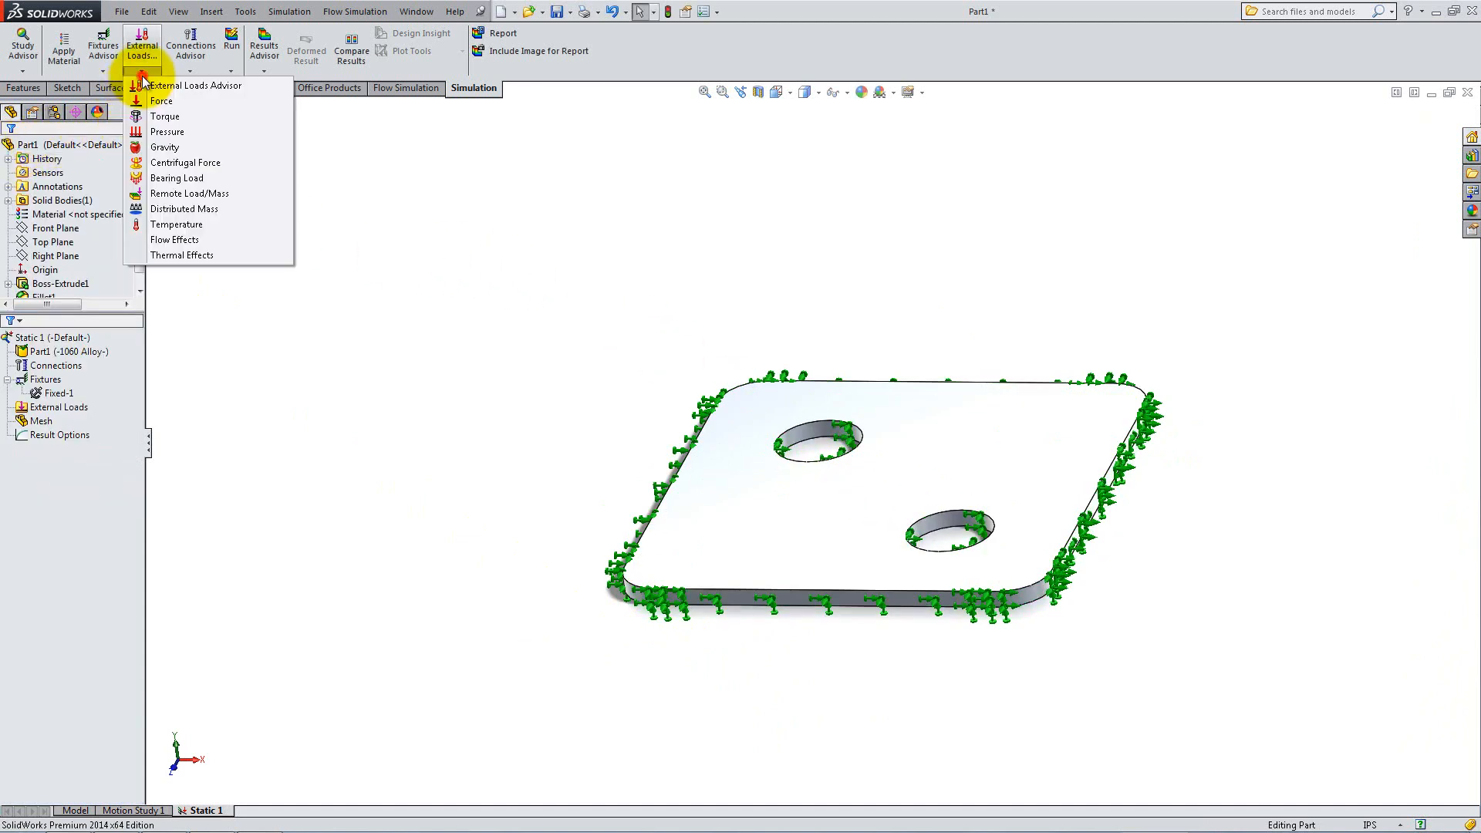
{"action": "mouse_move", "coordinate": [168, 132]}
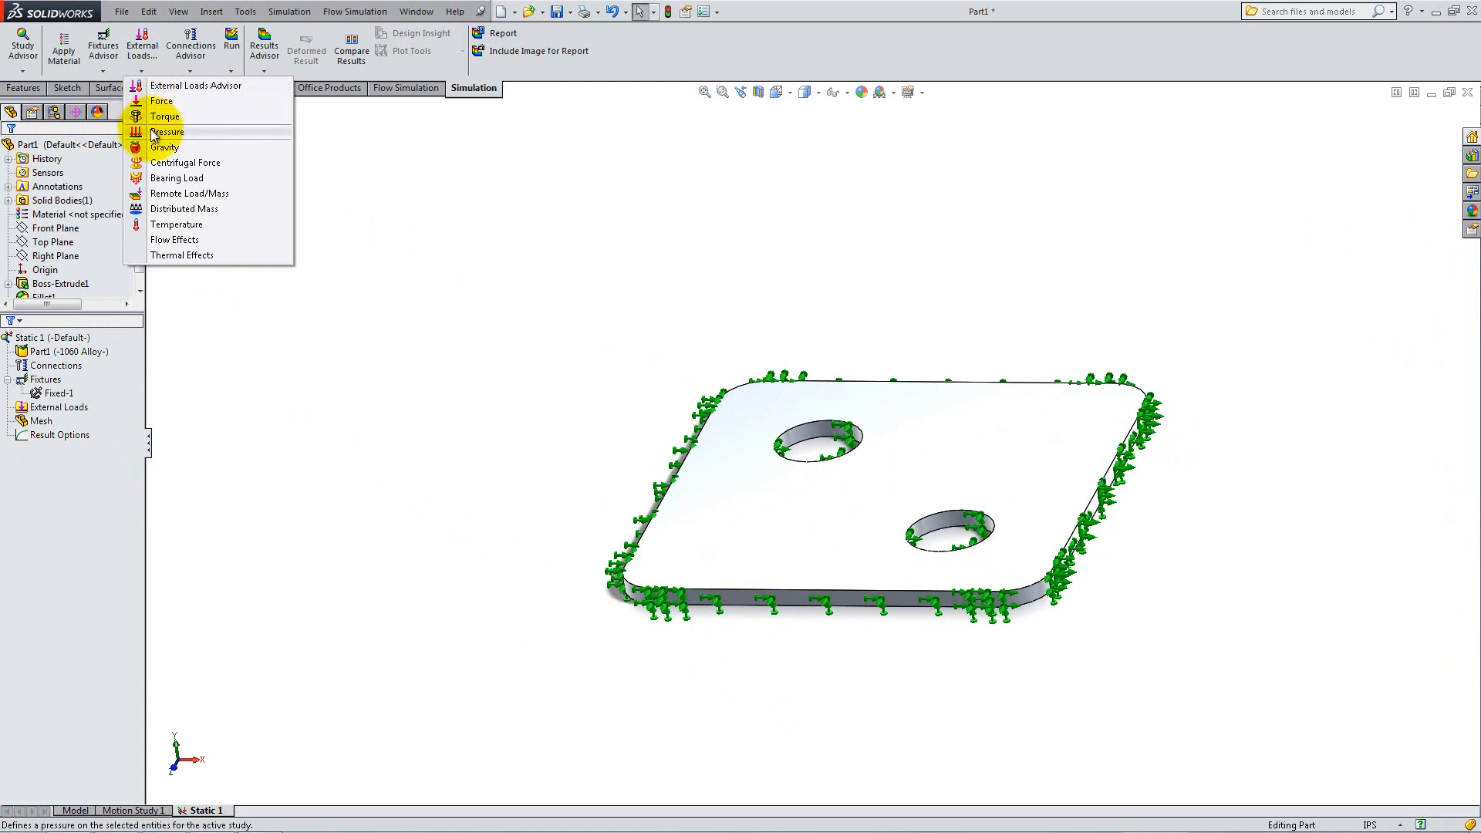
Apply a 1 ksi pressure normal to the plate's top face.
{"action": "left_click", "coordinate": [167, 131]}
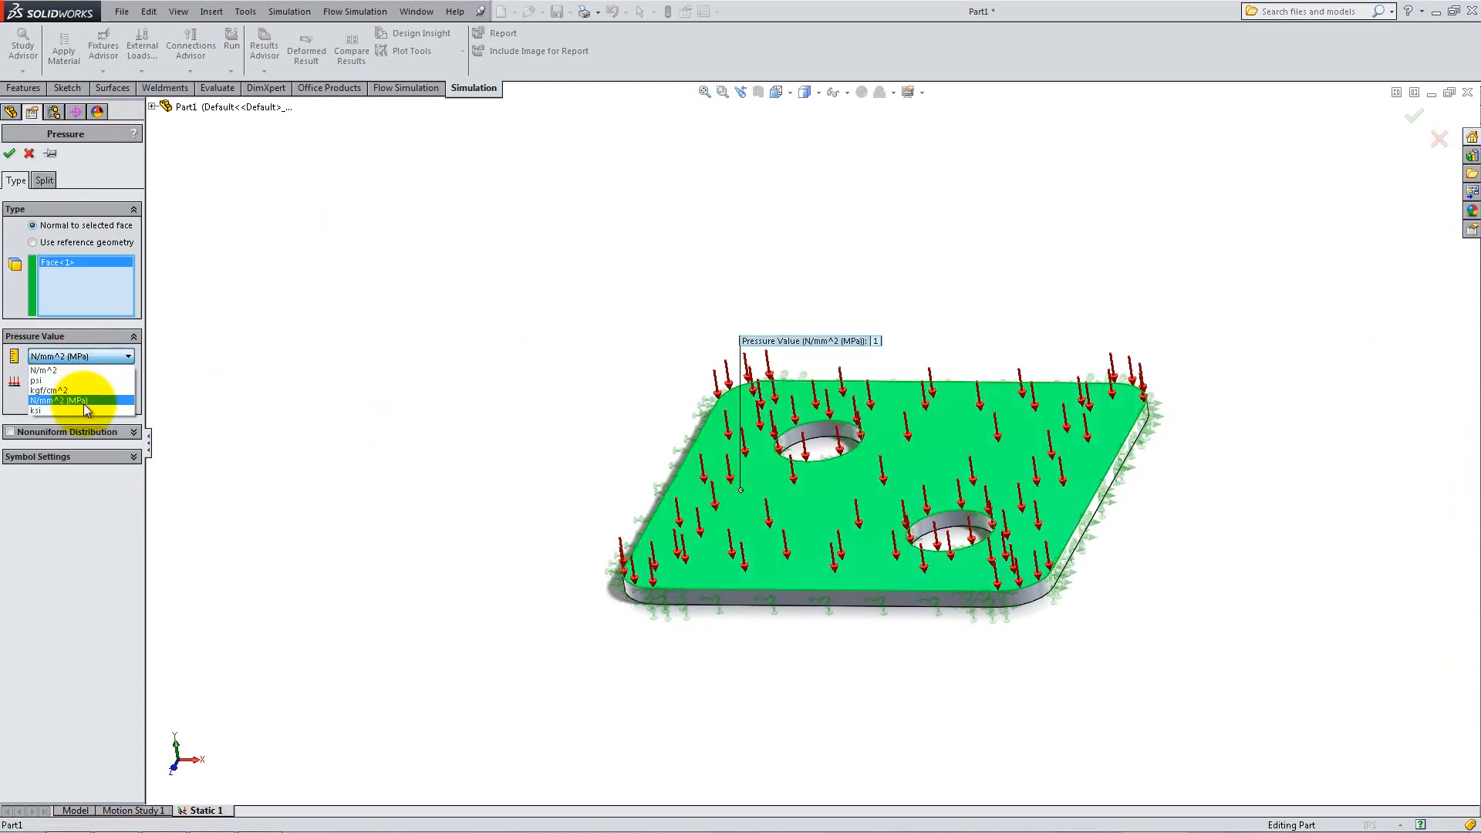
{"action": "left_click", "coordinate": [37, 410]}
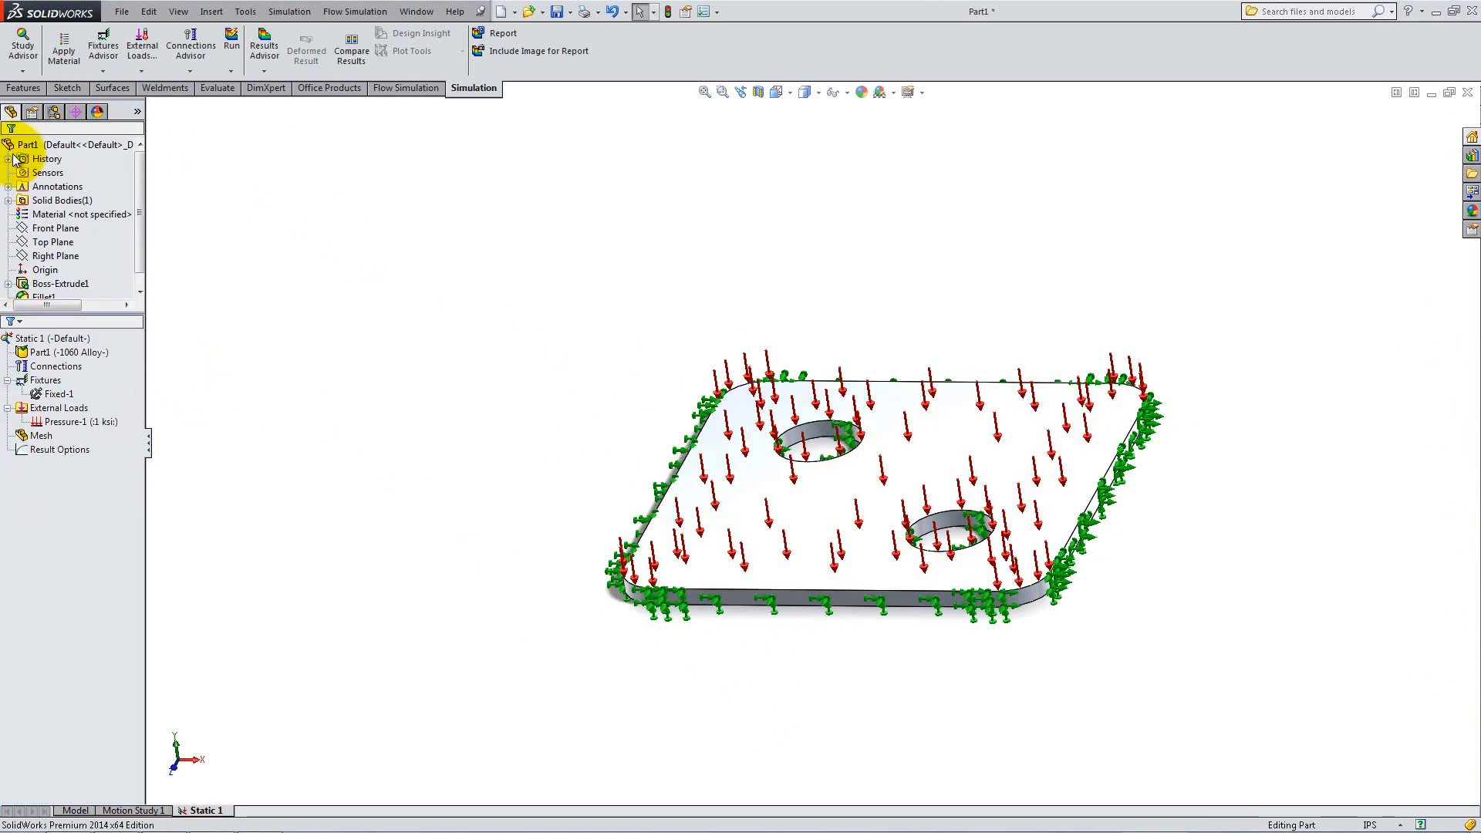
Start creating the plate mesh and expose the advanced mesh parameters.
{"action": "left_click", "coordinate": [69, 352]}
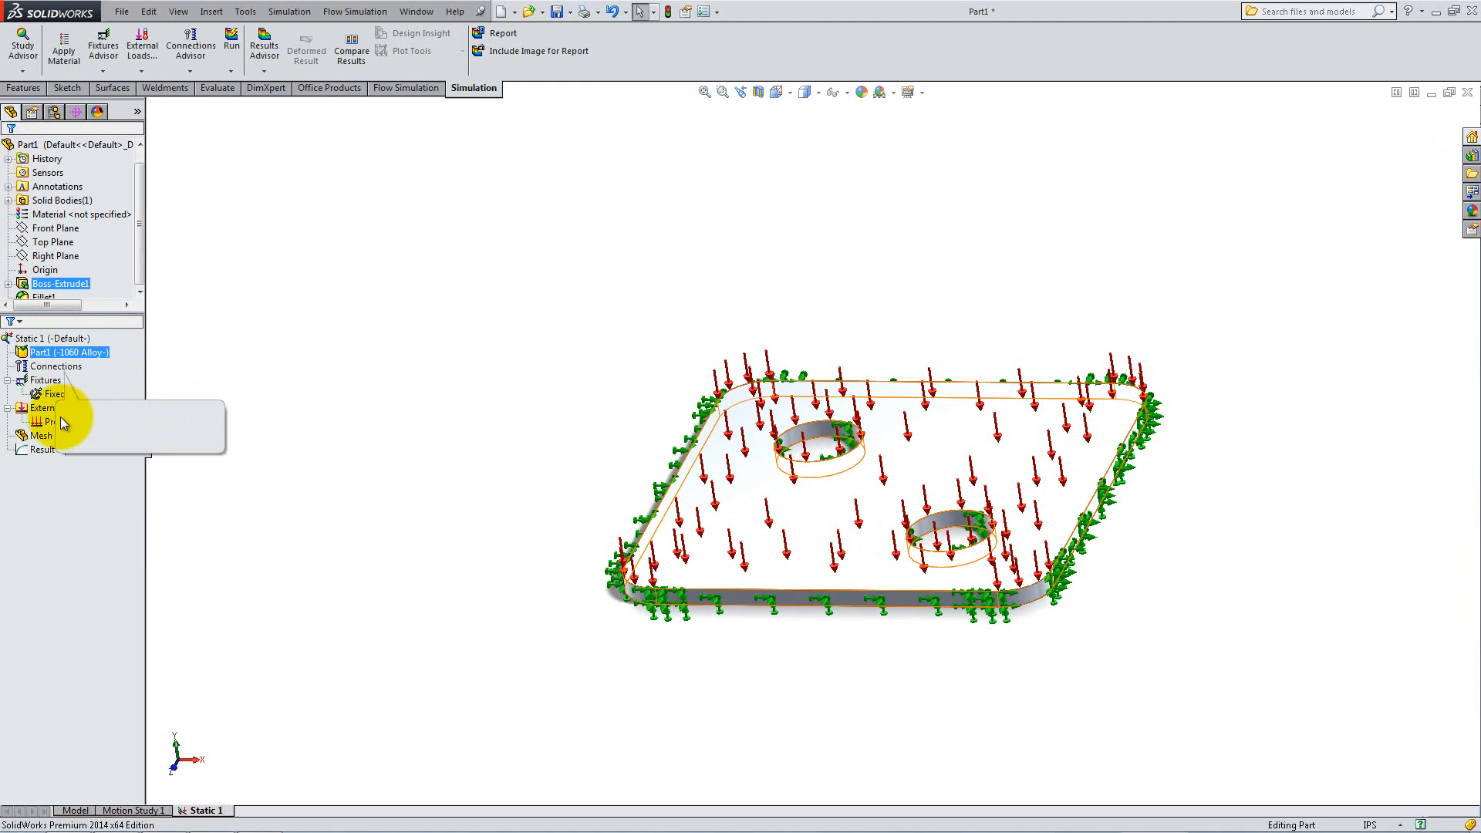
{"action": "right_click", "coordinate": [42, 435]}
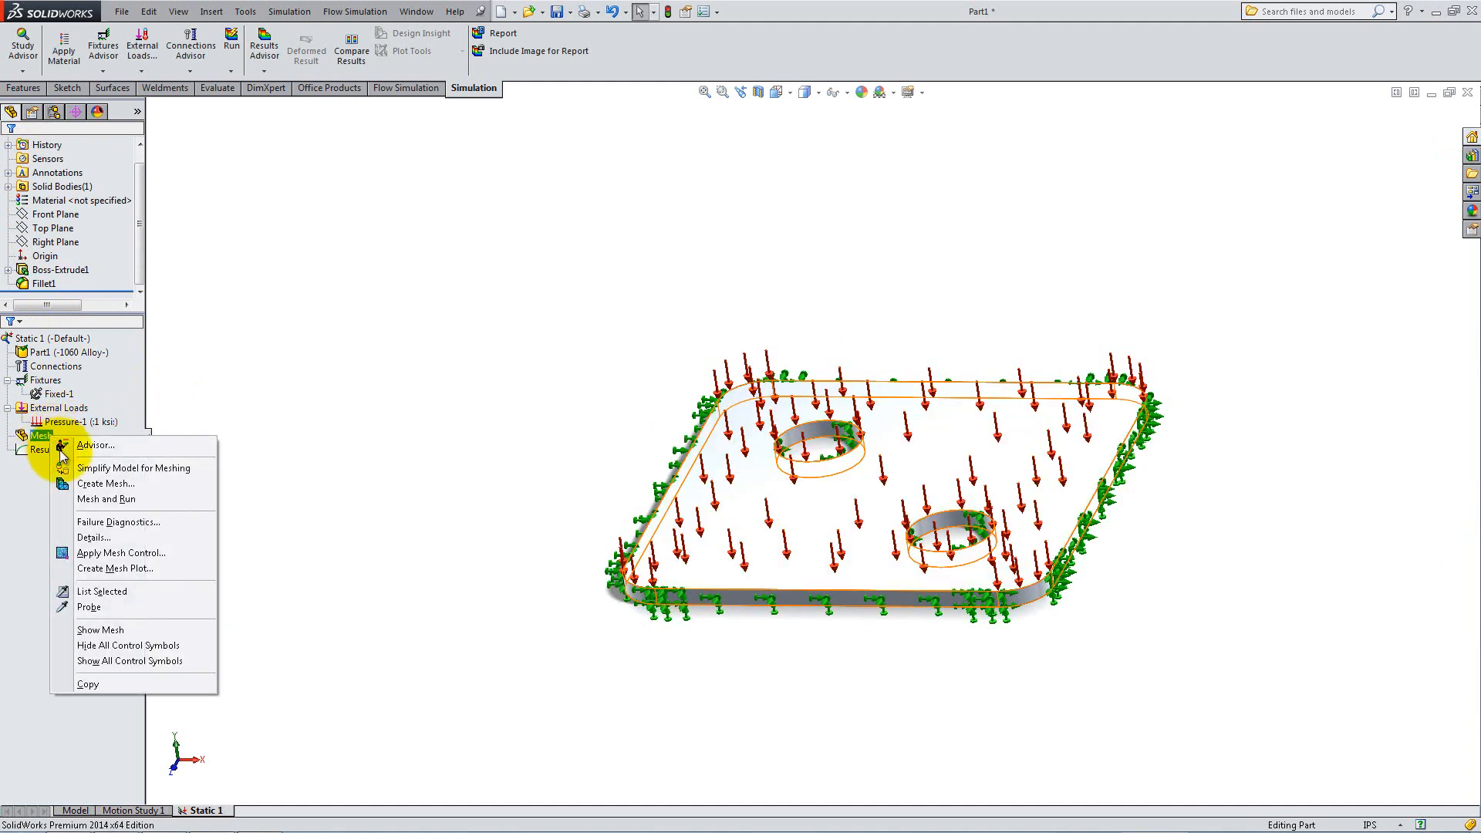
{"action": "left_click", "coordinate": [105, 484]}
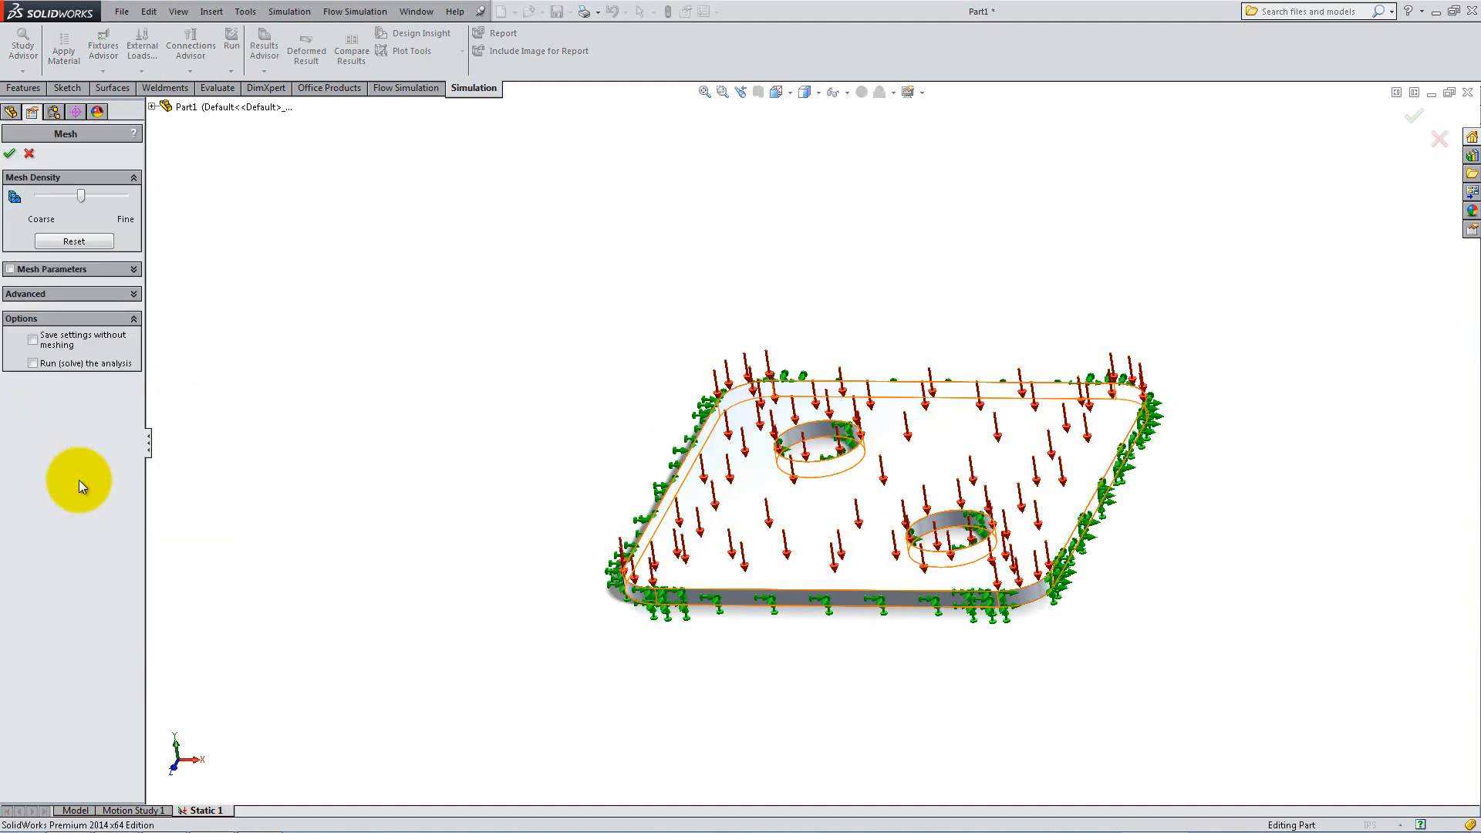
{"action": "mouse_move", "coordinate": [68, 291]}
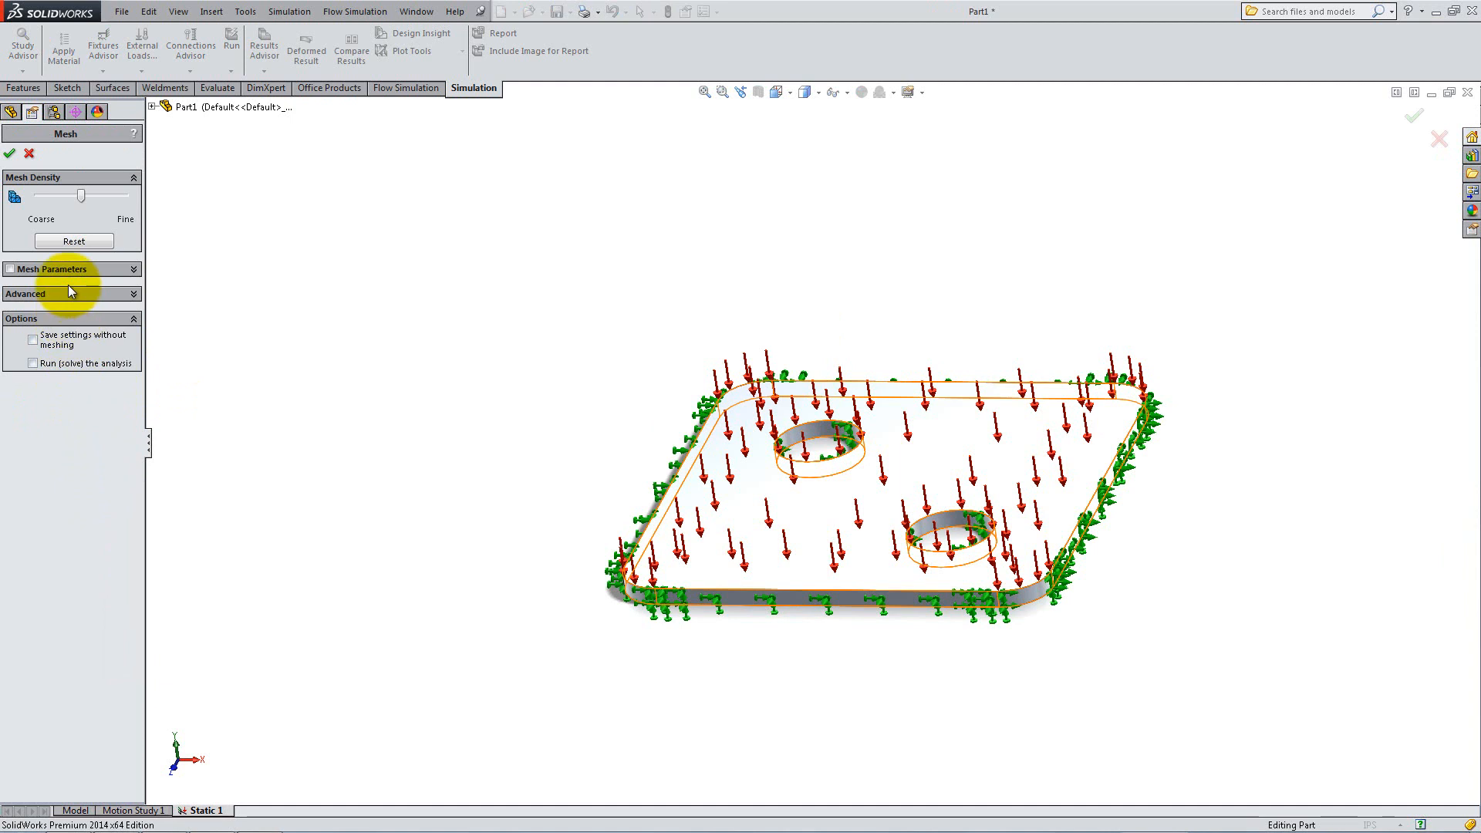
{"action": "left_click", "coordinate": [66, 294]}
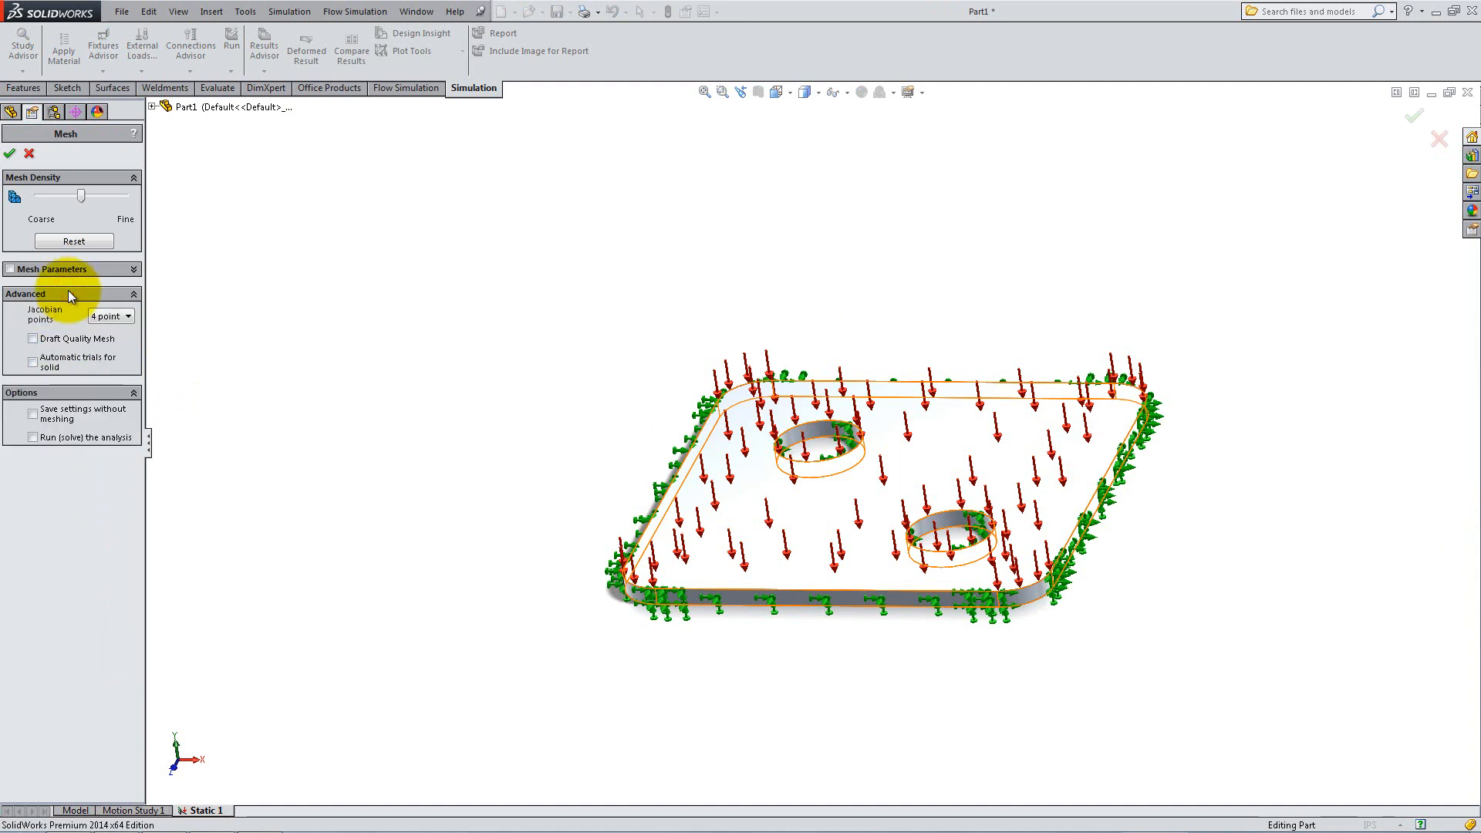
{"action": "left_click", "coordinate": [54, 269]}
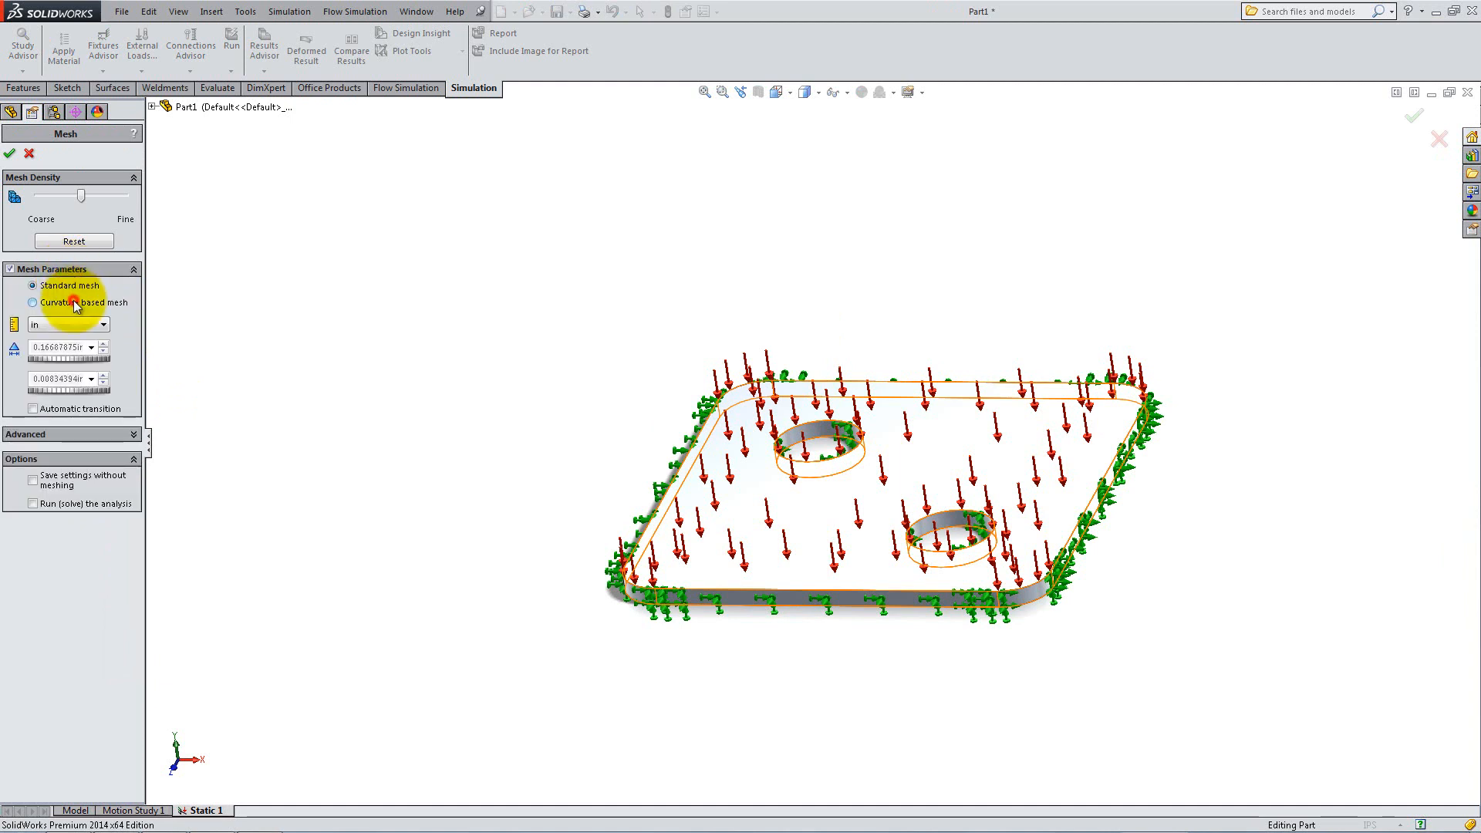
Generate a curvature-based solid mesh and run the Static 1 study.
{"action": "left_click", "coordinate": [33, 302]}
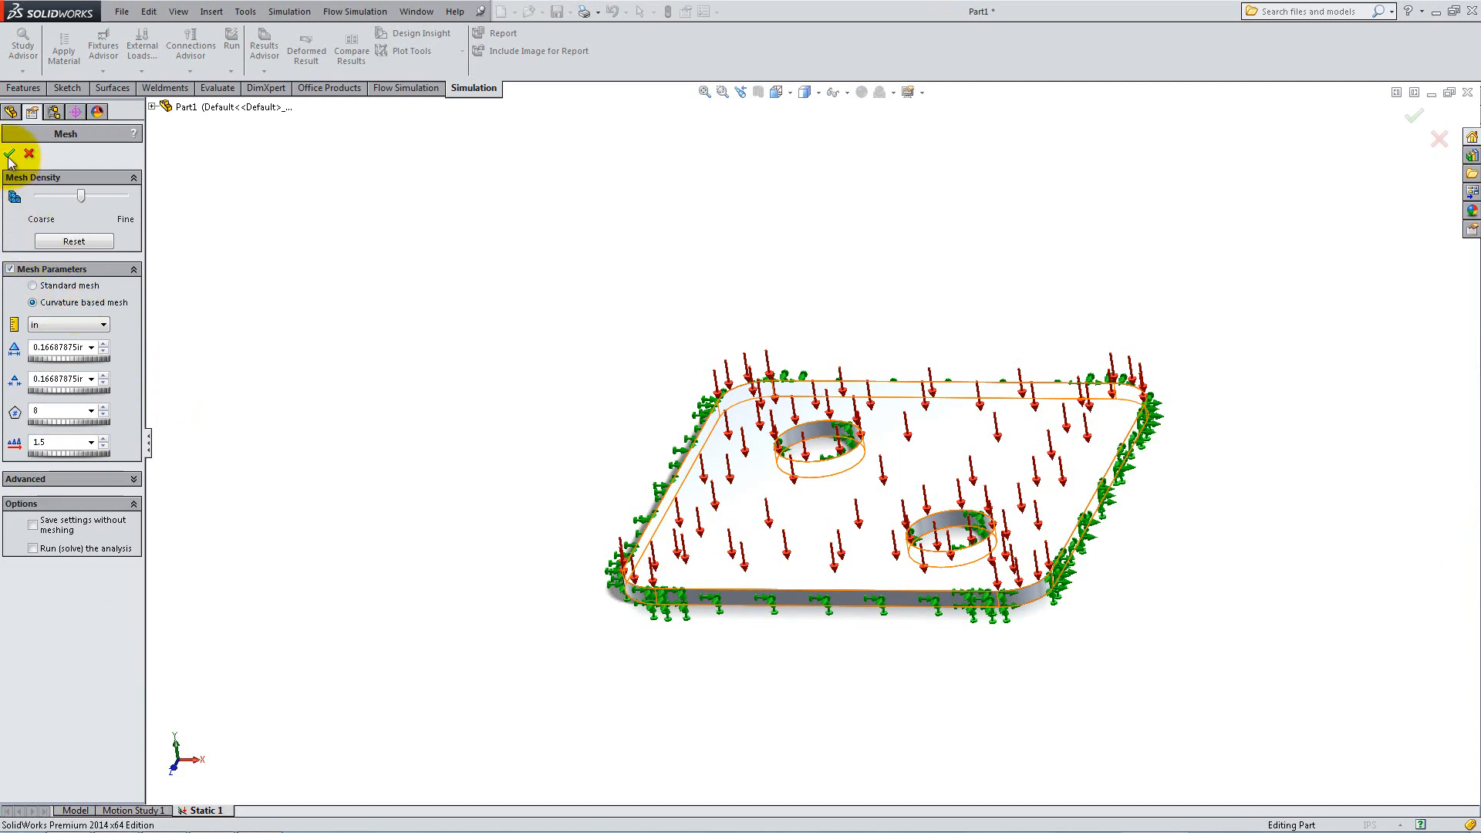
{"action": "left_click", "coordinate": [9, 154]}
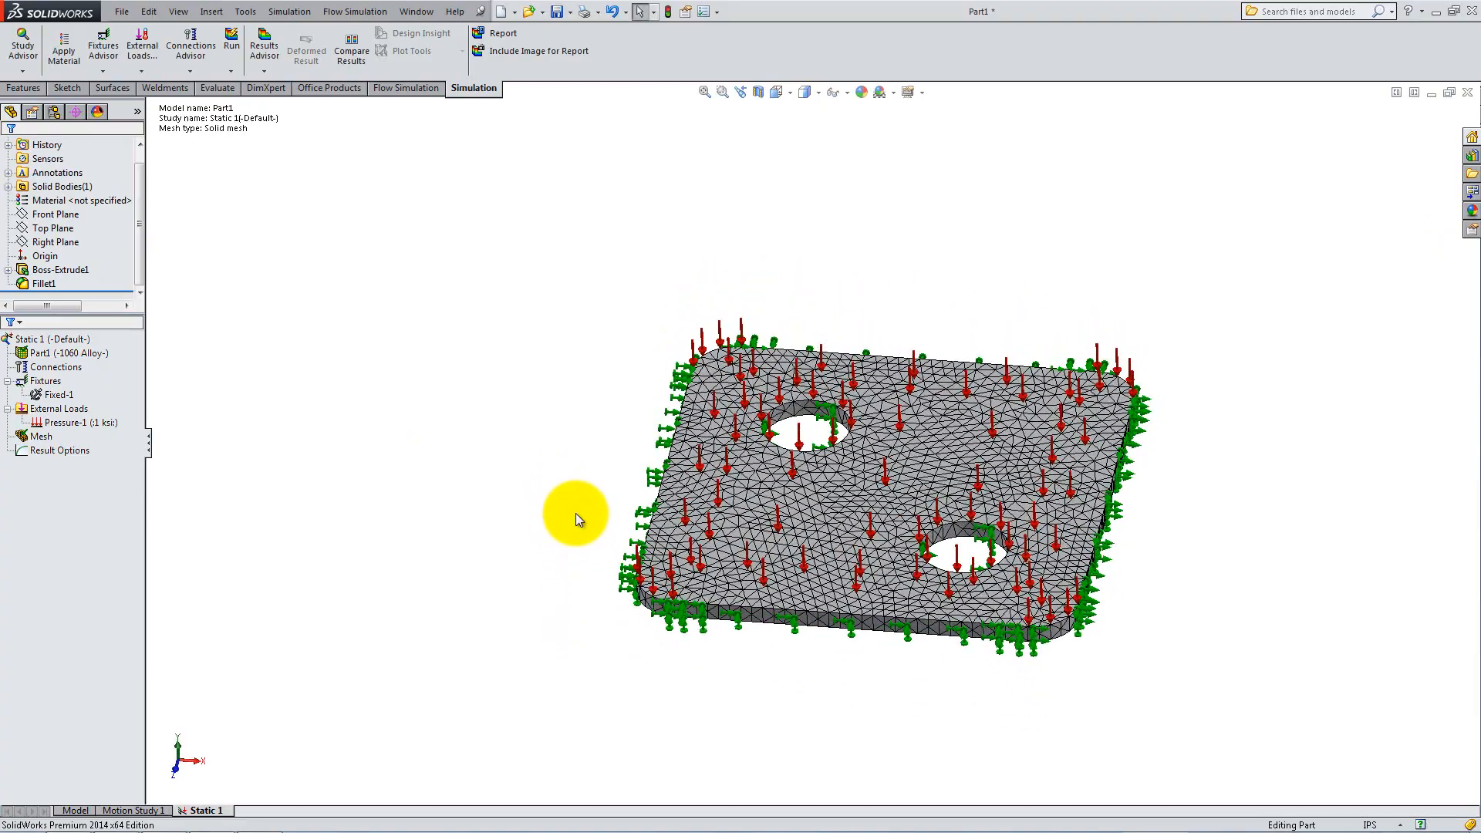
{"action": "scroll", "scroll_direction": "up", "scroll_amount": 3}
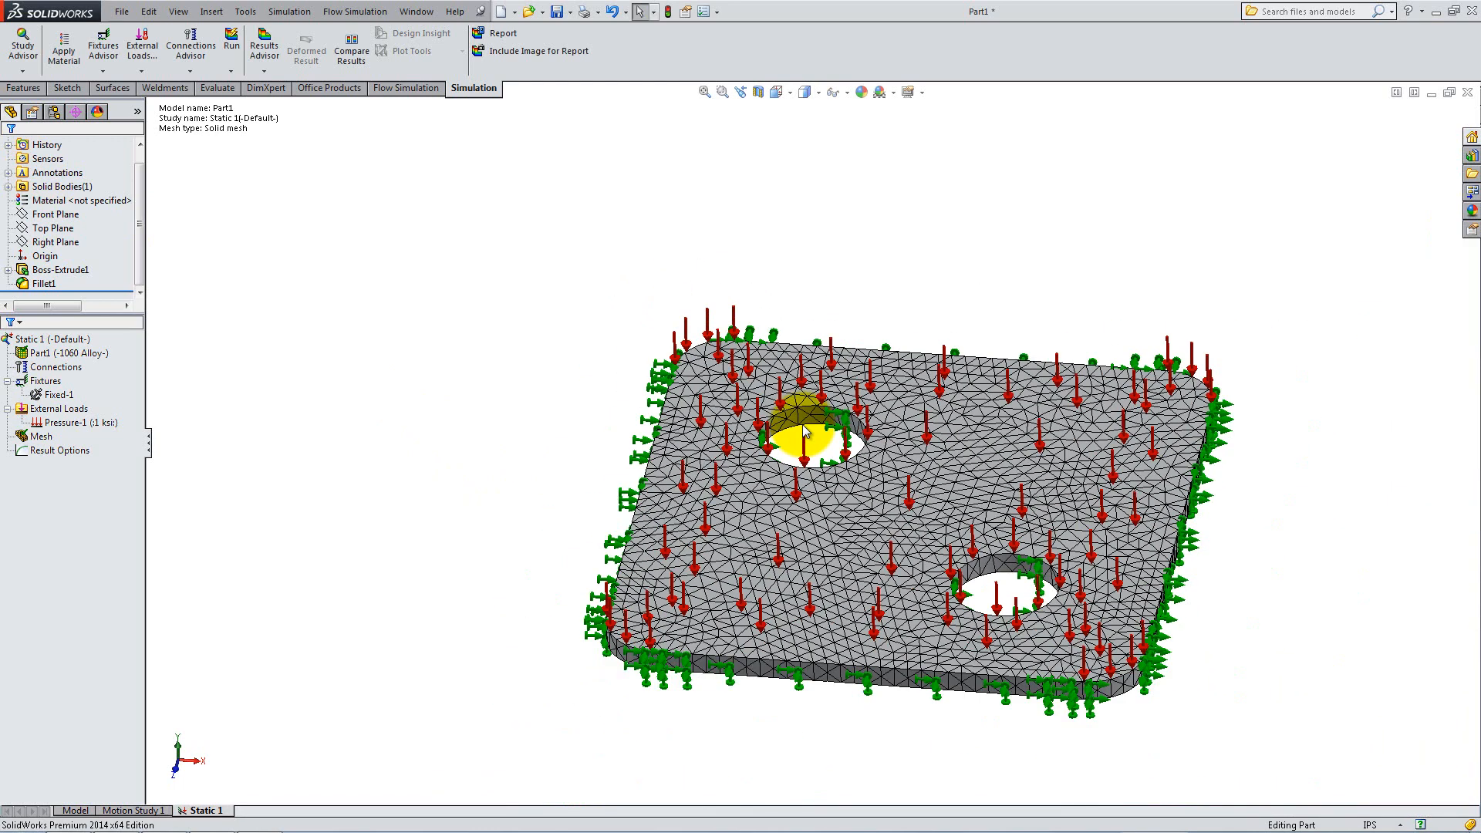
{"action": "left_click", "coordinate": [232, 41]}
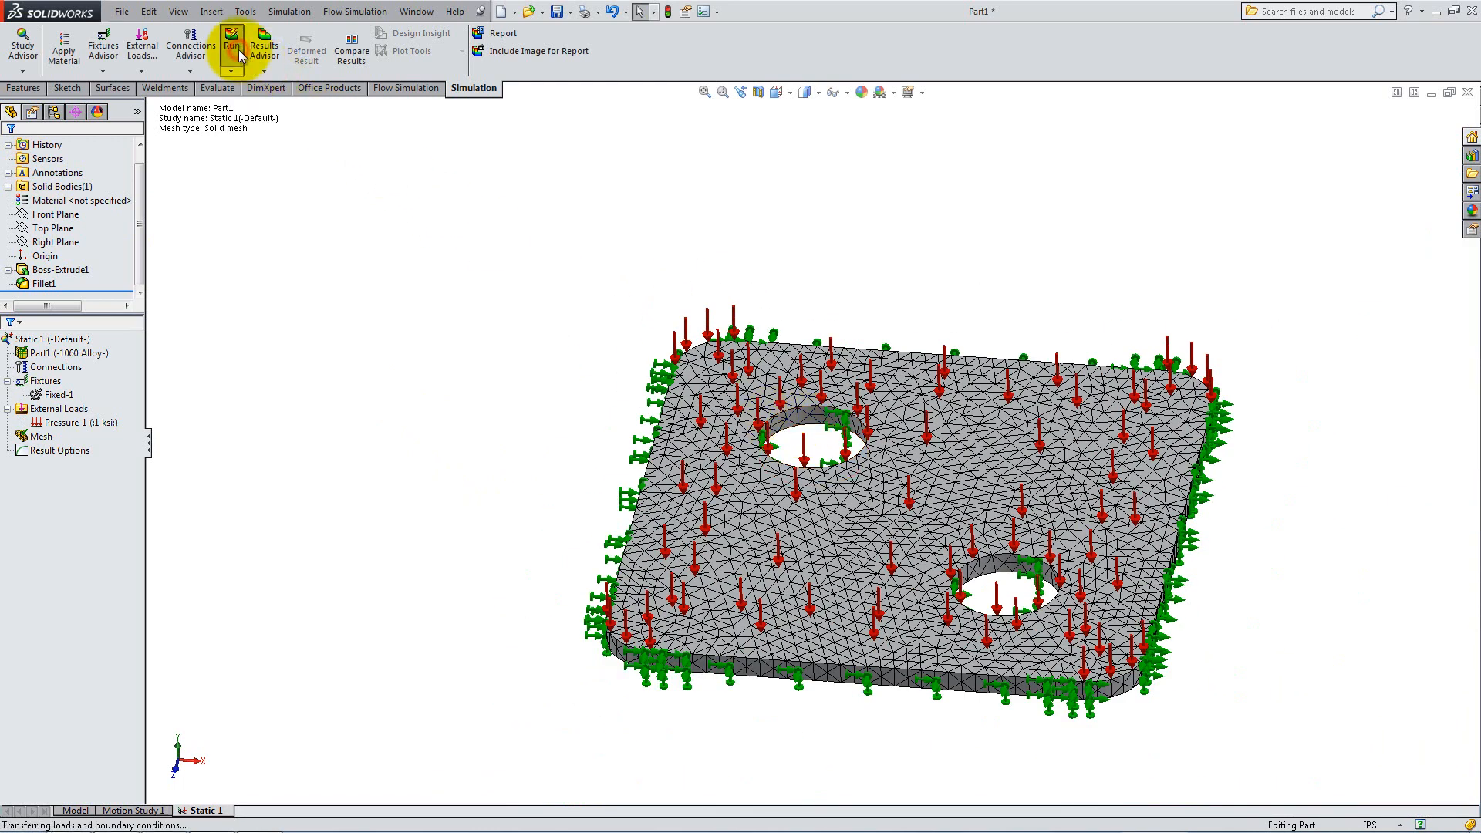
Show the von Mises Stress1 plot, then edit its definition to SY: Y Normal Stress.
{"action": "left_click", "coordinate": [231, 38]}
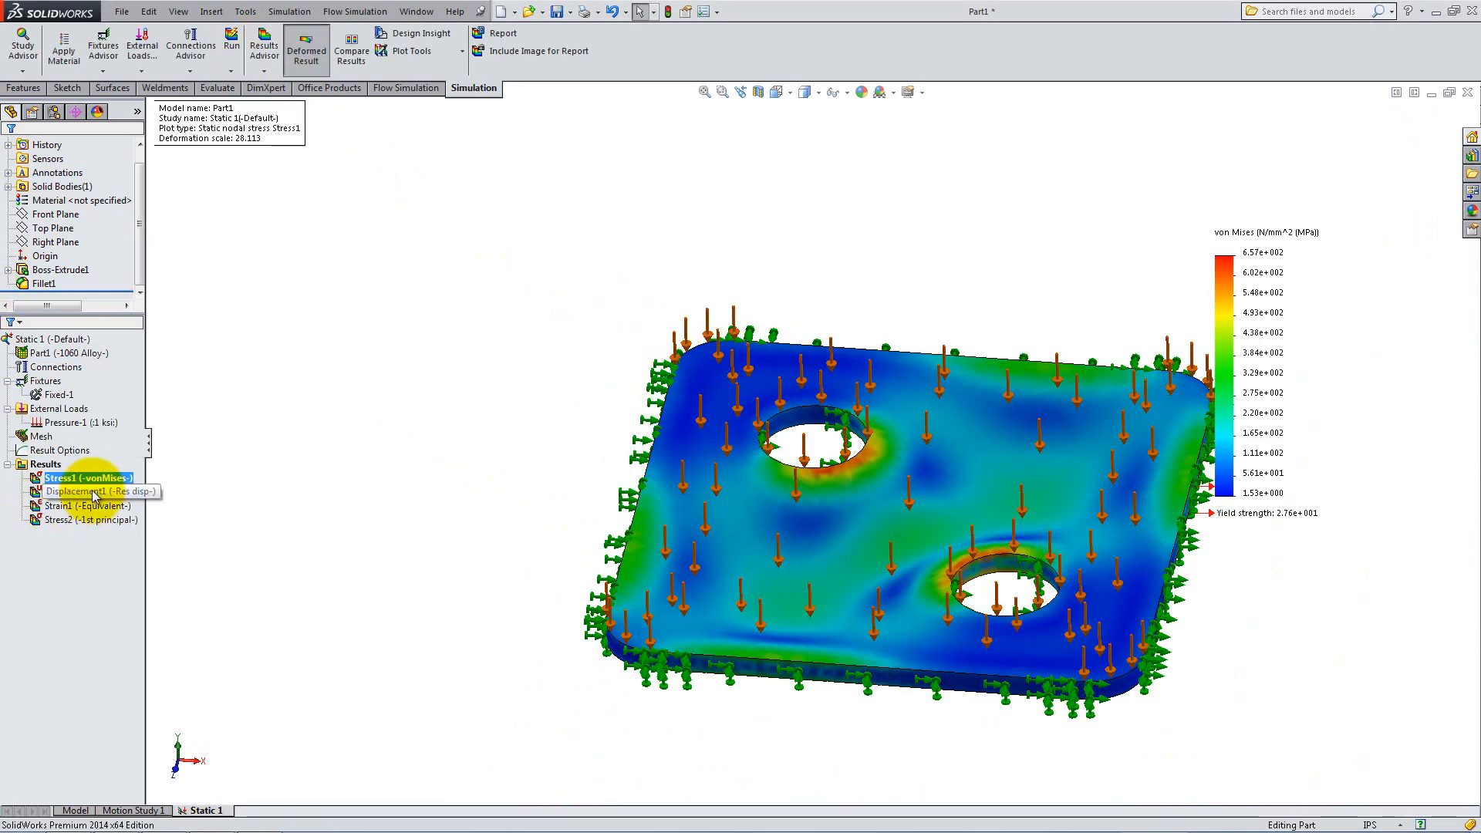
{"action": "double_click", "coordinate": [85, 491]}
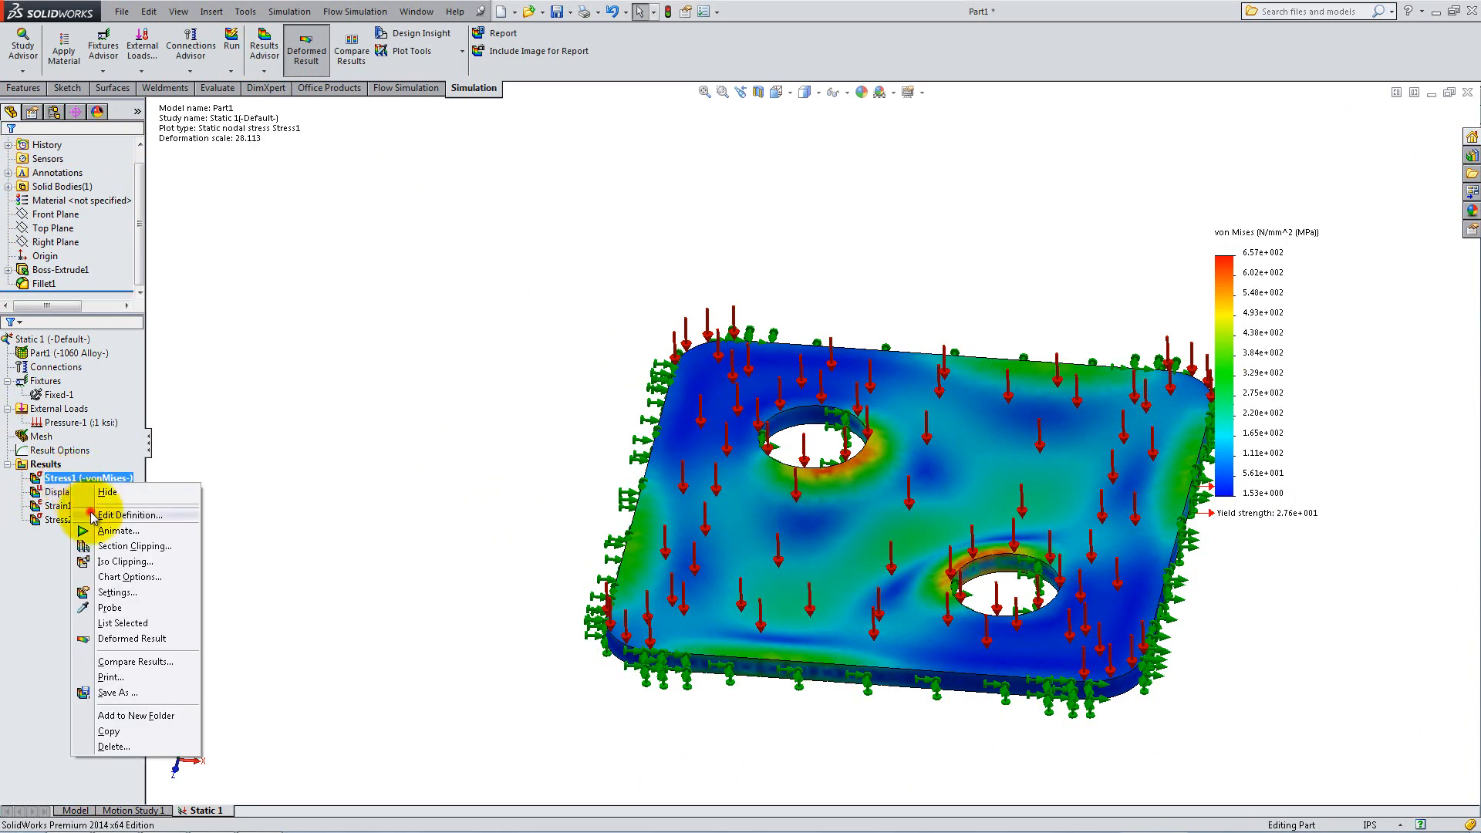
{"action": "left_click", "coordinate": [129, 515]}
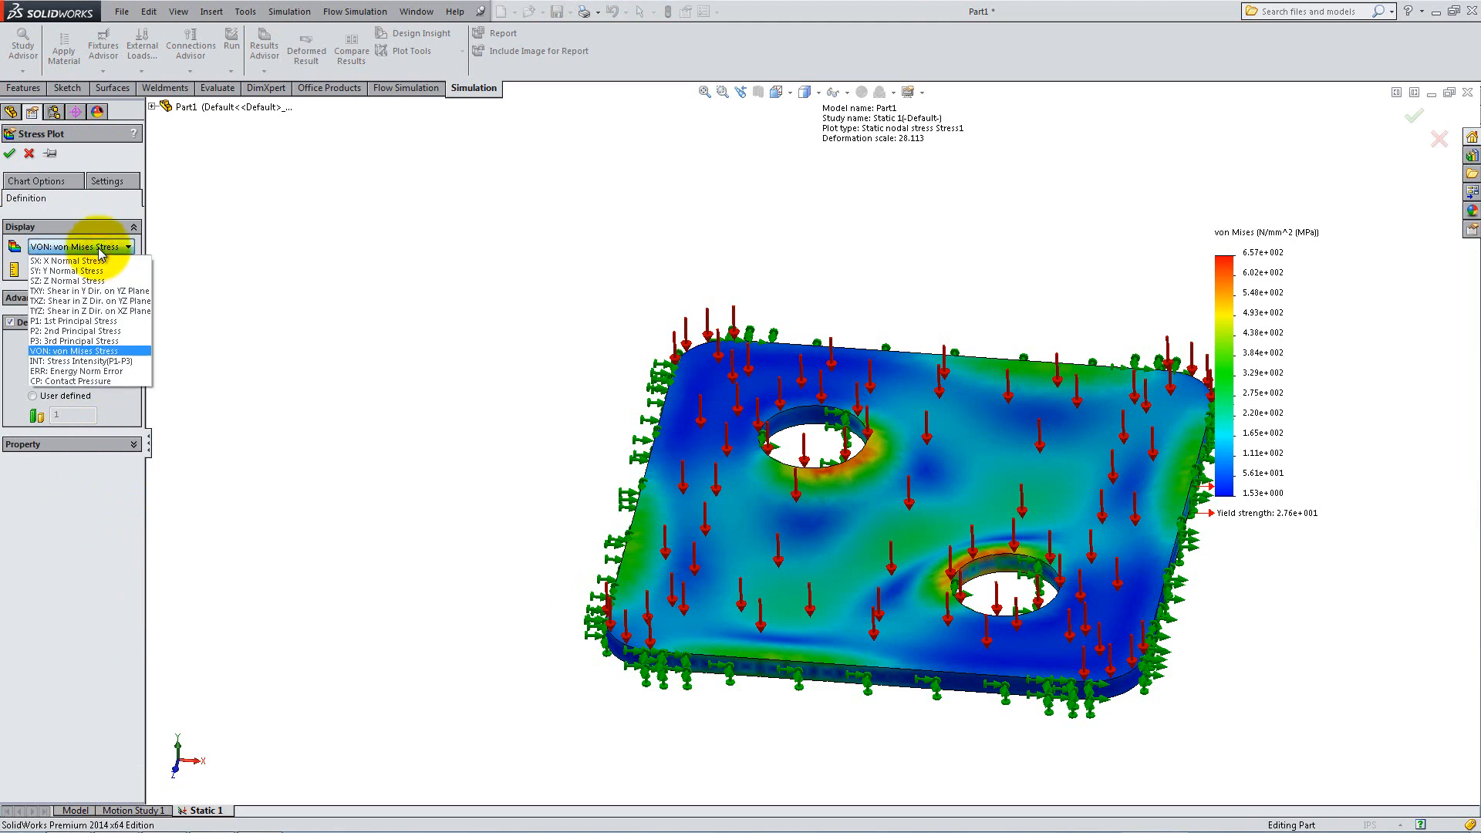
{"action": "mouse_move", "coordinate": [97, 271]}
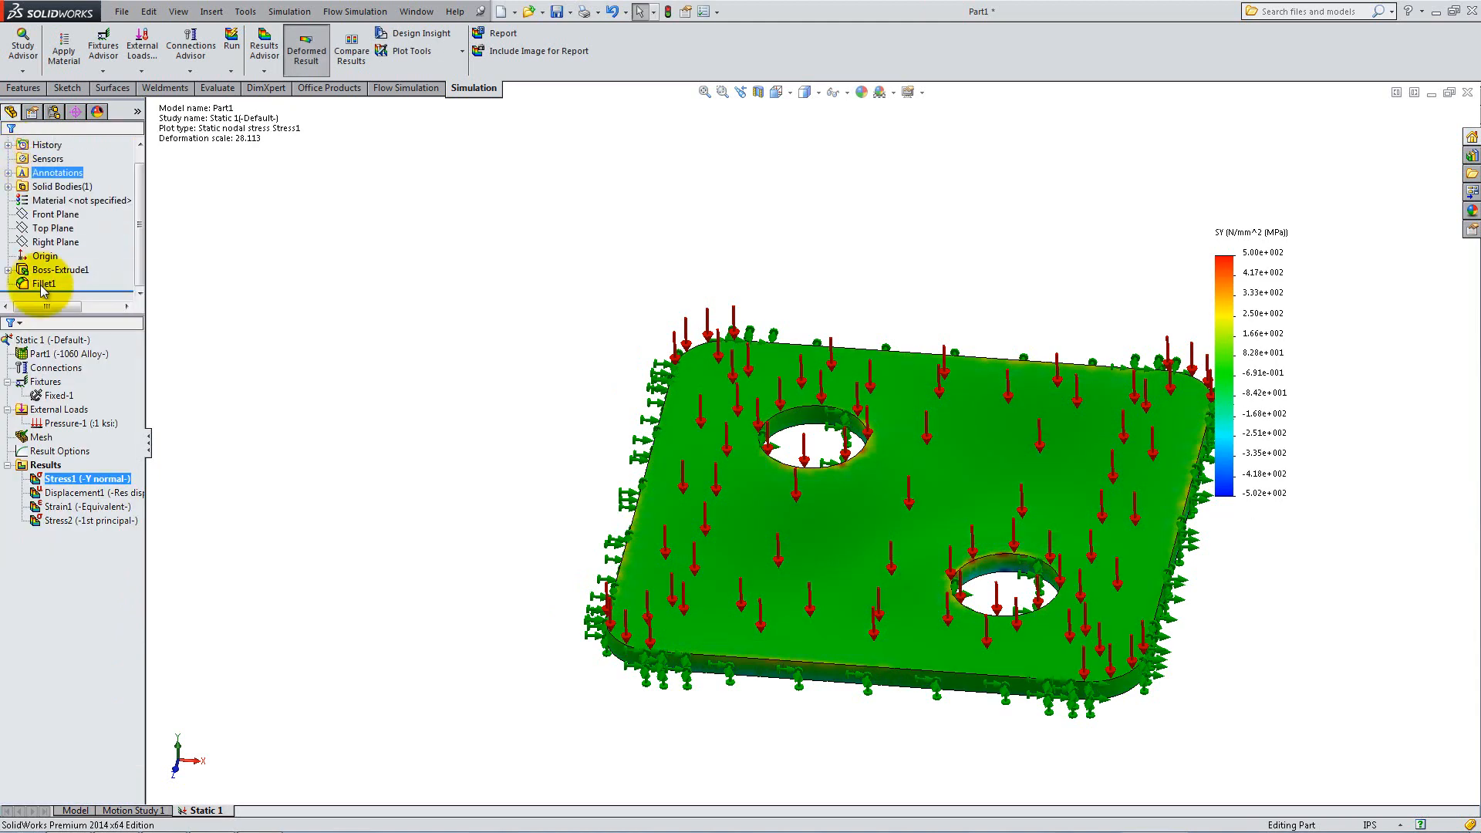
Set the Displacement1 plot to true deformation scale.
{"action": "right_click", "coordinate": [71, 492]}
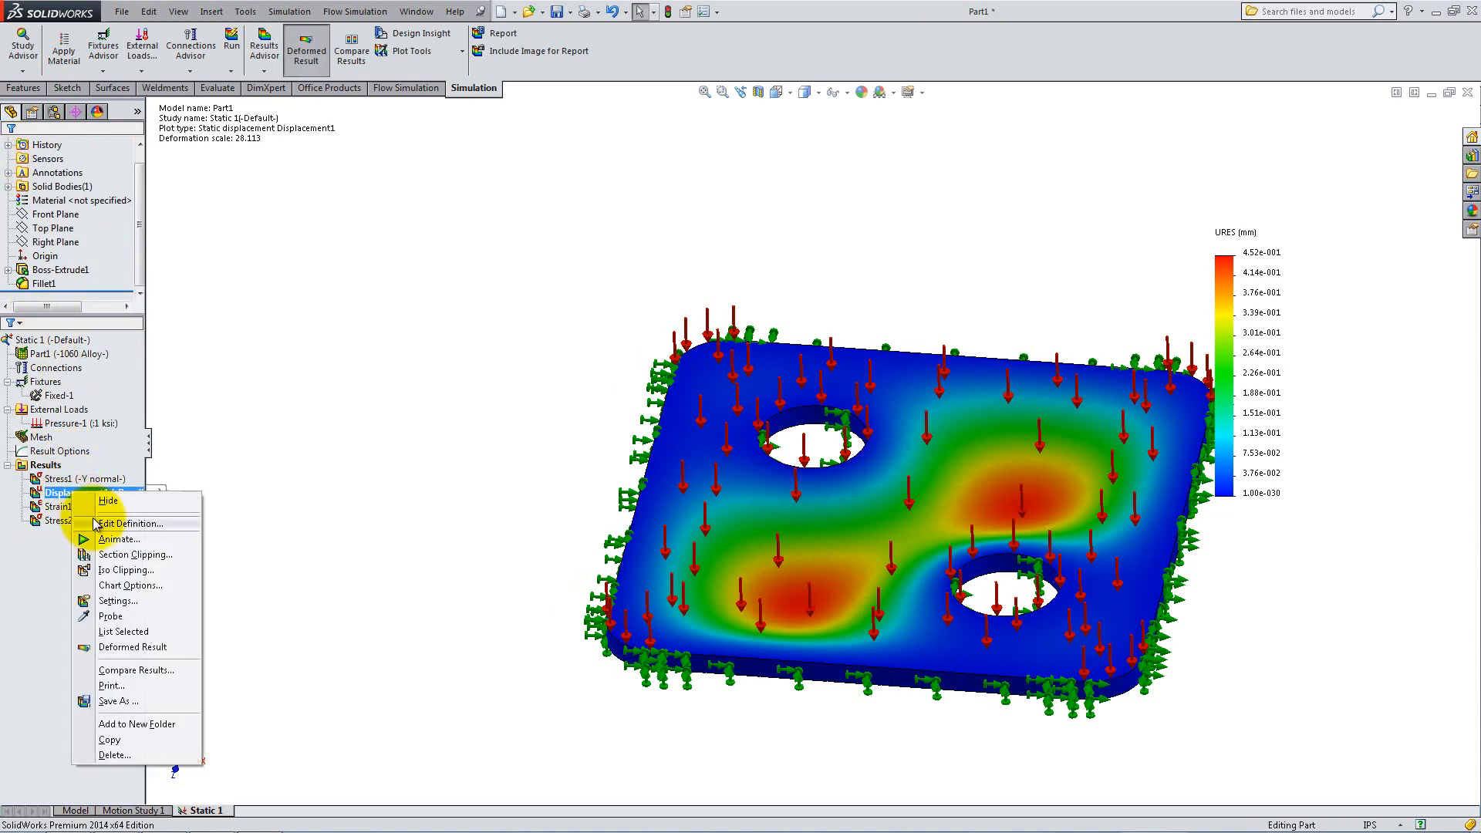
{"action": "left_click", "coordinate": [131, 522]}
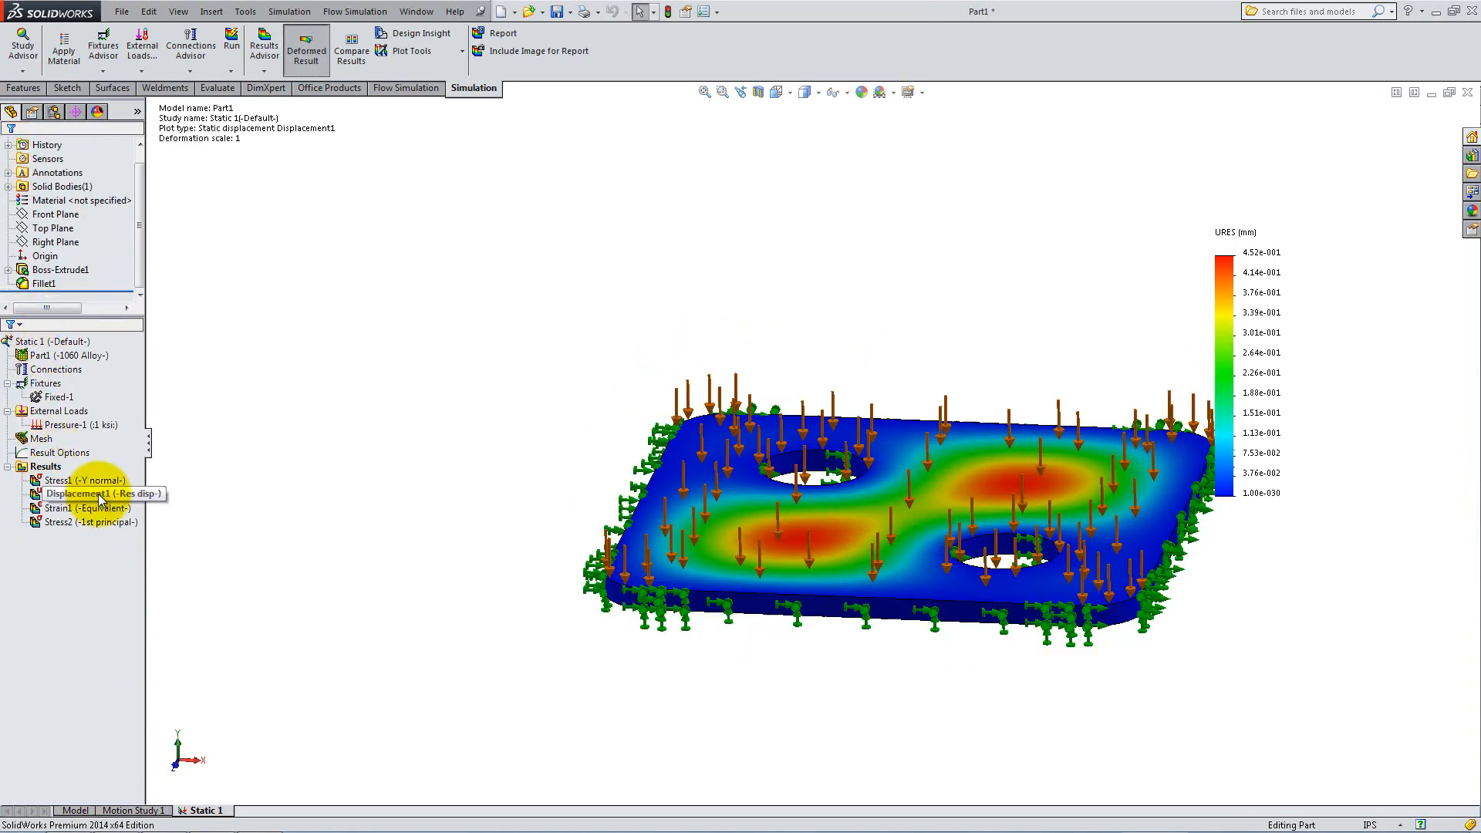
{"action": "double_click", "coordinate": [85, 494]}
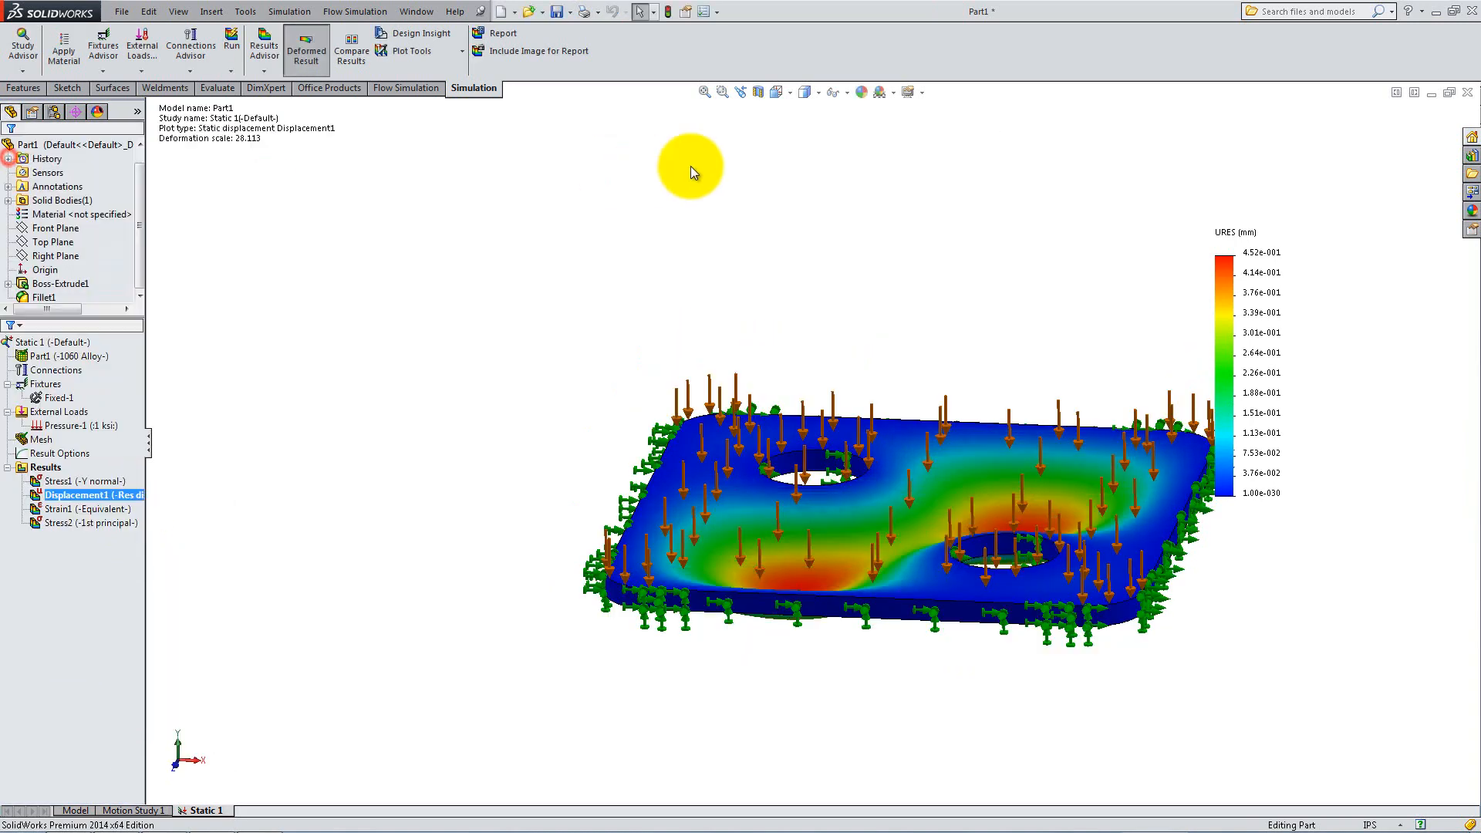
{"action": "right_click", "coordinate": [89, 495]}
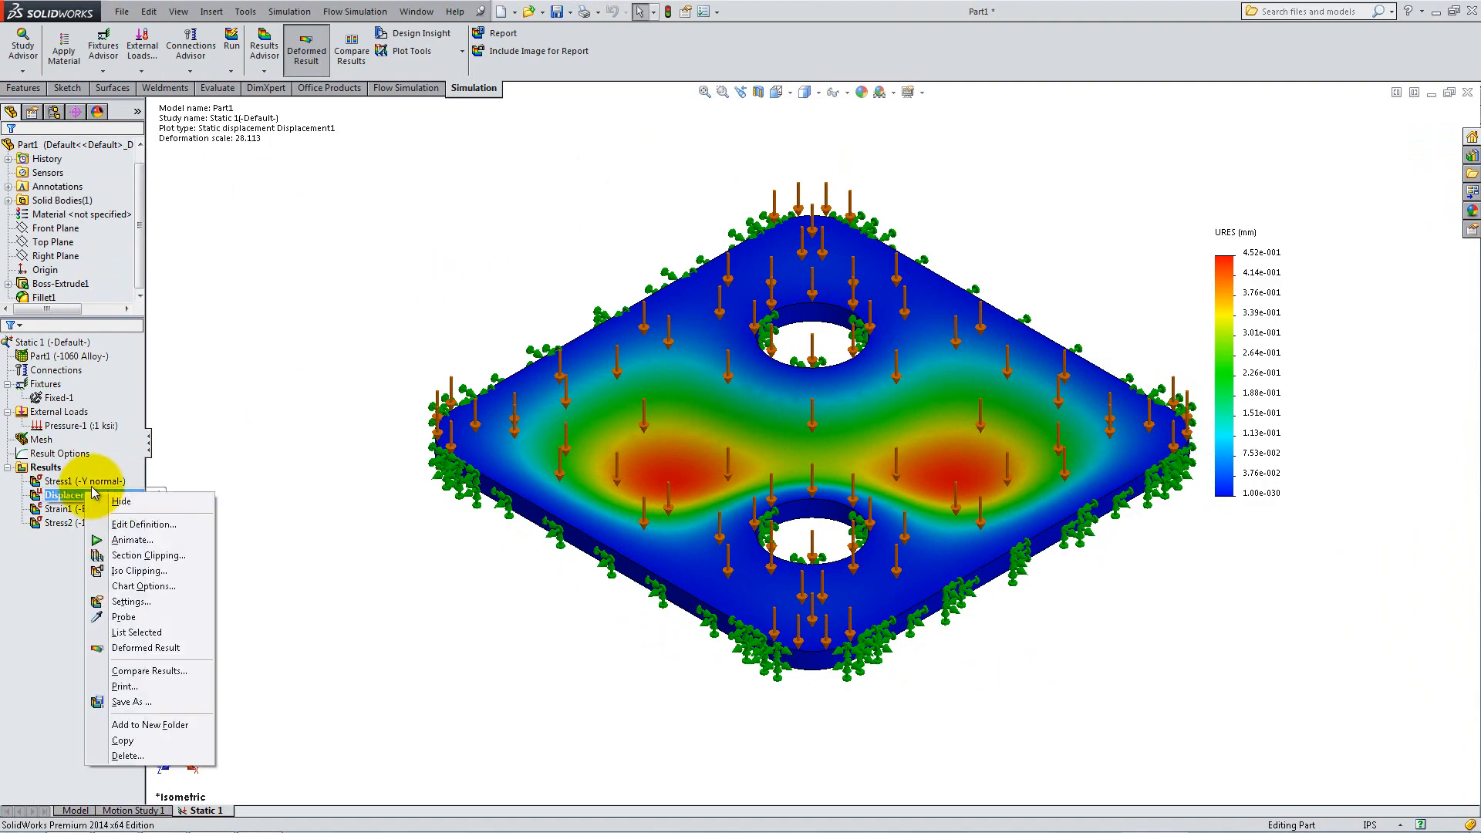
{"action": "left_click", "coordinate": [132, 539]}
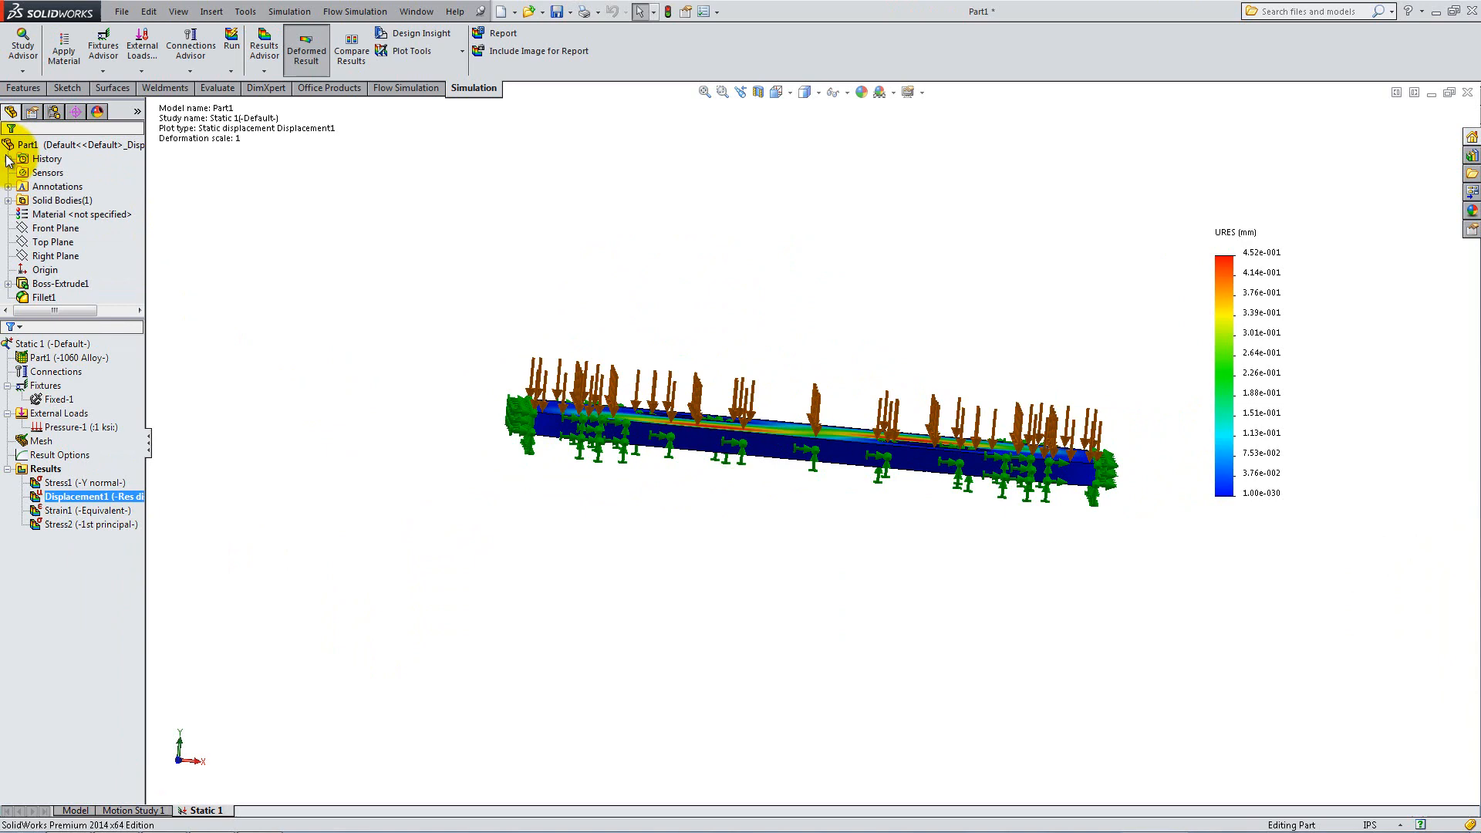
Clip the displacement plot with a cylindrical section, then start Compare Results.
{"action": "left_click", "coordinate": [306, 45]}
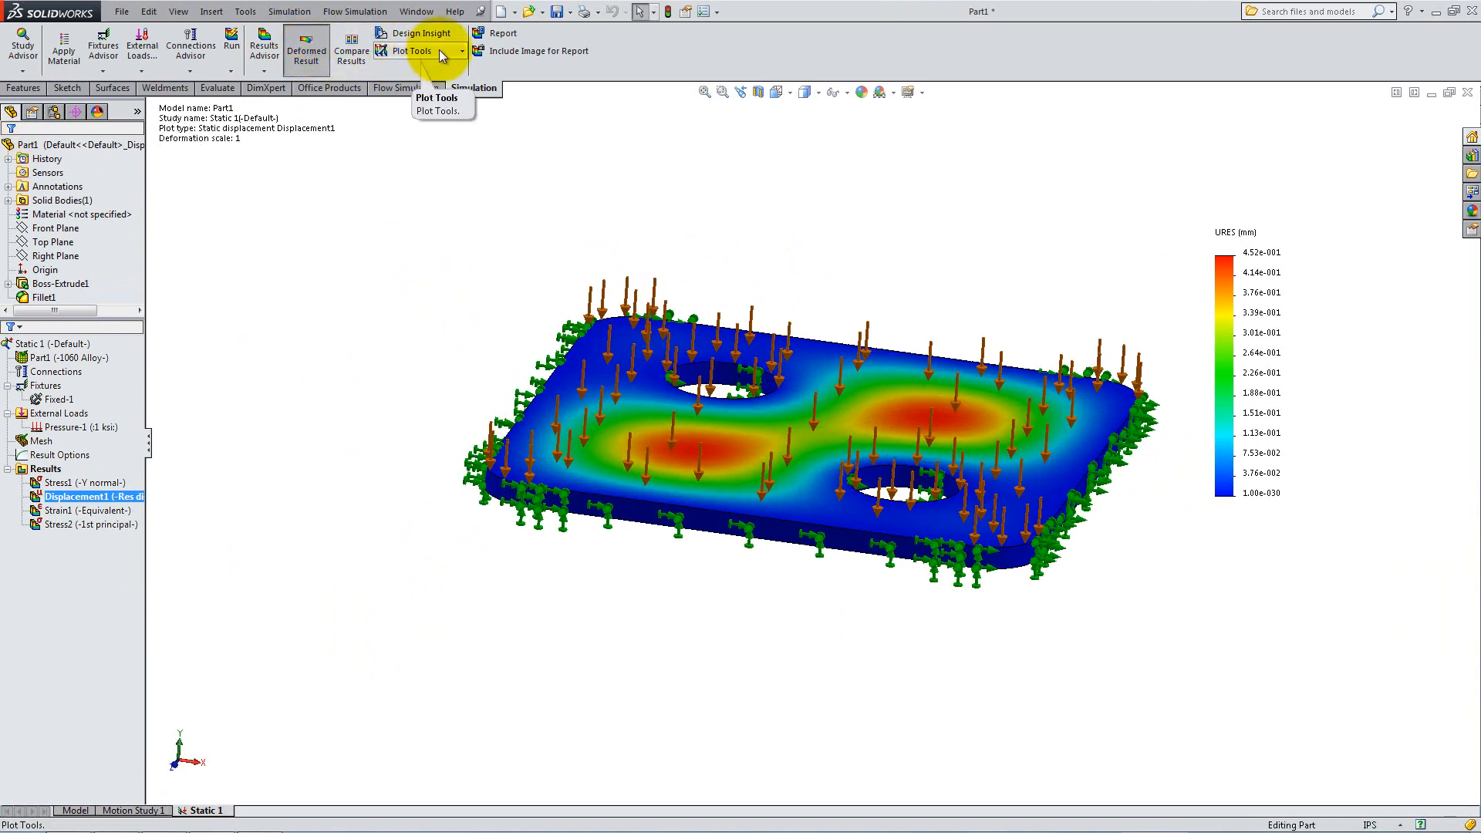
{"action": "left_click", "coordinate": [437, 110]}
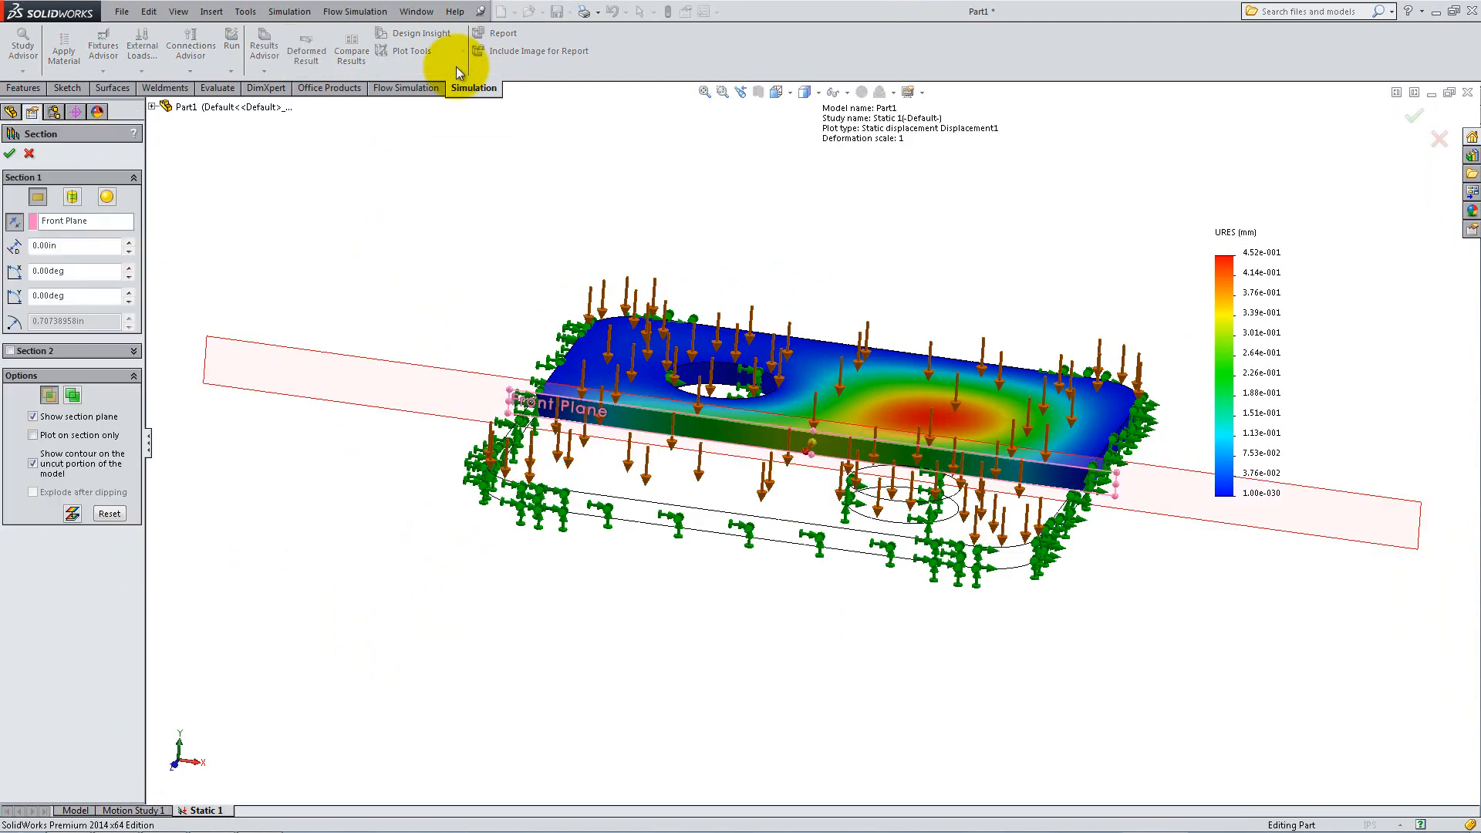
{"action": "mouse_move", "coordinate": [803, 450]}
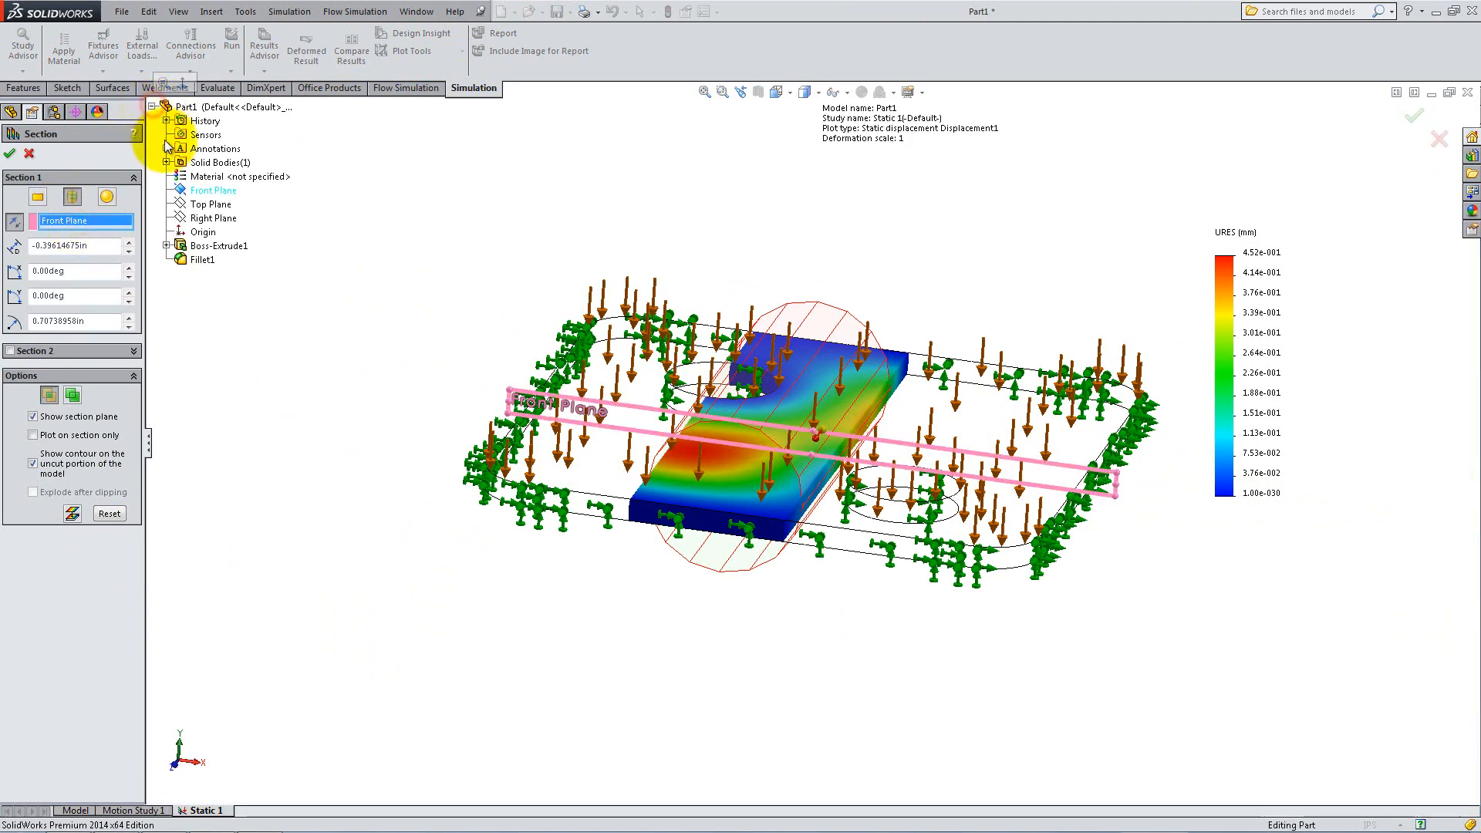
{"action": "left_click", "coordinate": [210, 204]}
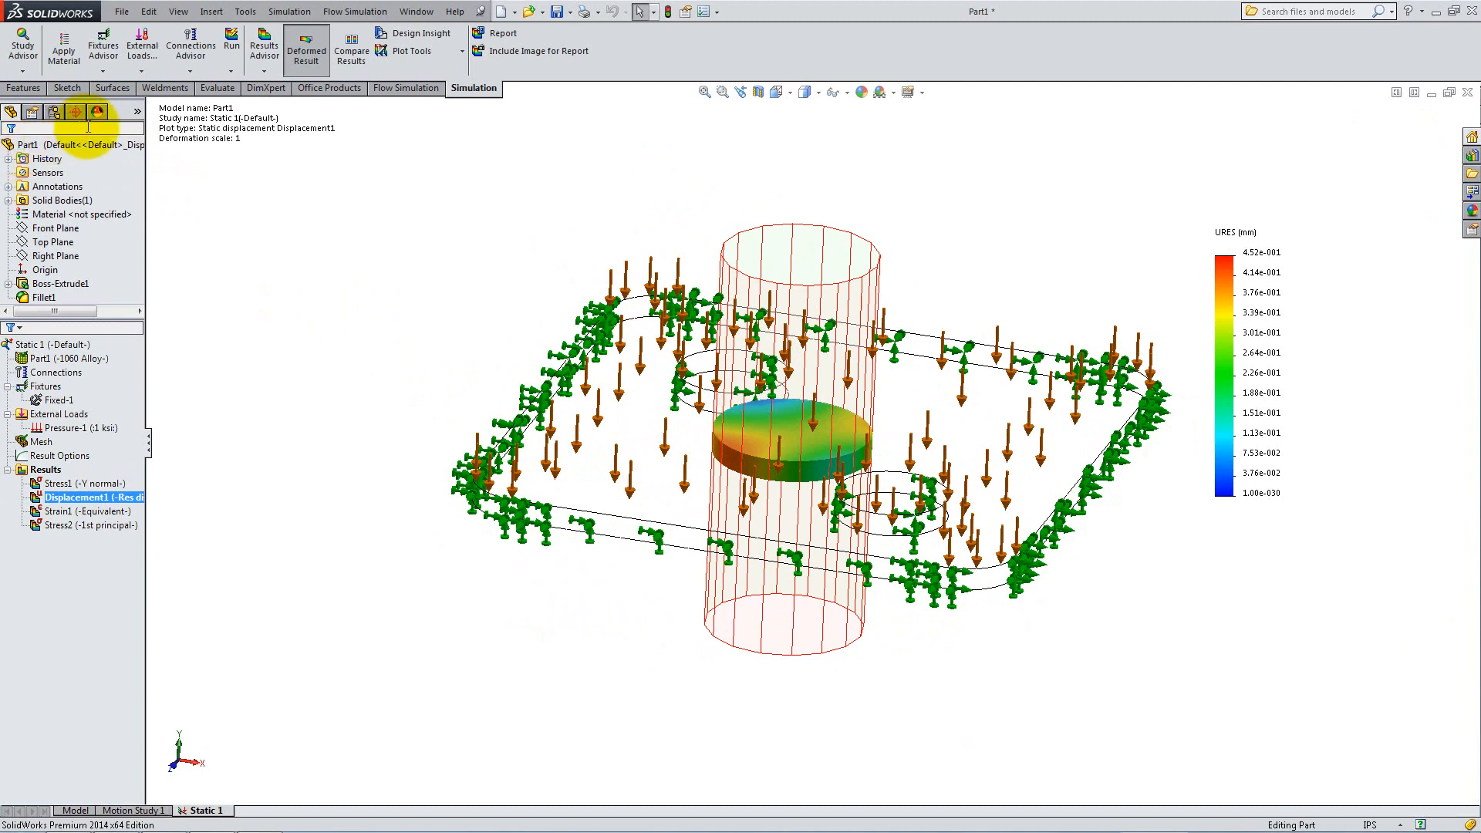
{"action": "left_click", "coordinate": [350, 47]}
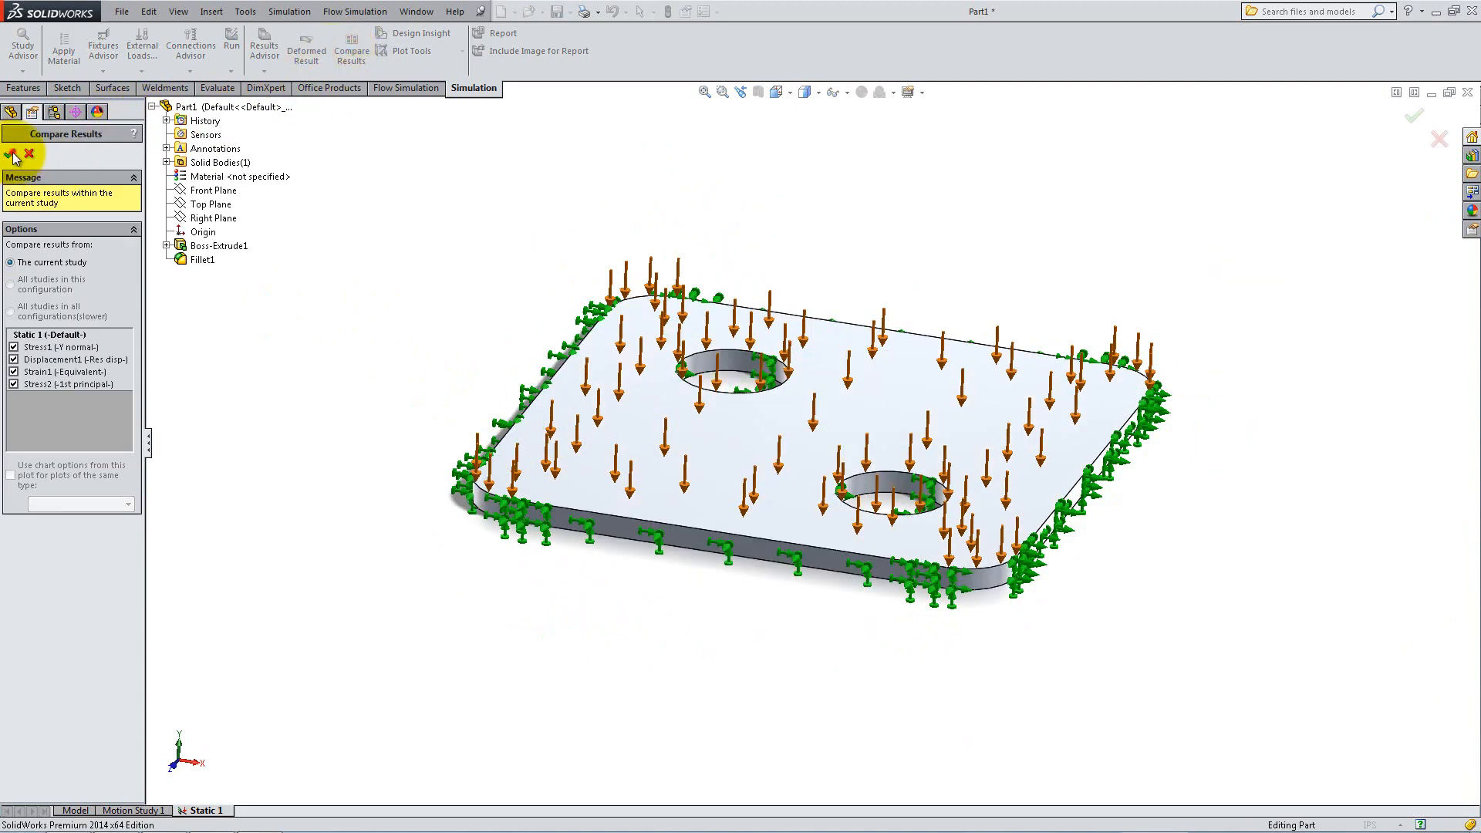
Exit the four-plot comparison and turn off section clipping on Displacement1.
{"action": "left_click", "coordinate": [13, 154]}
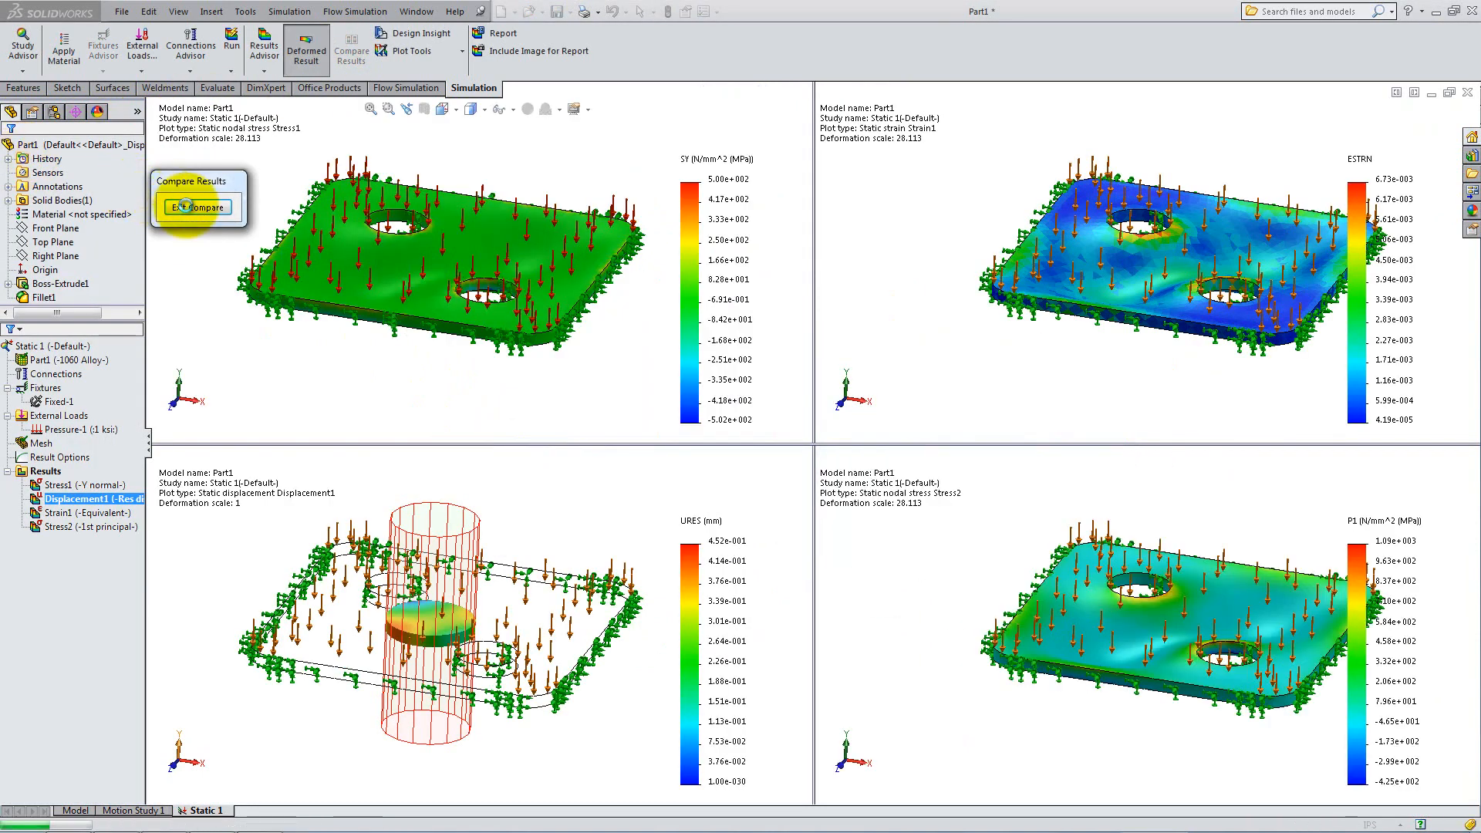
{"action": "left_click", "coordinate": [199, 207]}
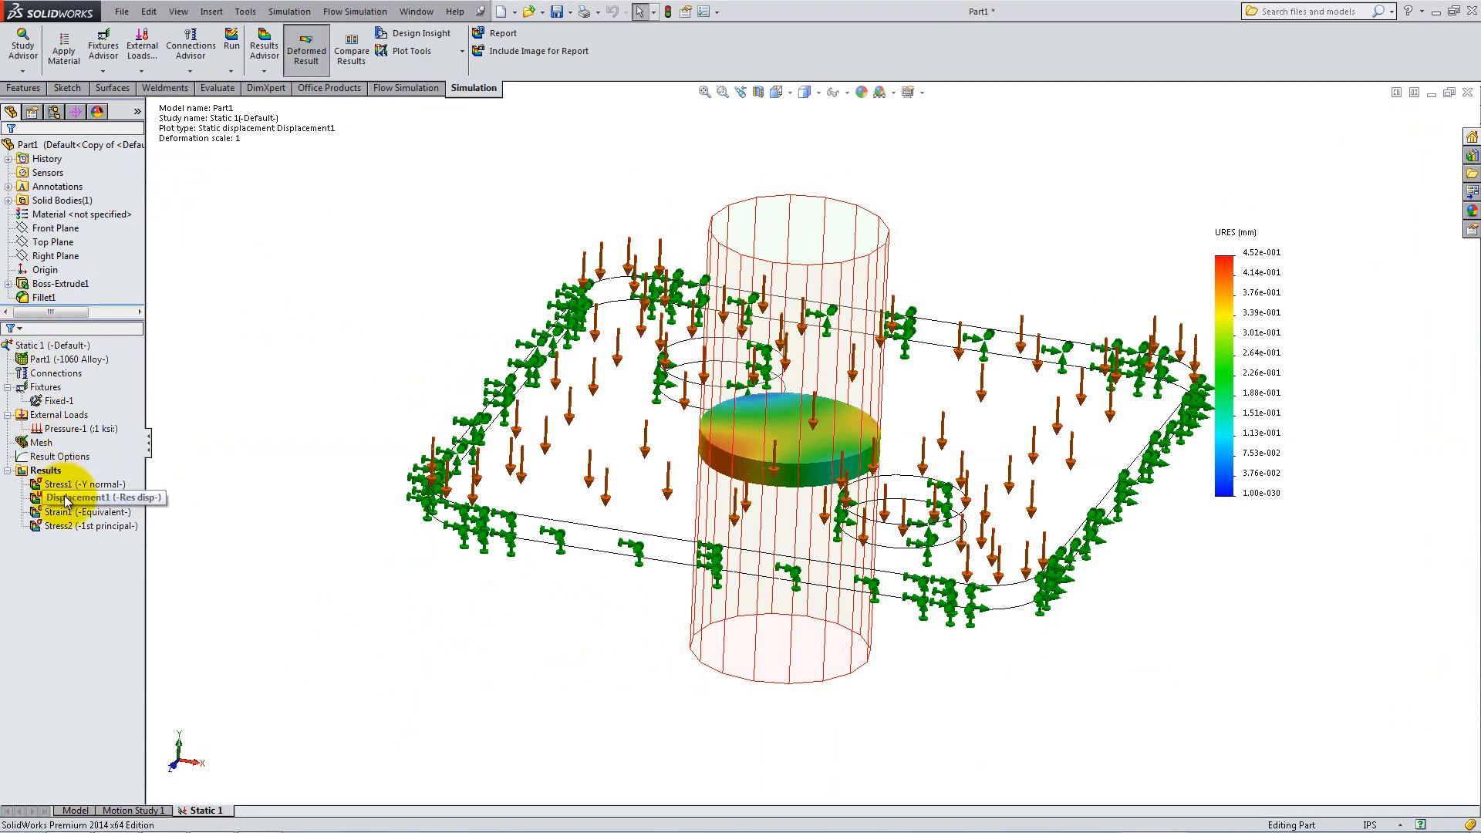
{"action": "right_click", "coordinate": [80, 497]}
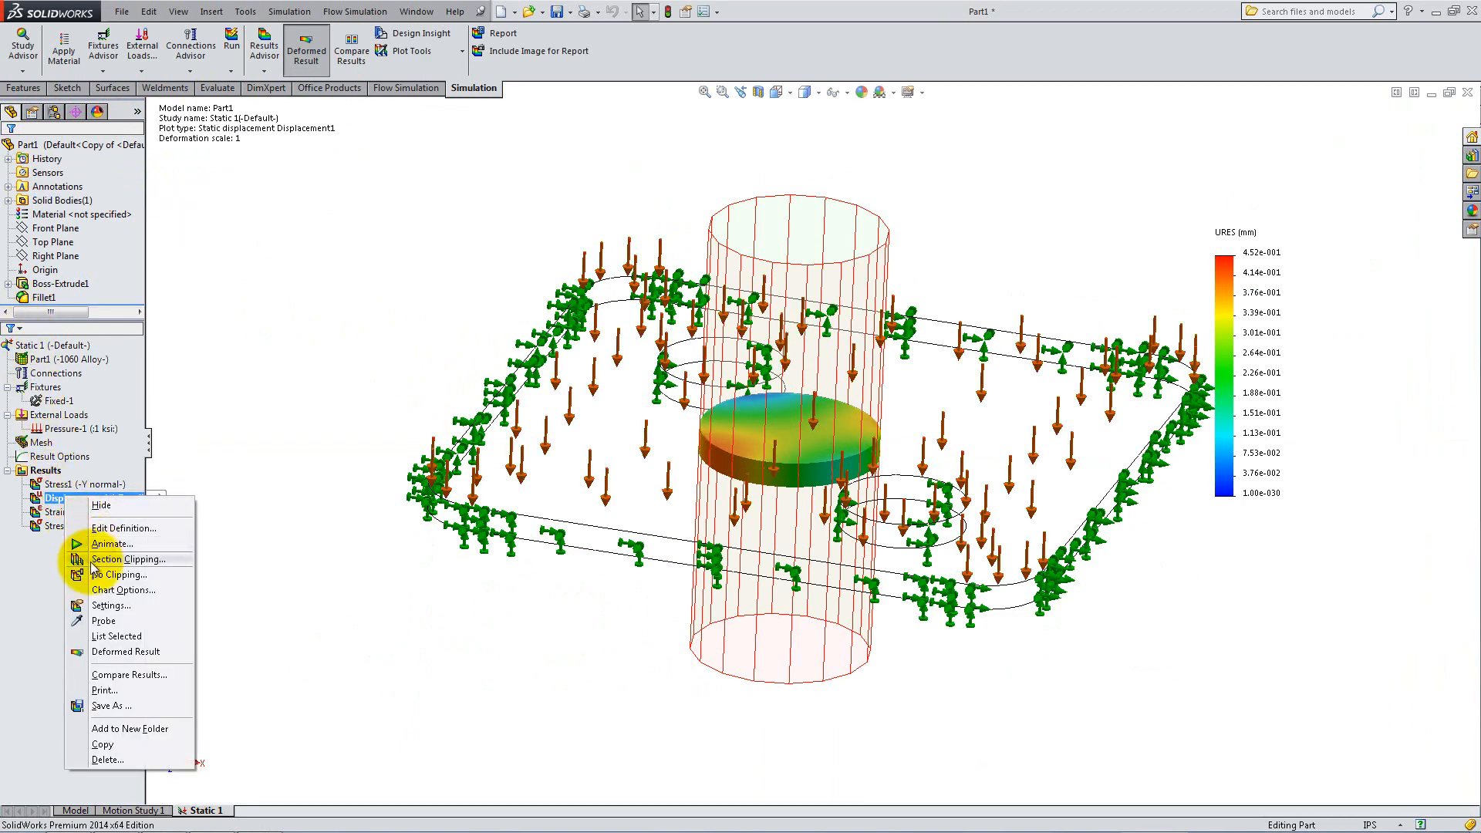
{"action": "left_click", "coordinate": [123, 559]}
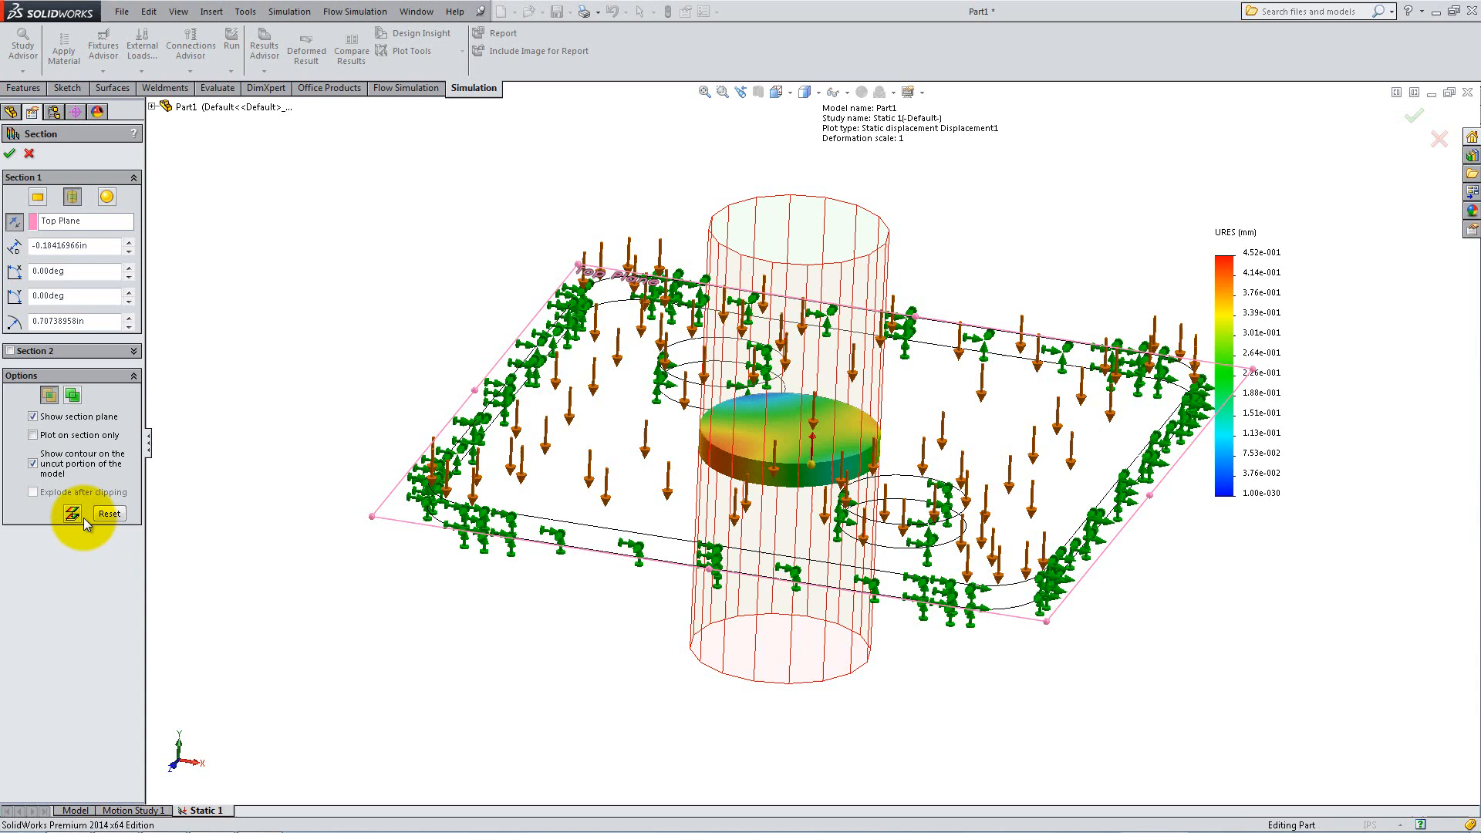
{"action": "left_click", "coordinate": [76, 513]}
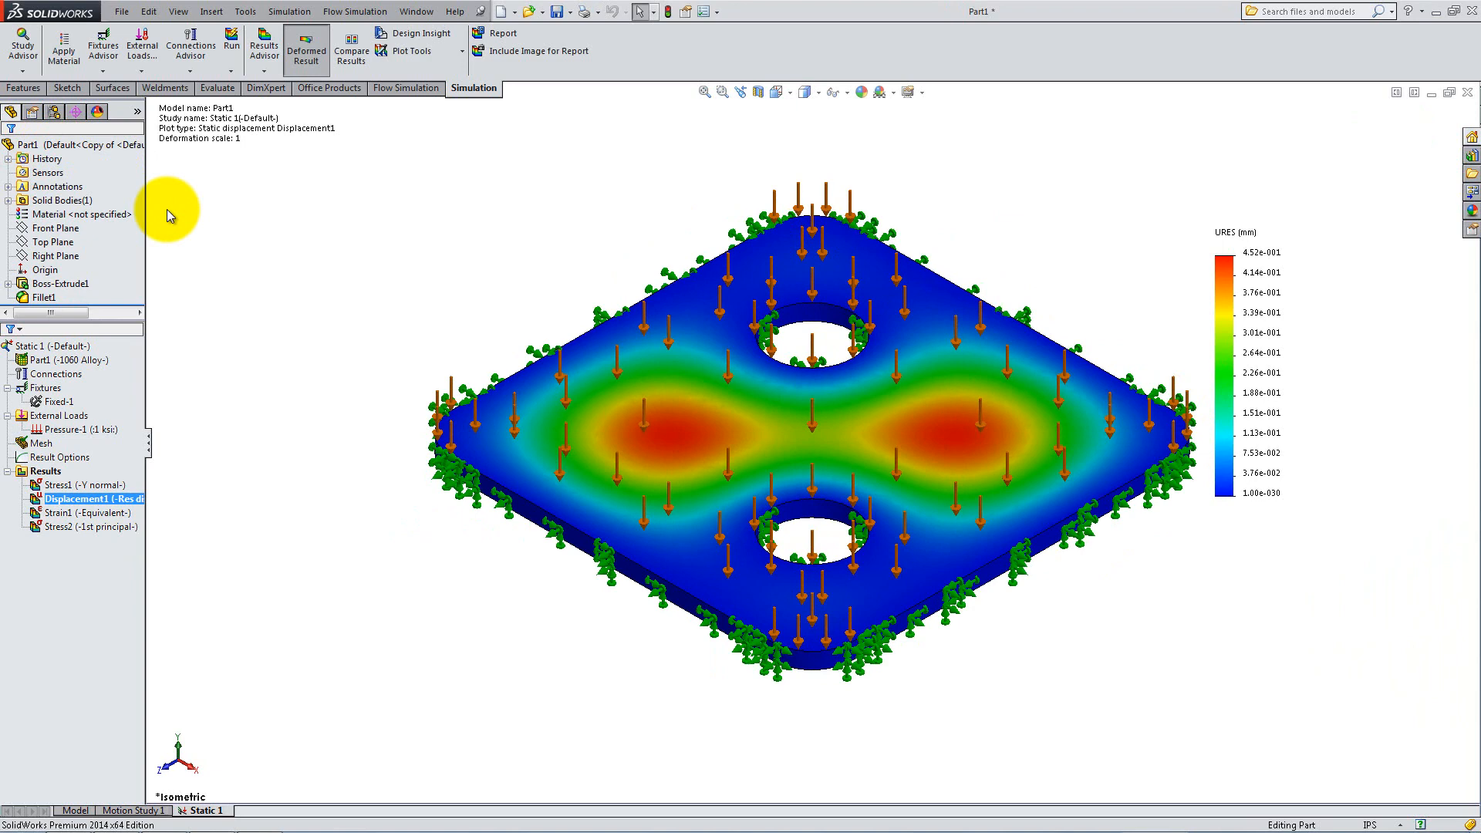
Start a new study from the Study Advisor and choose Design Study type.
{"action": "left_click", "coordinate": [22, 45]}
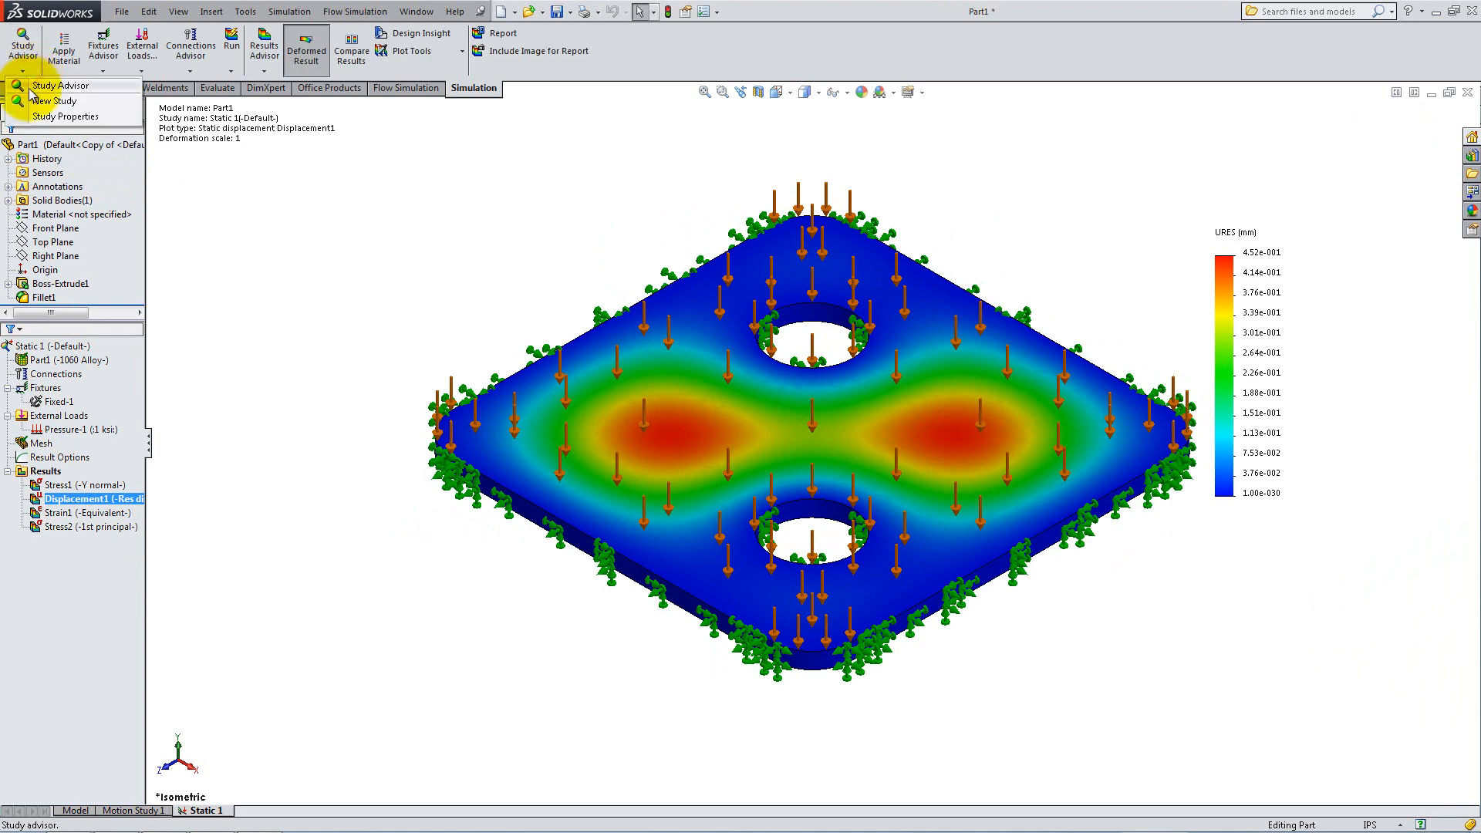
{"action": "left_click", "coordinate": [55, 101]}
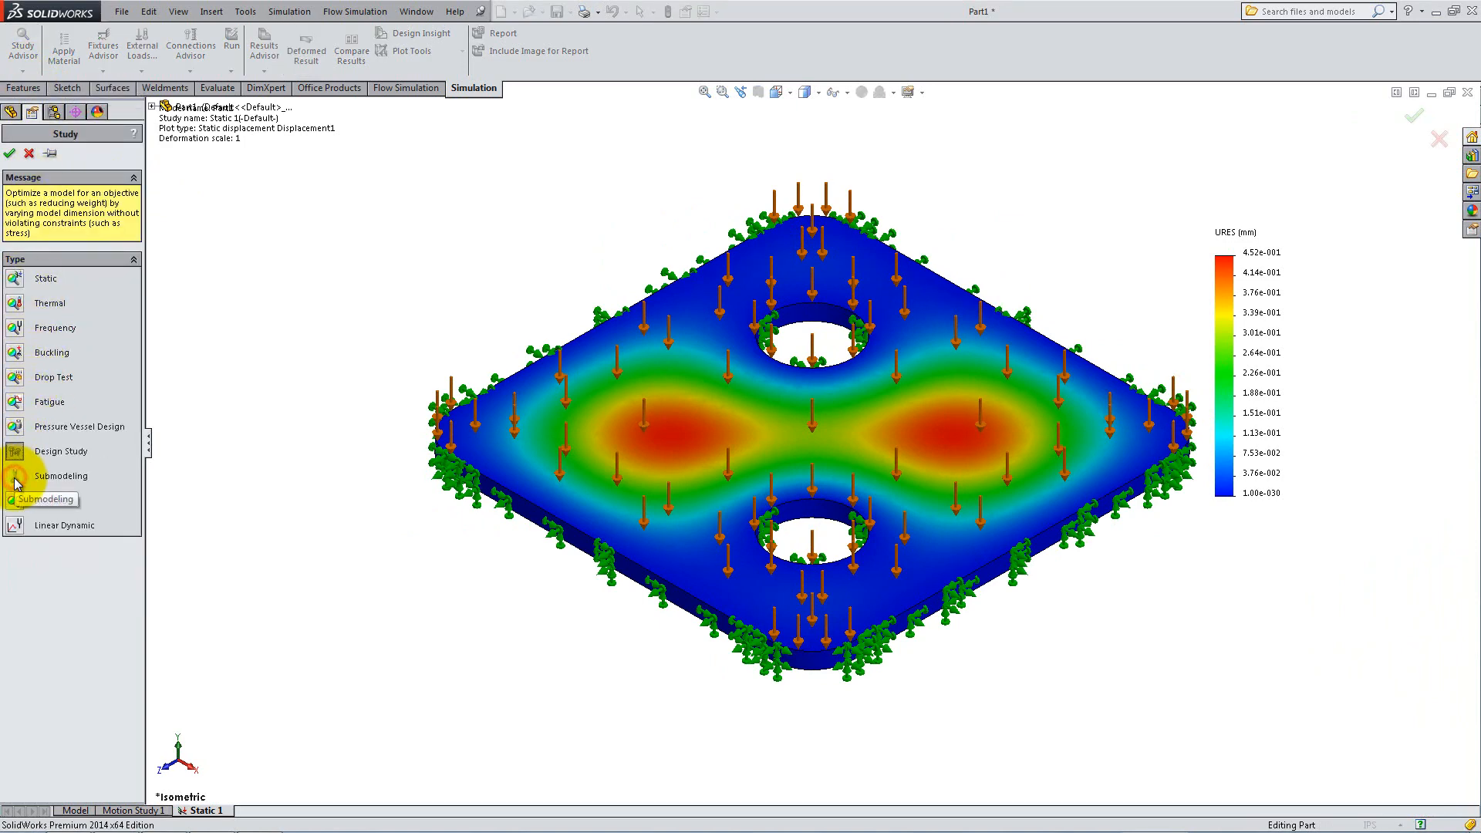
{"action": "left_click", "coordinate": [60, 451]}
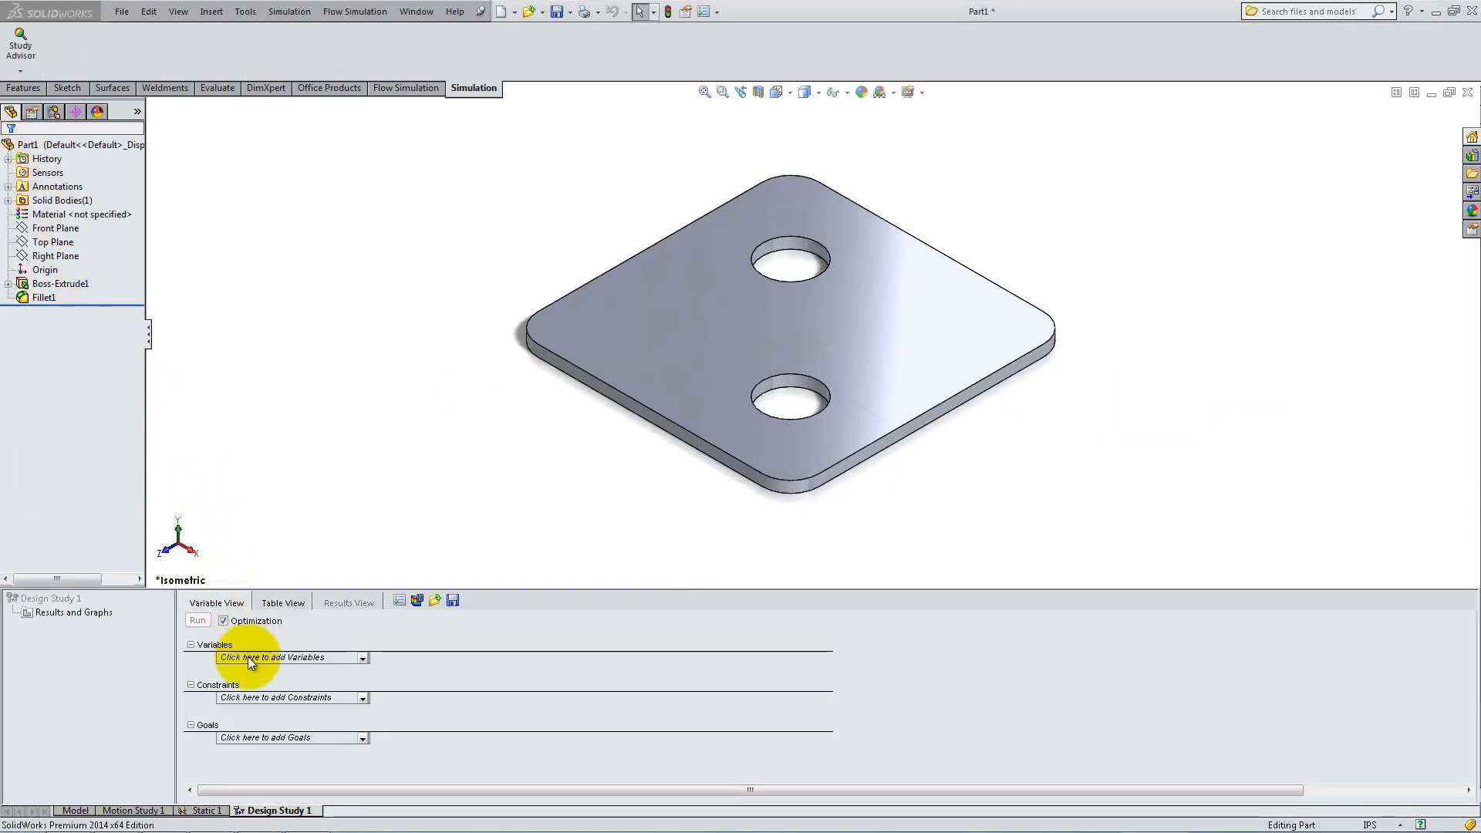
Create Hole Diameter and Side Dimension parameters linked to the plate's hole and side dimensions.
{"action": "left_click", "coordinate": [363, 657]}
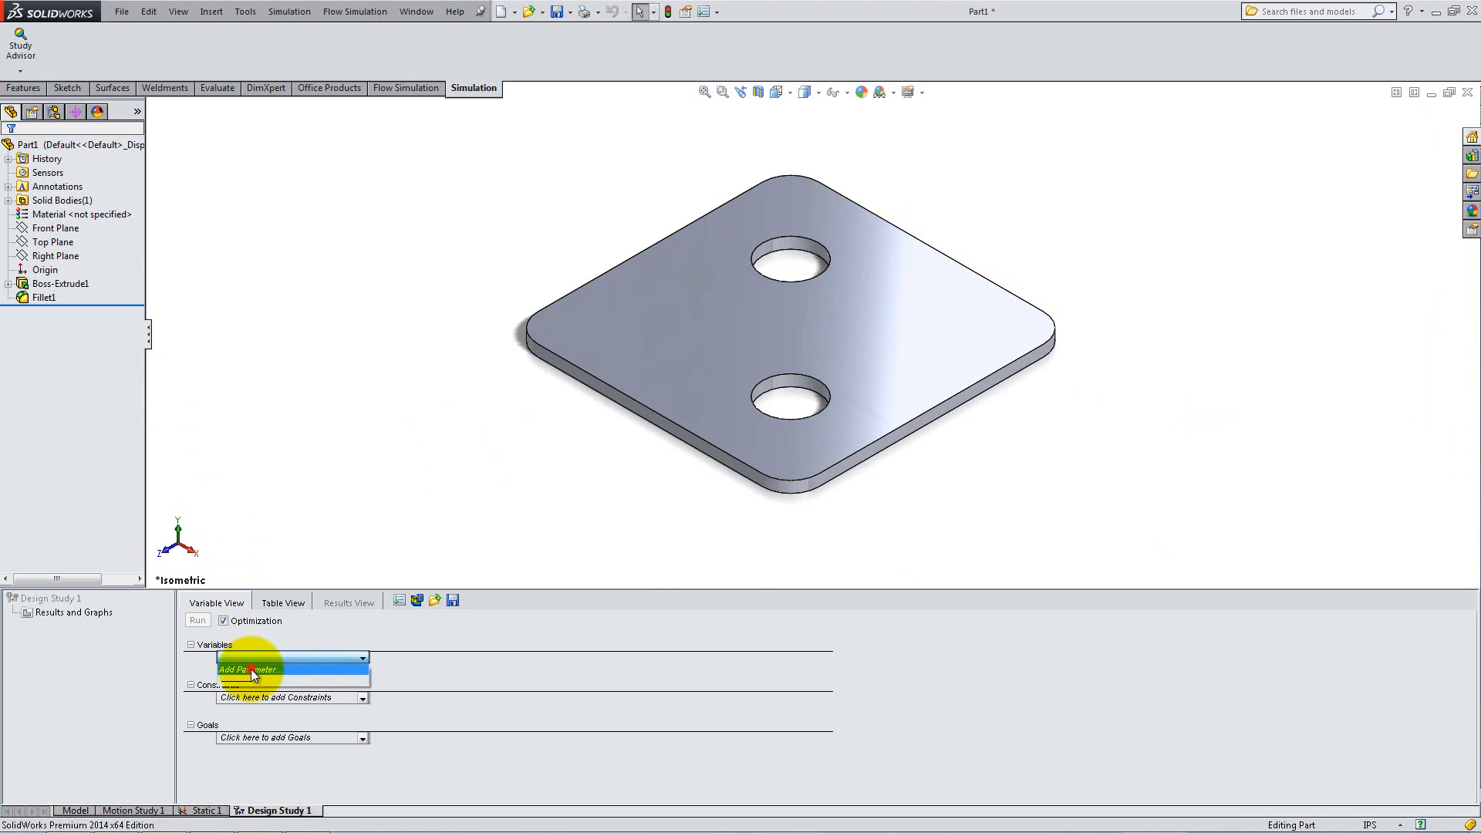
{"action": "left_click", "coordinate": [250, 668]}
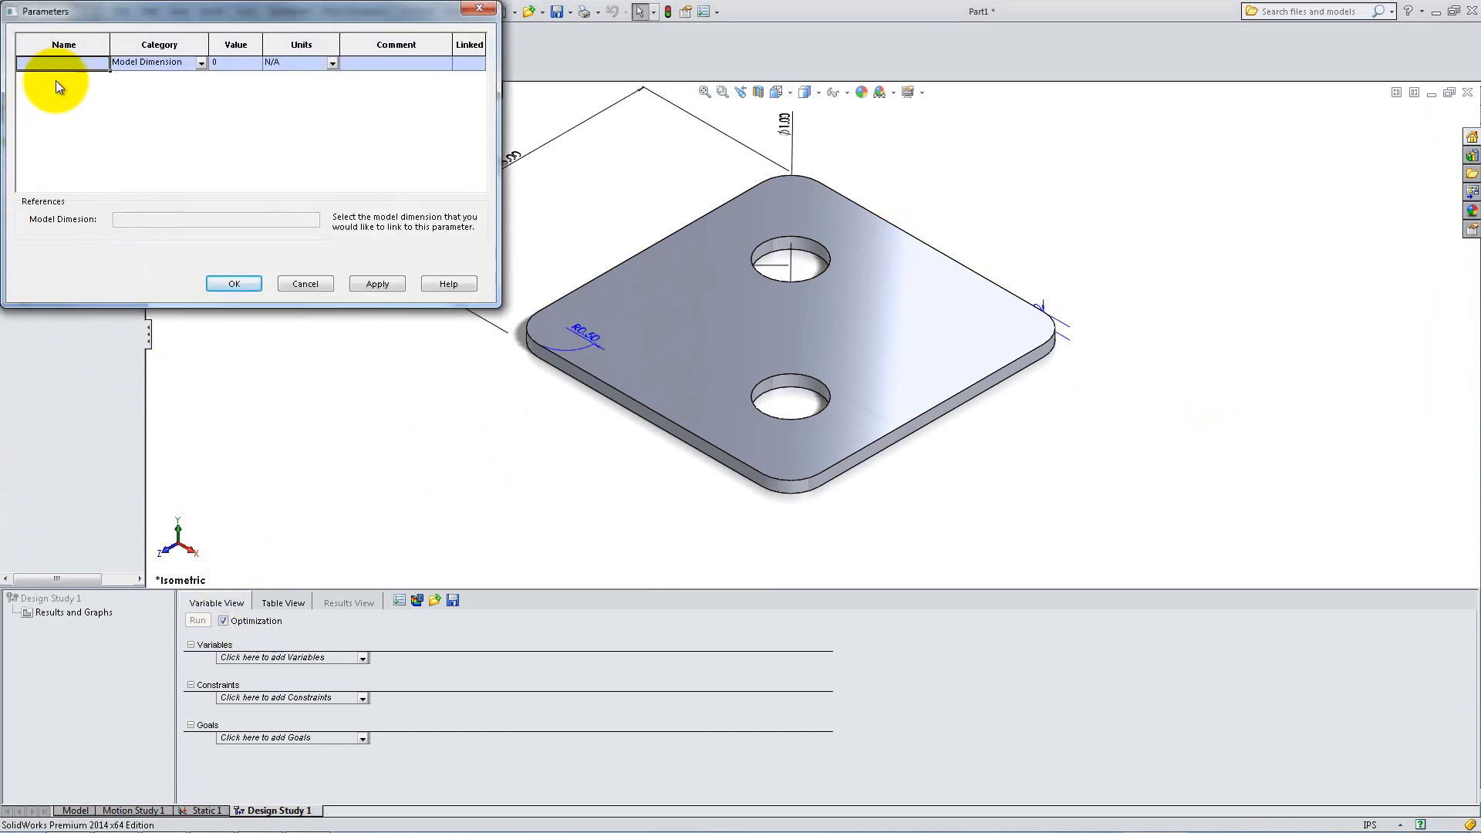
{"action": "type", "text": "Hole Diameter"}
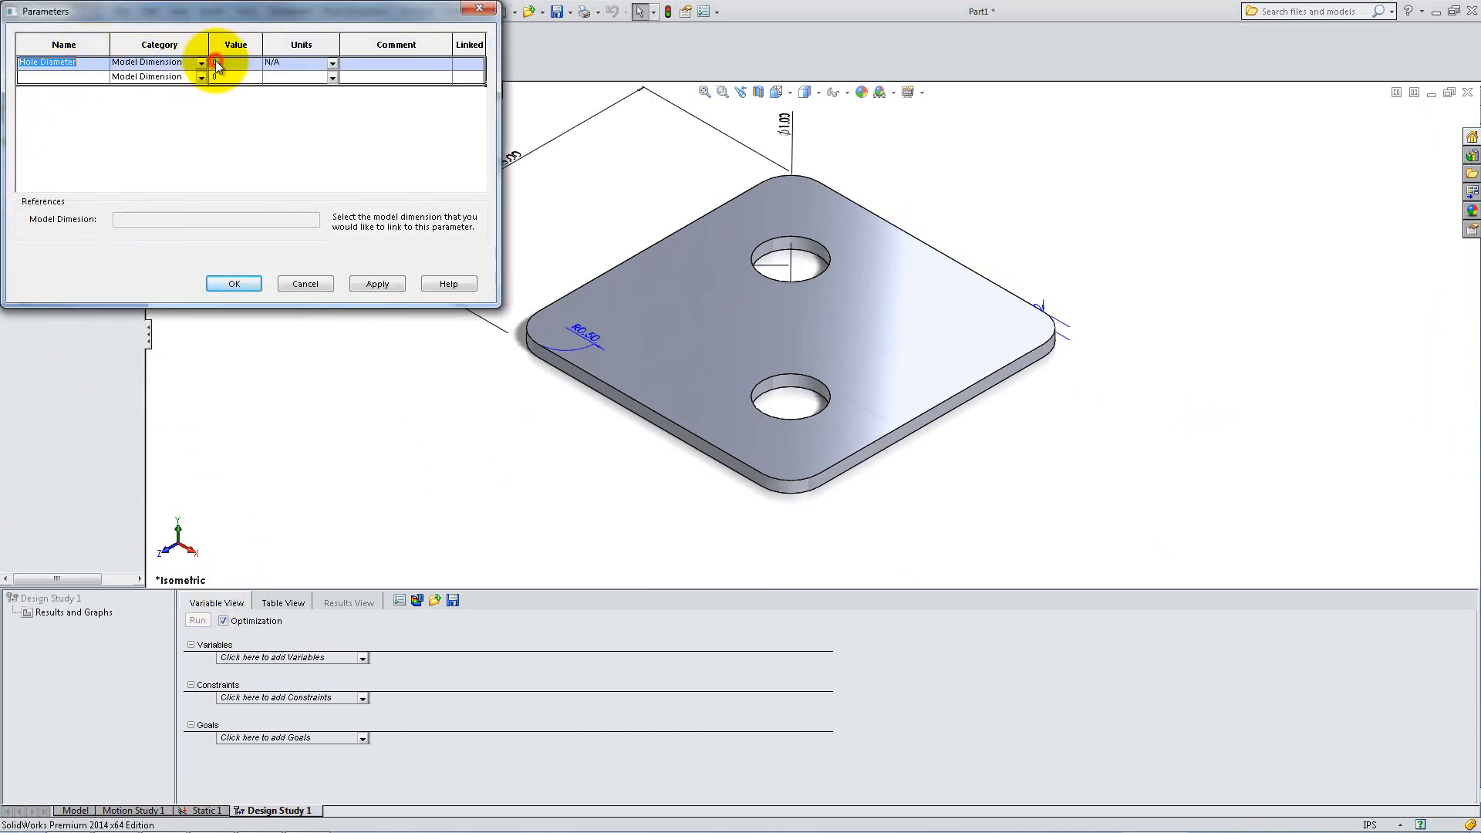
{"action": "left_click", "coordinate": [788, 127]}
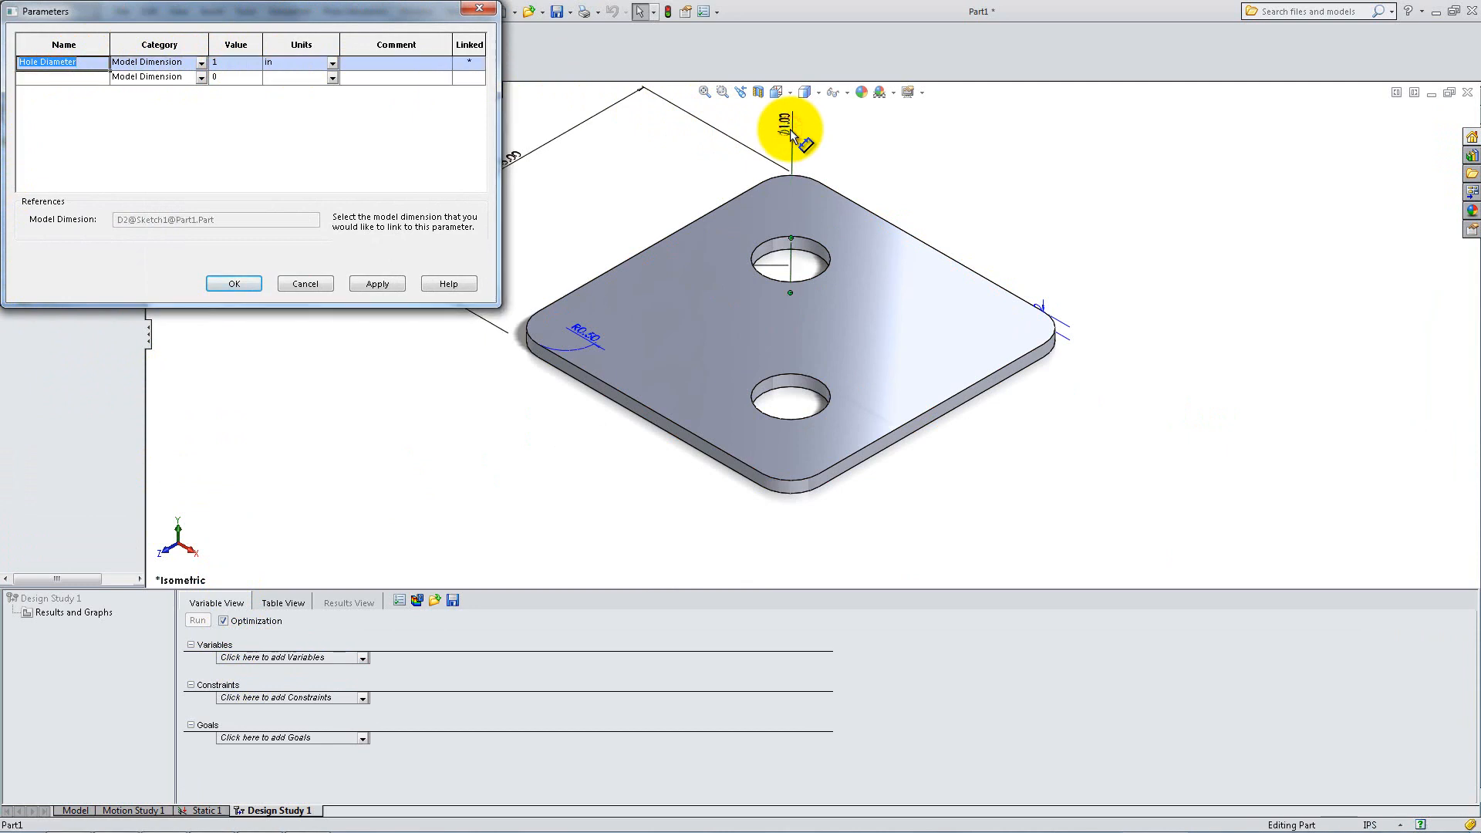
{"action": "left_click", "coordinate": [52, 76]}
{"action": "type", "text": "Side Dimension"}
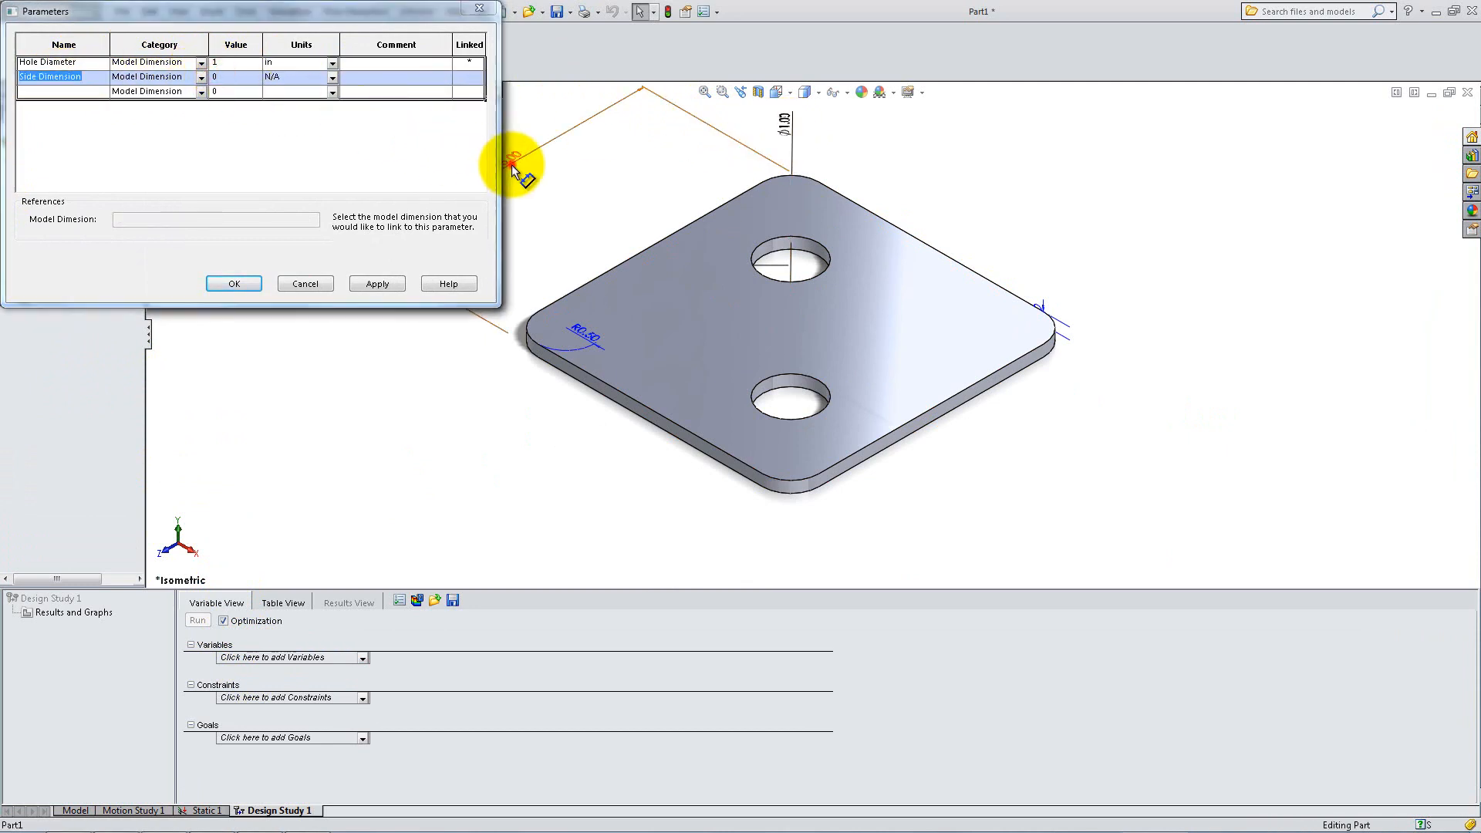
{"action": "left_click", "coordinate": [233, 283]}
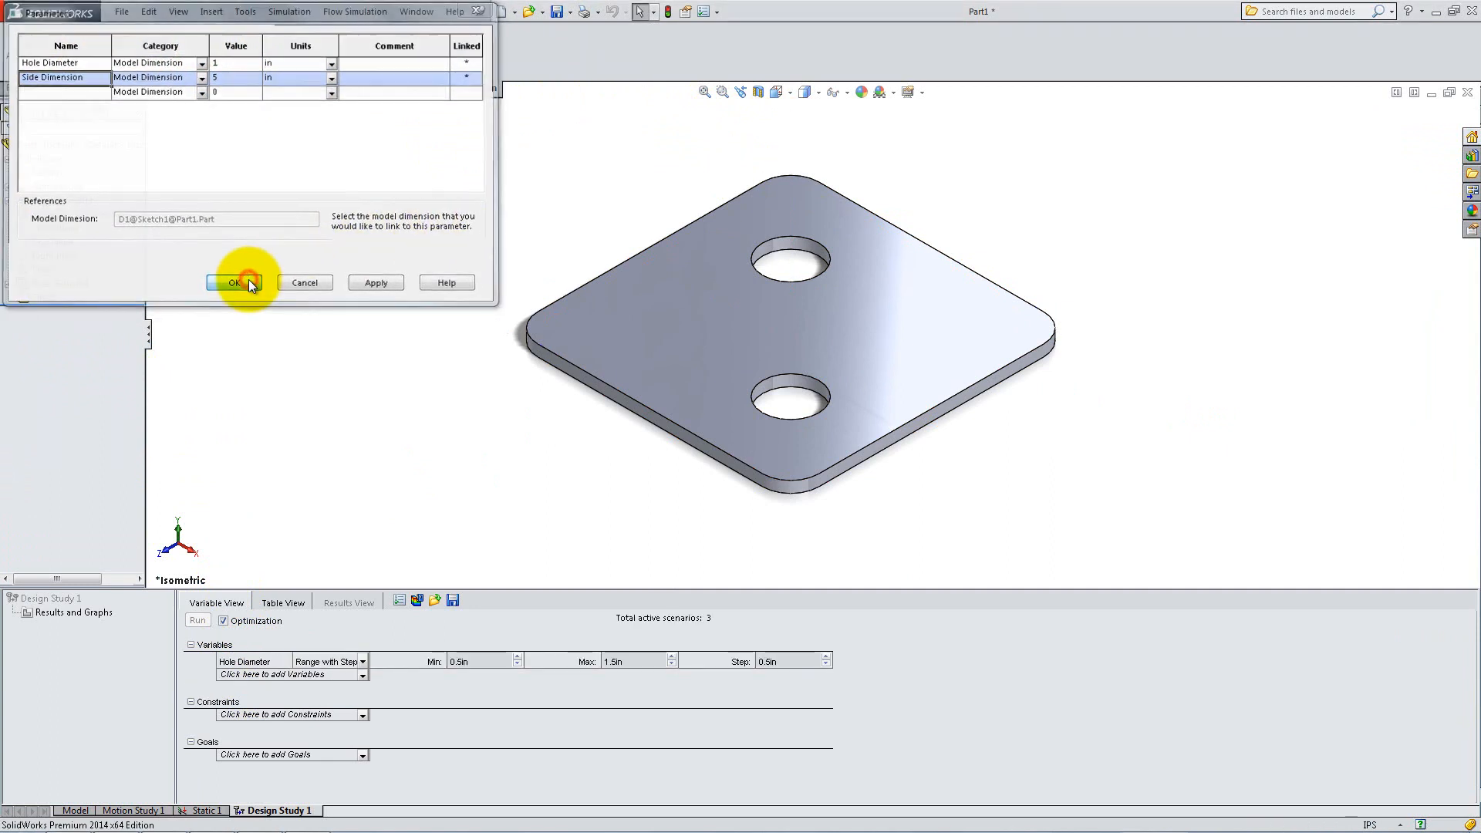
Set a 0.2 in Hole Diameter step, then add Side Dimension as a variable starting at 4.8 in.
{"action": "left_click", "coordinate": [235, 282]}
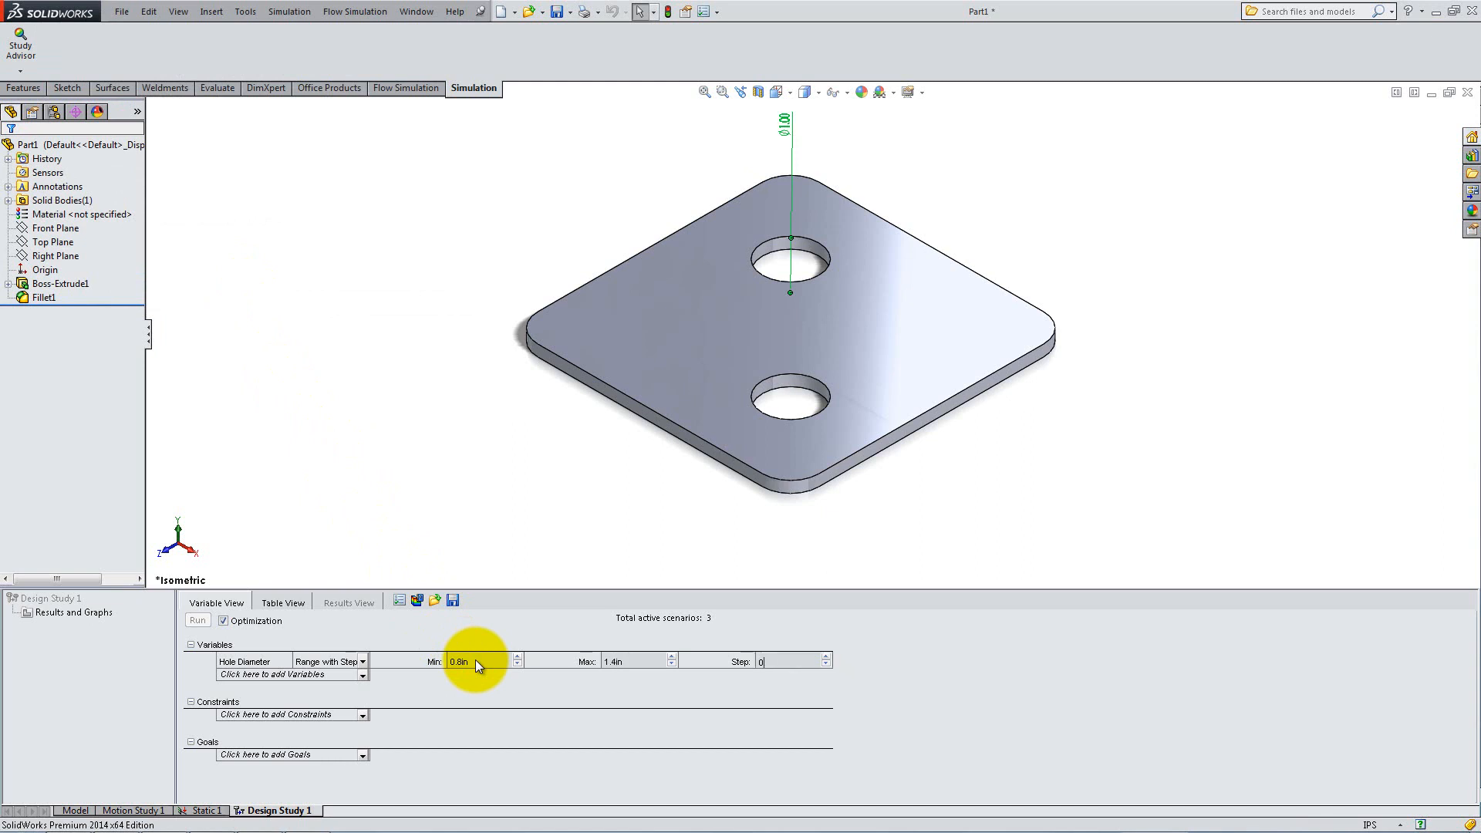
{"action": "type", "text": "0.2"}
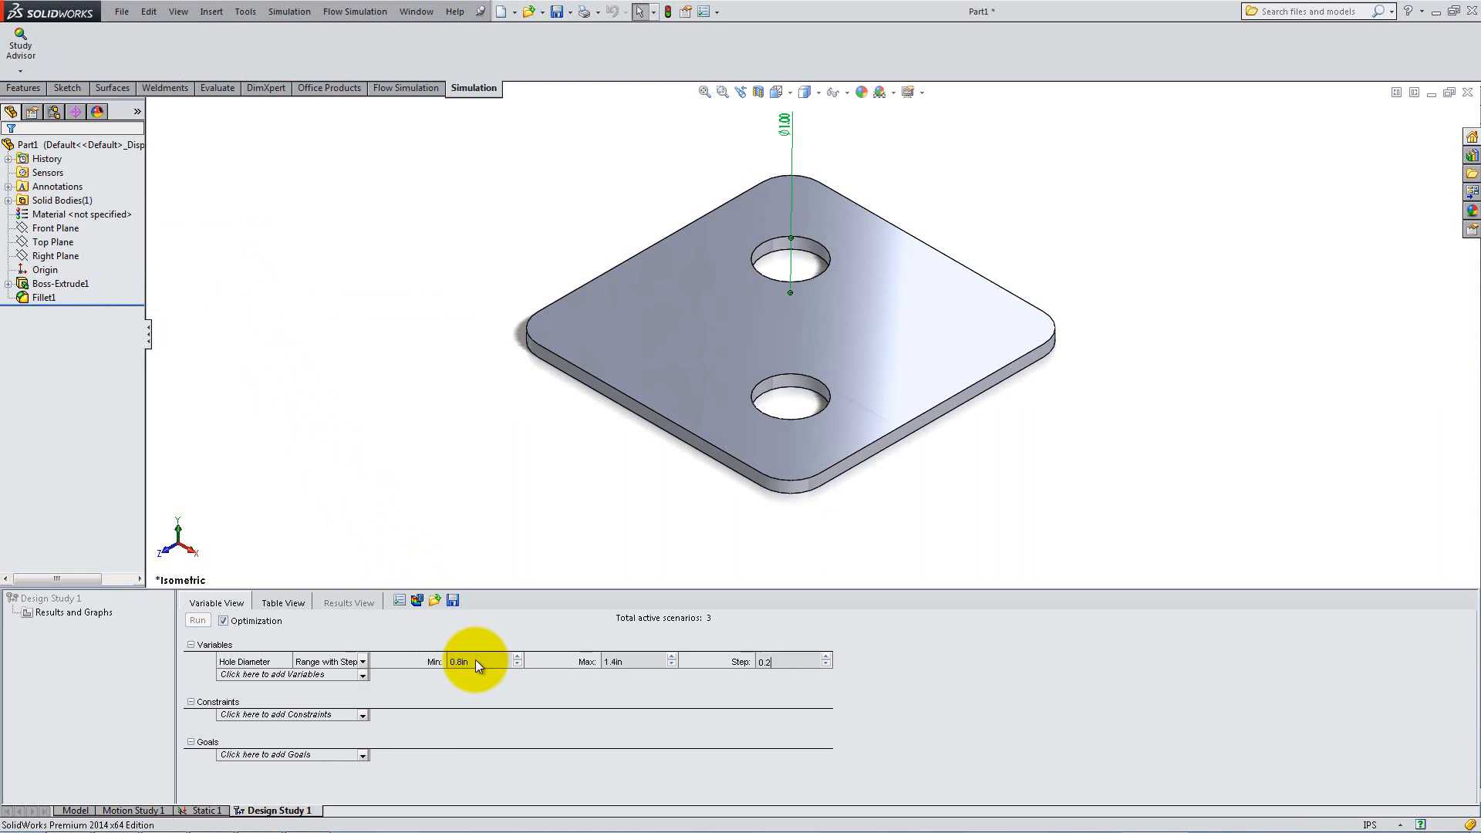
{"action": "left_click", "coordinate": [362, 674]}
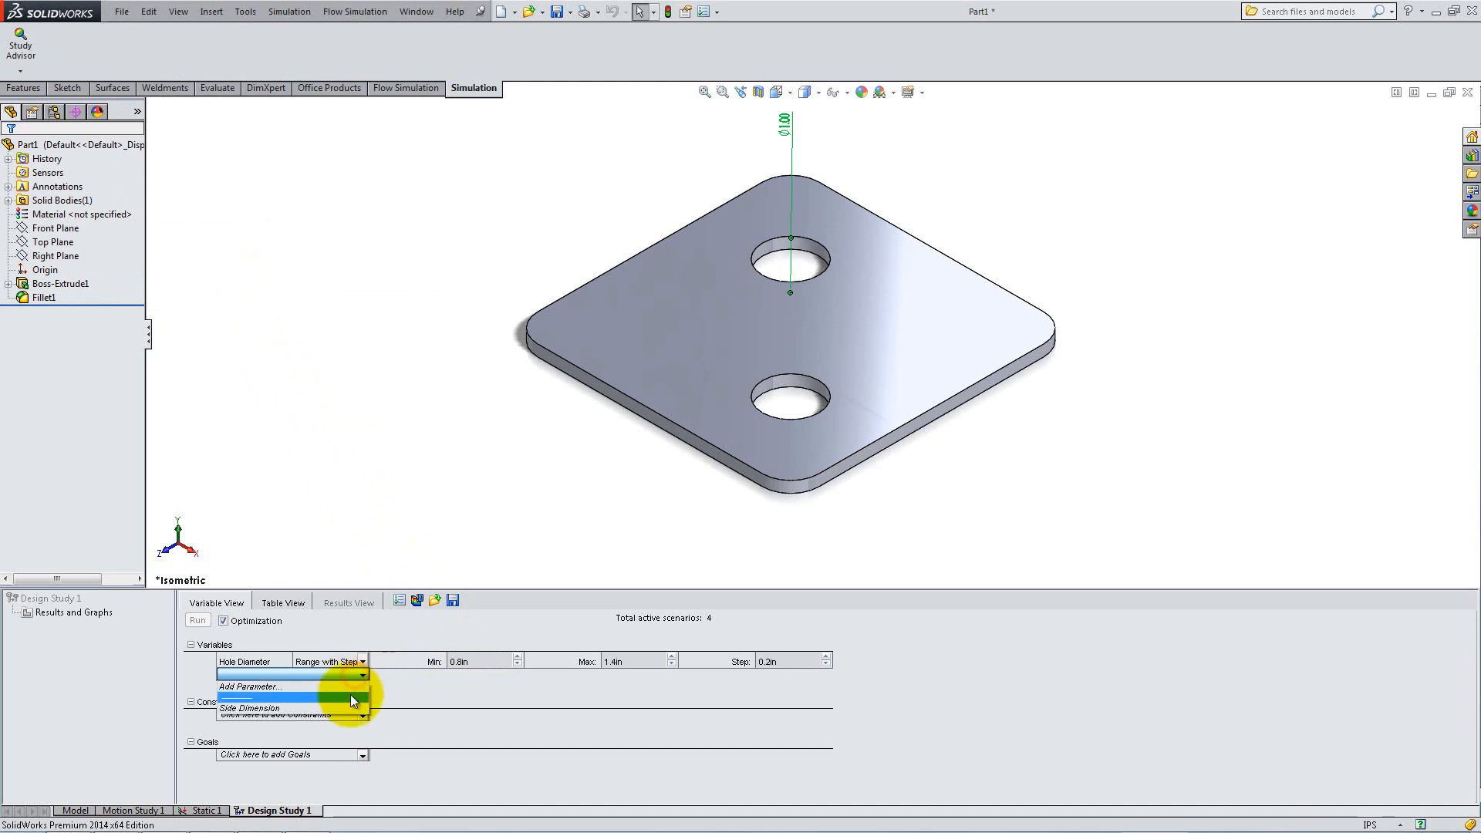
{"action": "left_click", "coordinate": [251, 707]}
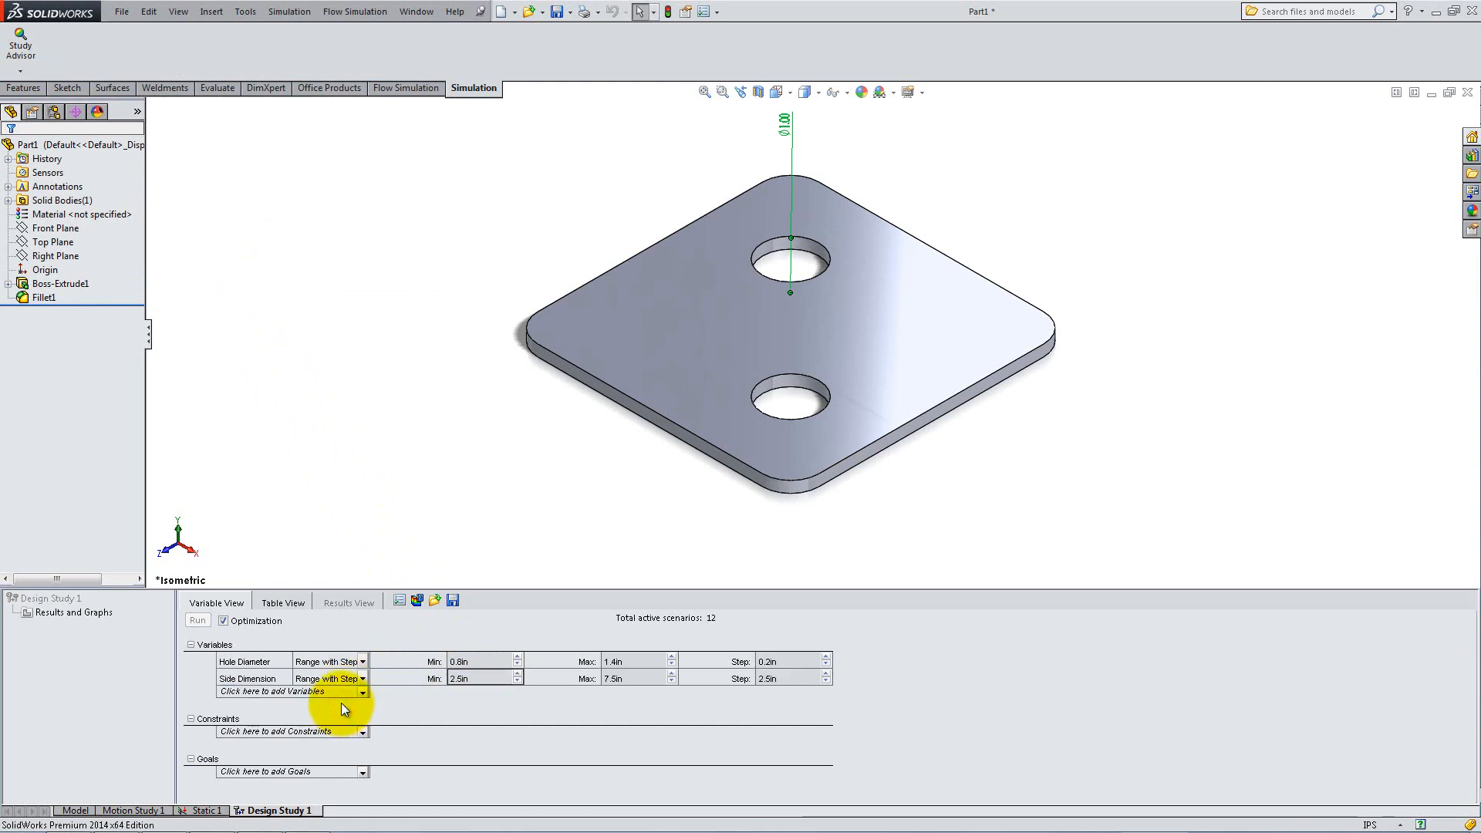
{"action": "left_click", "coordinate": [463, 678]}
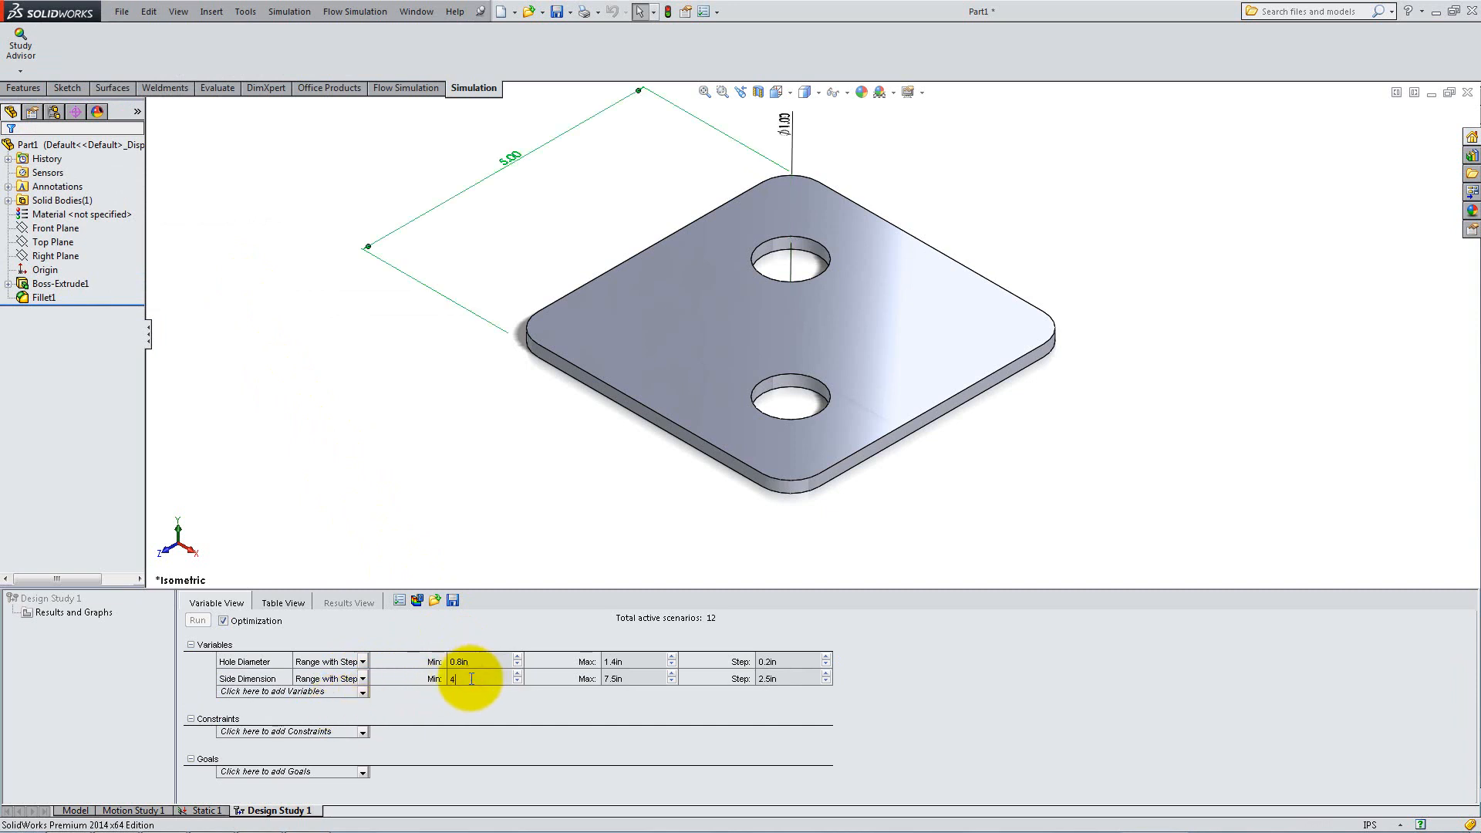
{"action": "type", "text": "4.8in"}
{"action": "left_click", "coordinate": [789, 678]}
{"action": "type", "text": "0.4"}
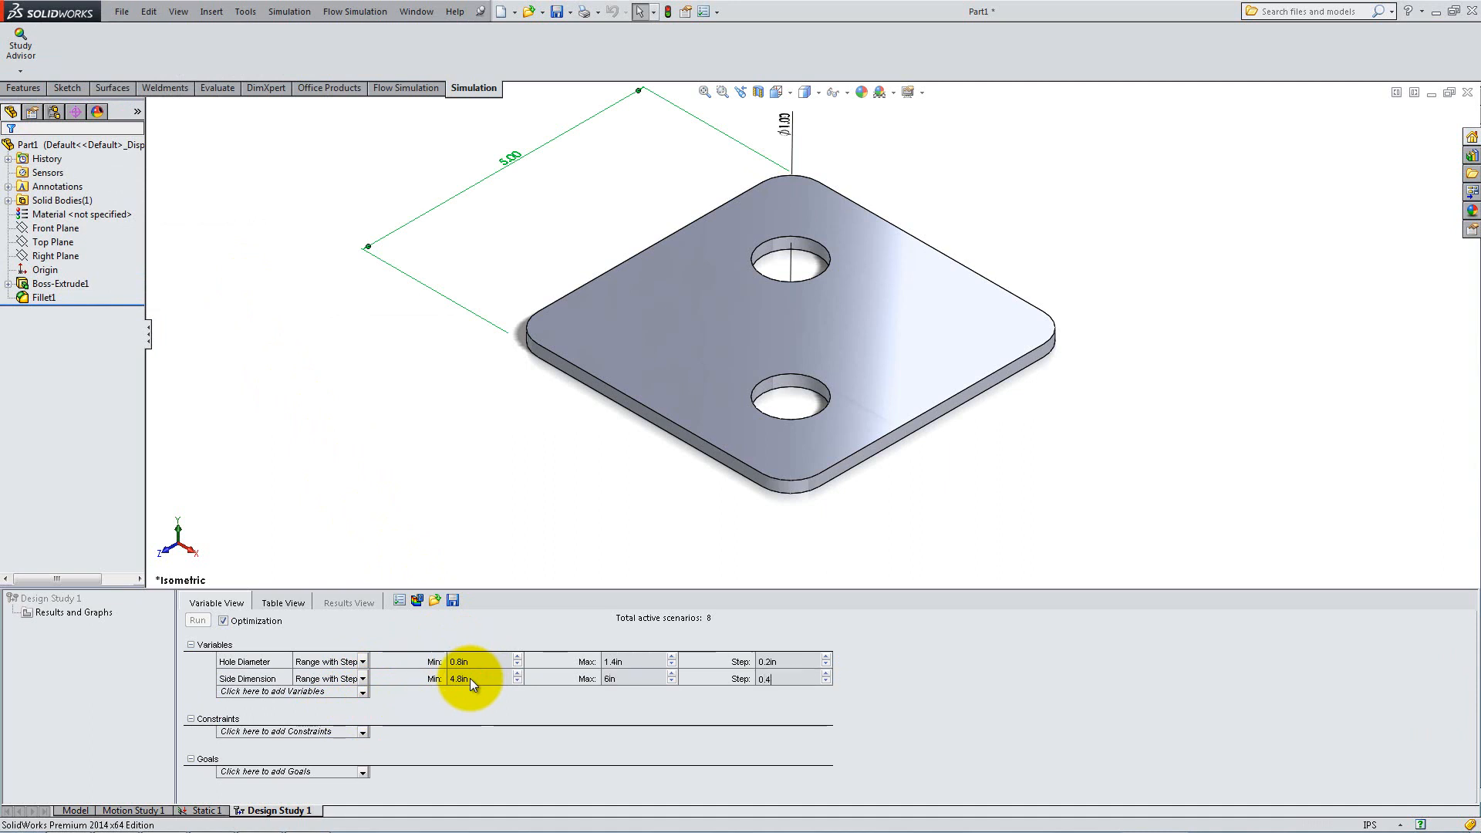
Add Stress and Strain as monitor-only constraints and Displacement below 0.0015 in.
{"action": "left_click", "coordinate": [286, 732]}
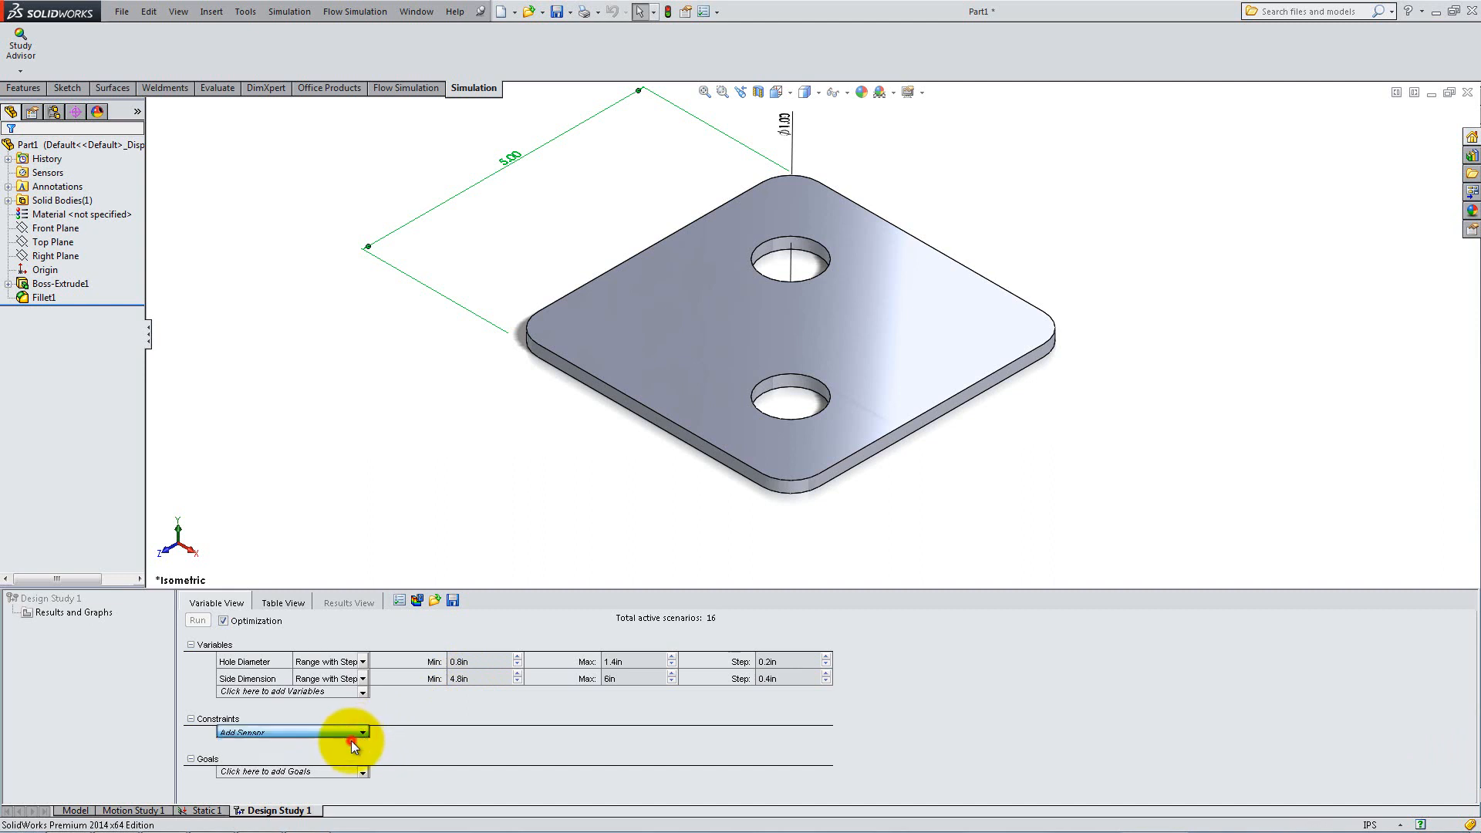
{"action": "left_click", "coordinate": [351, 745]}
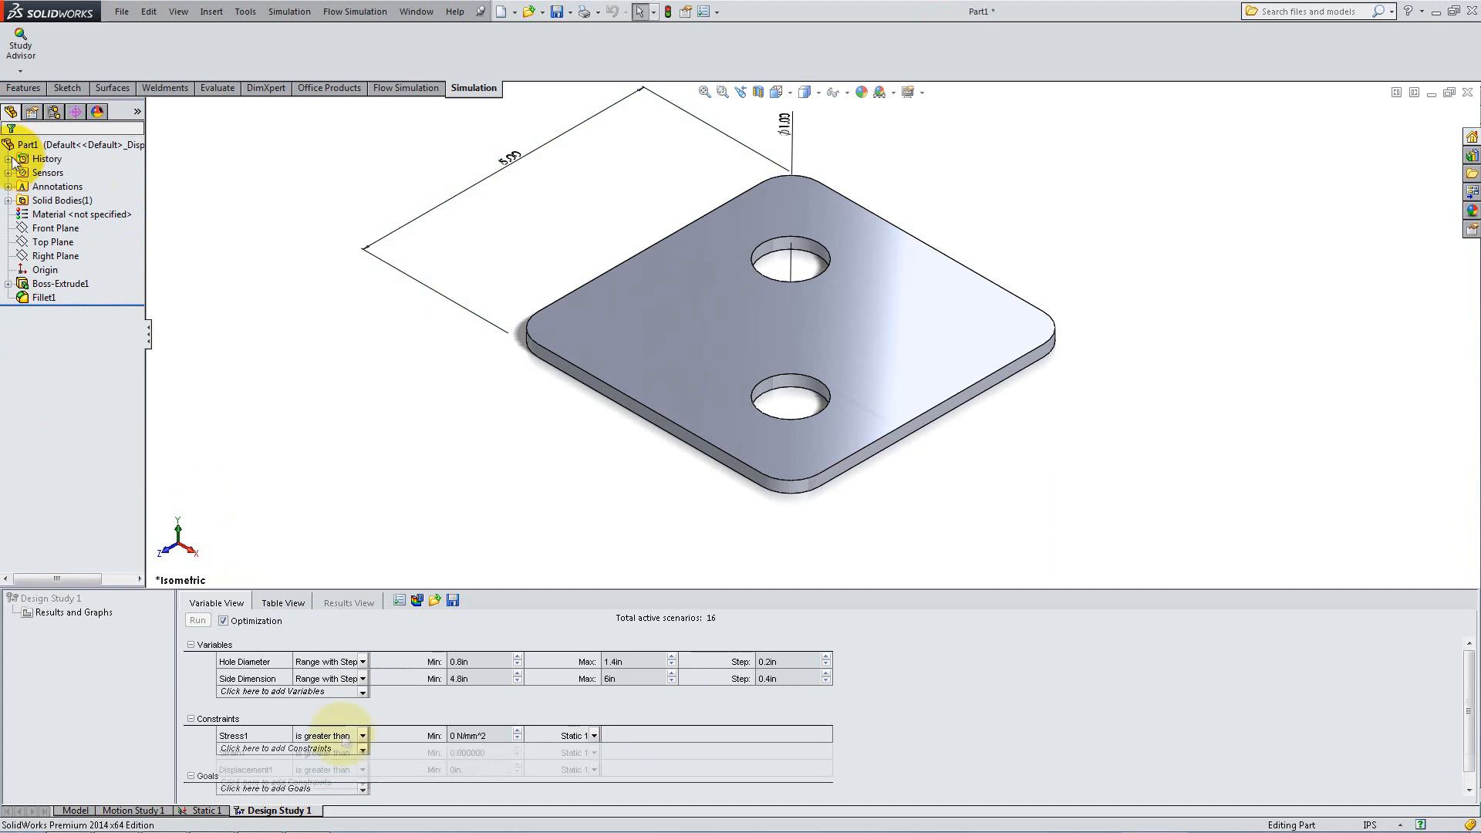
{"action": "left_click", "coordinate": [274, 747]}
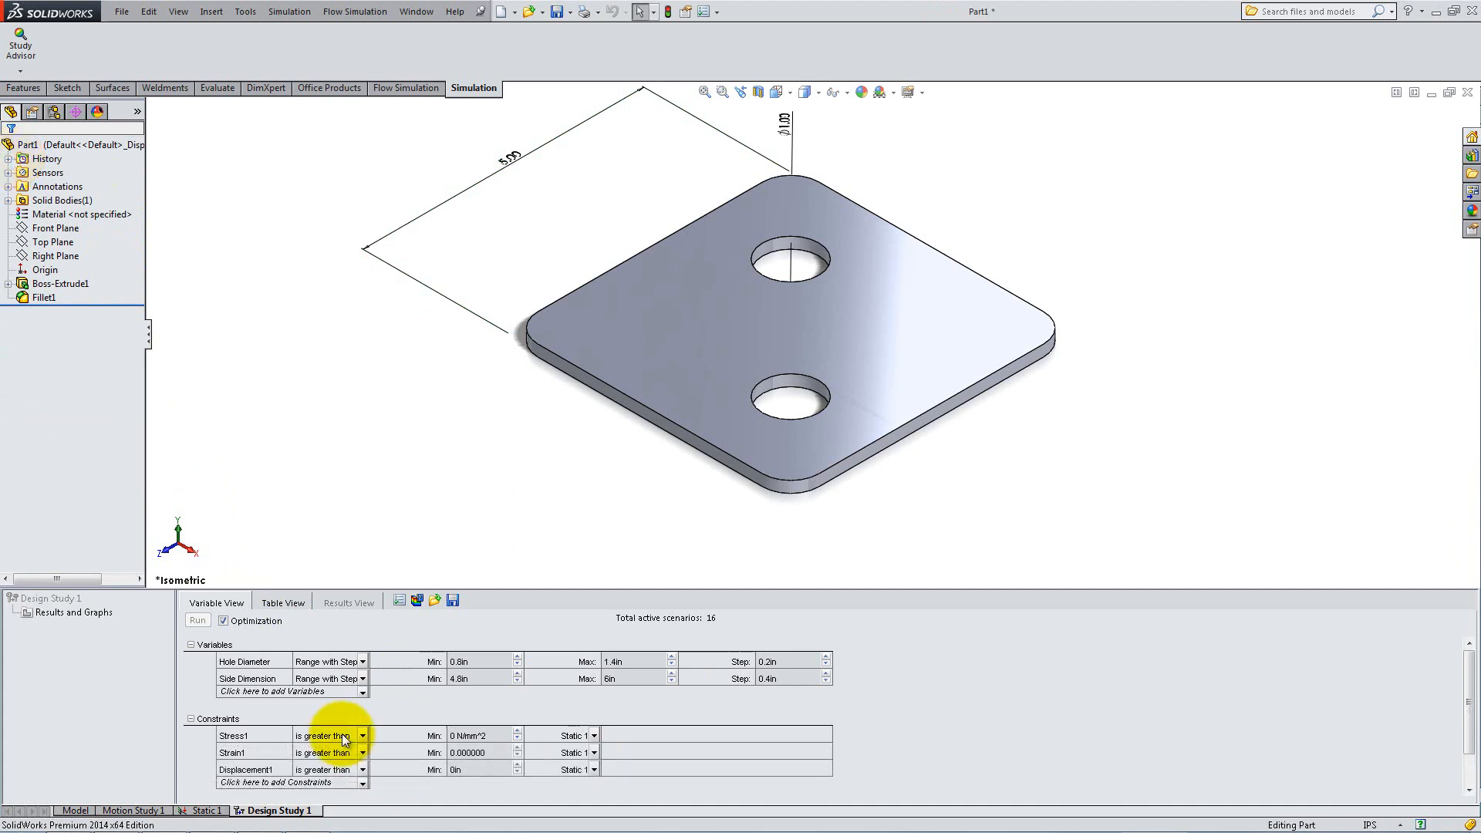
{"action": "left_click", "coordinate": [362, 736]}
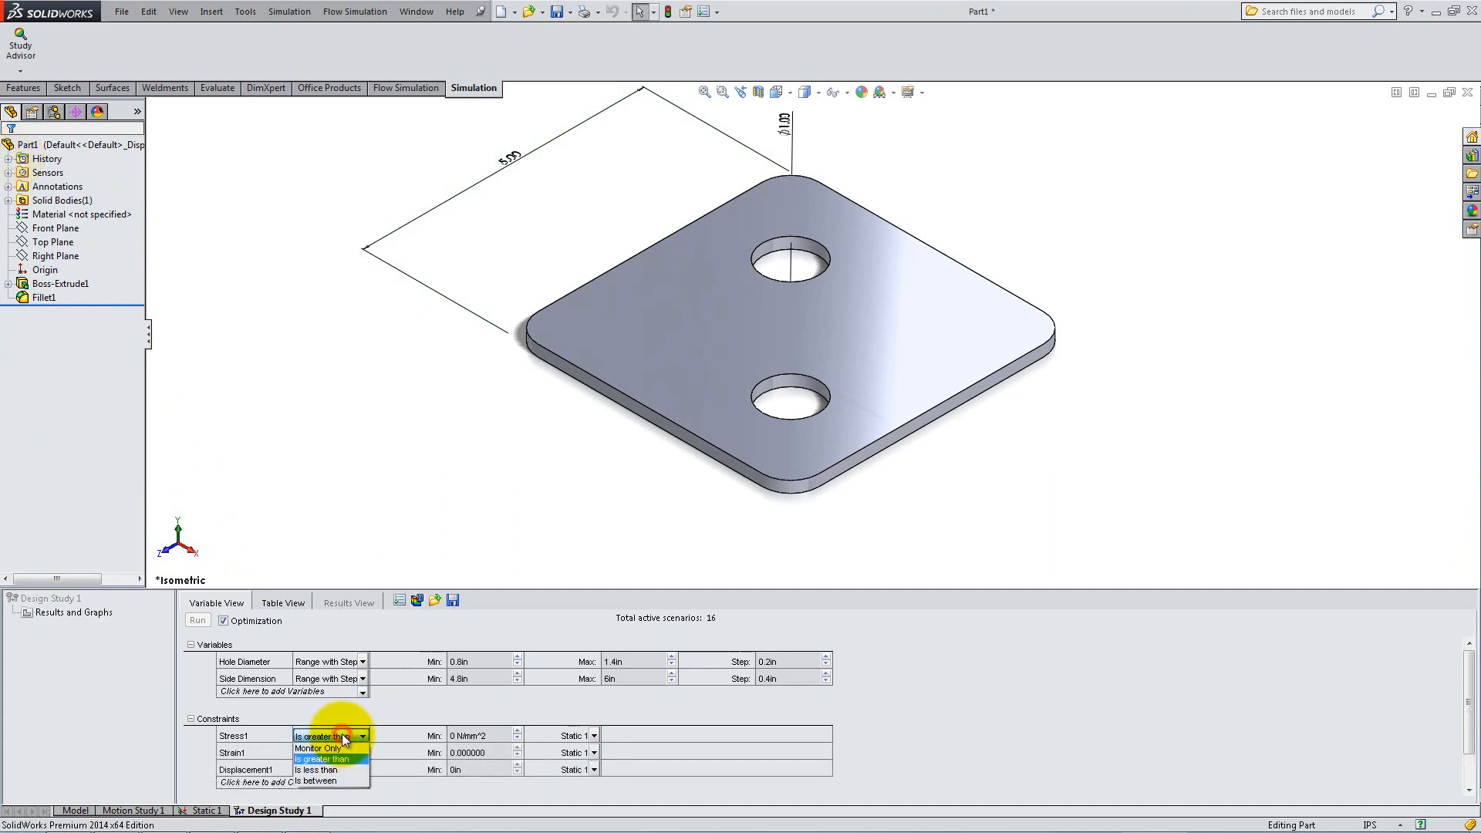
{"action": "left_click", "coordinate": [317, 748]}
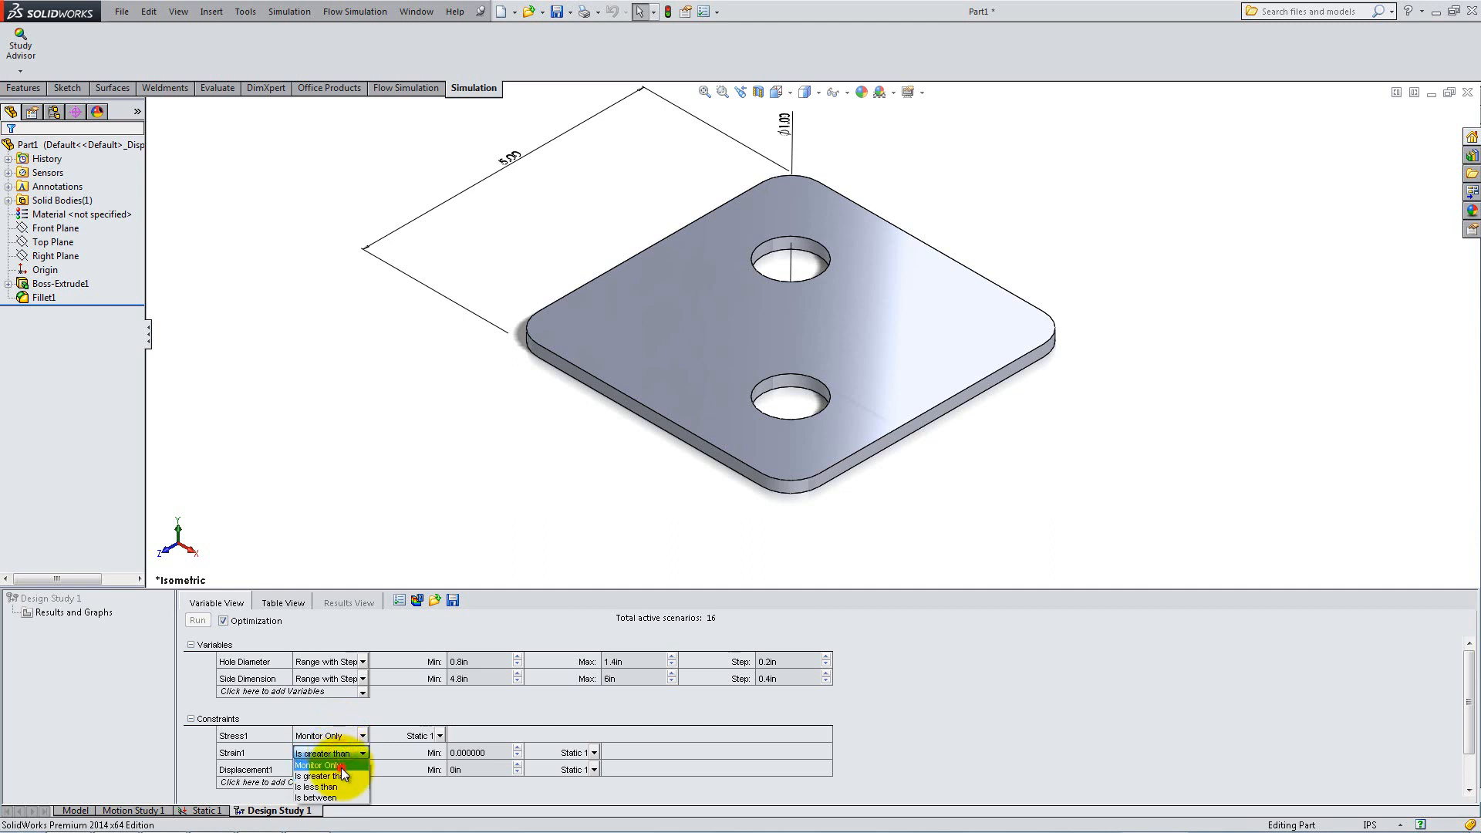
{"action": "left_click", "coordinate": [317, 752]}
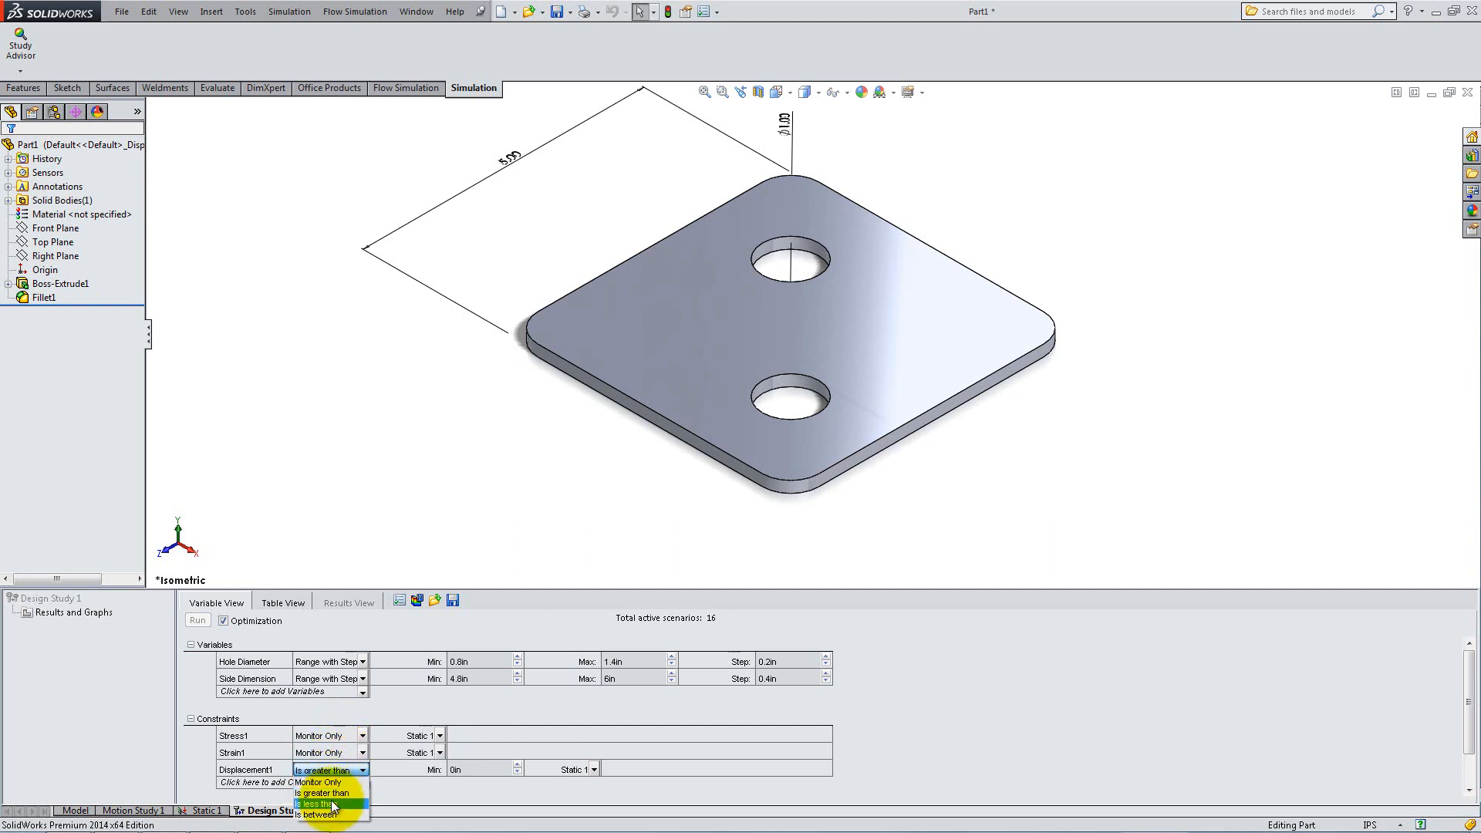
{"action": "left_click", "coordinate": [320, 804]}
{"action": "type", "text": "0.0015"}
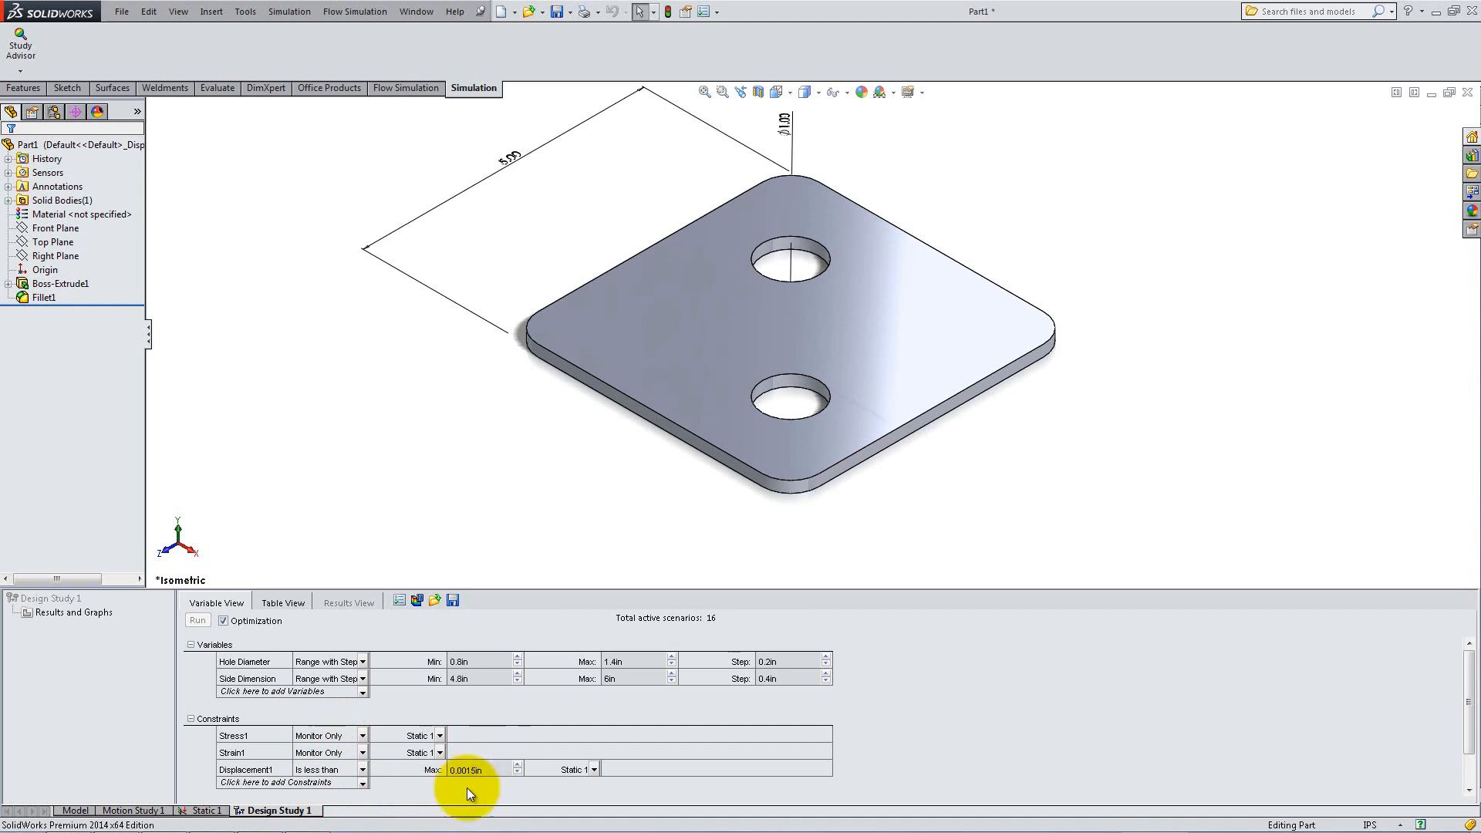
Add a Mass sensor goal to minimize mass and run the design study.
{"action": "scroll", "scroll_direction": "down", "scroll_amount": 3}
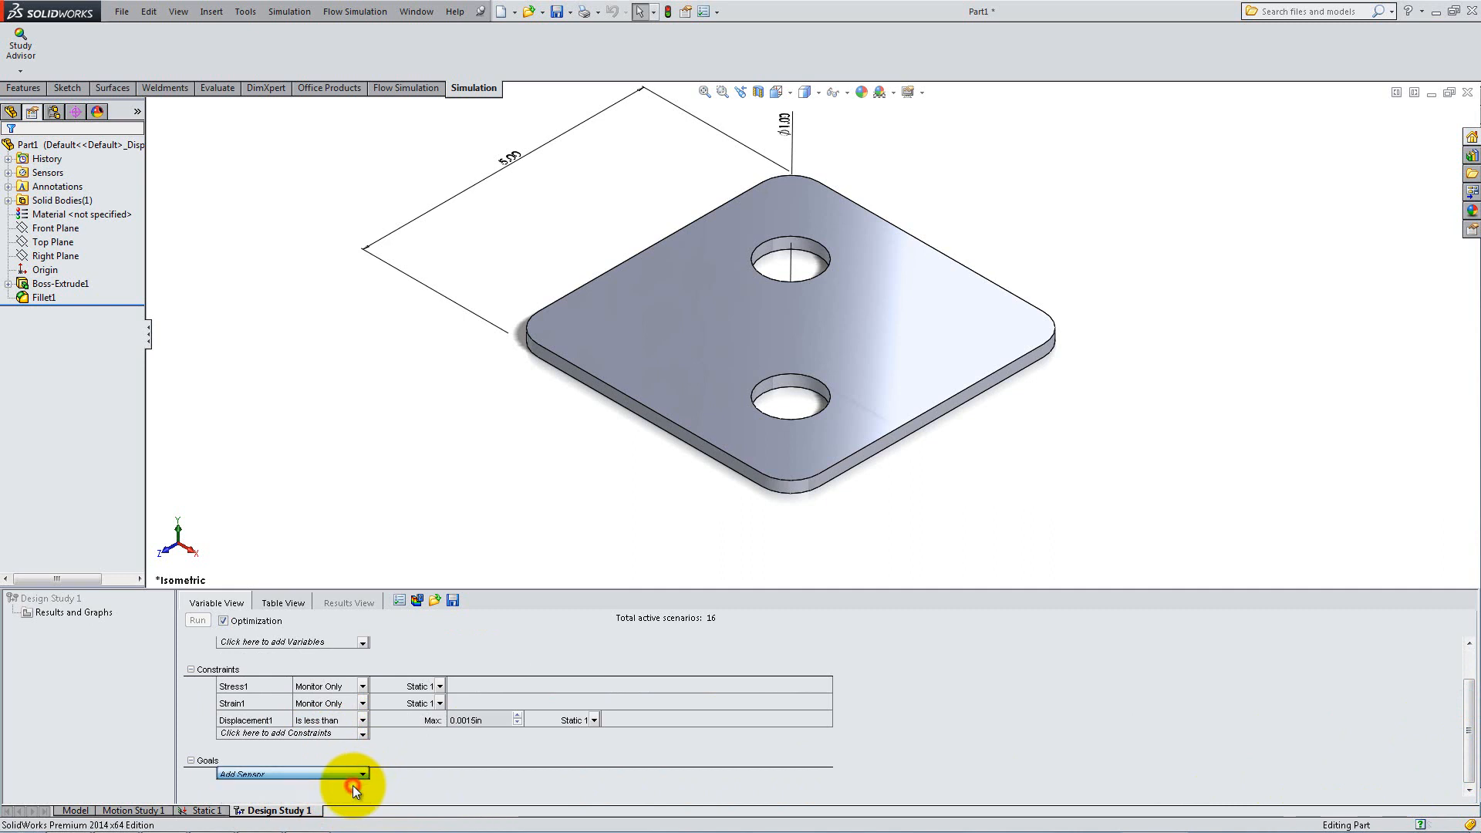
{"action": "left_click", "coordinate": [354, 789]}
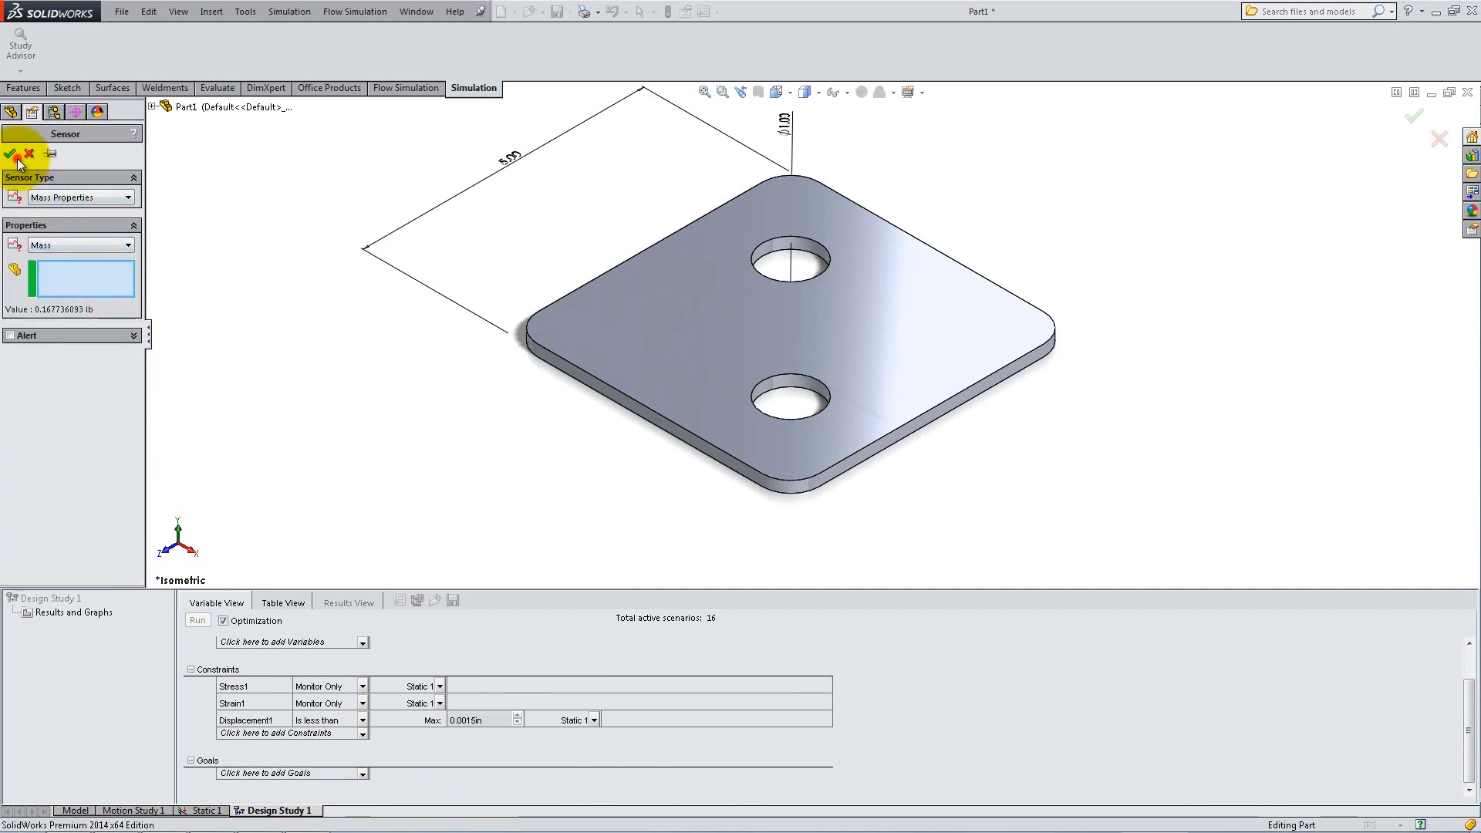
{"action": "left_click", "coordinate": [13, 153]}
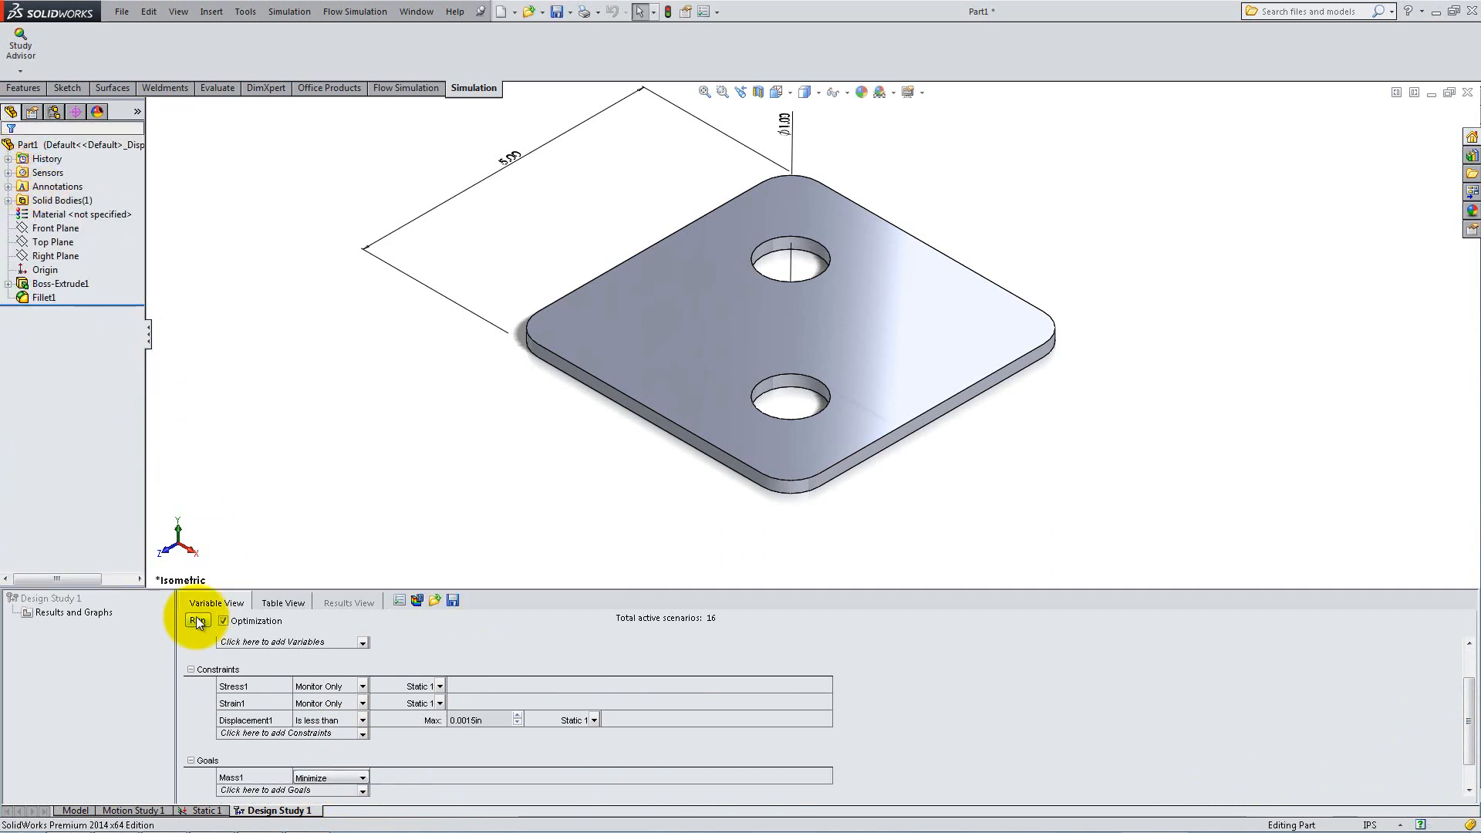
{"action": "left_click", "coordinate": [197, 620]}
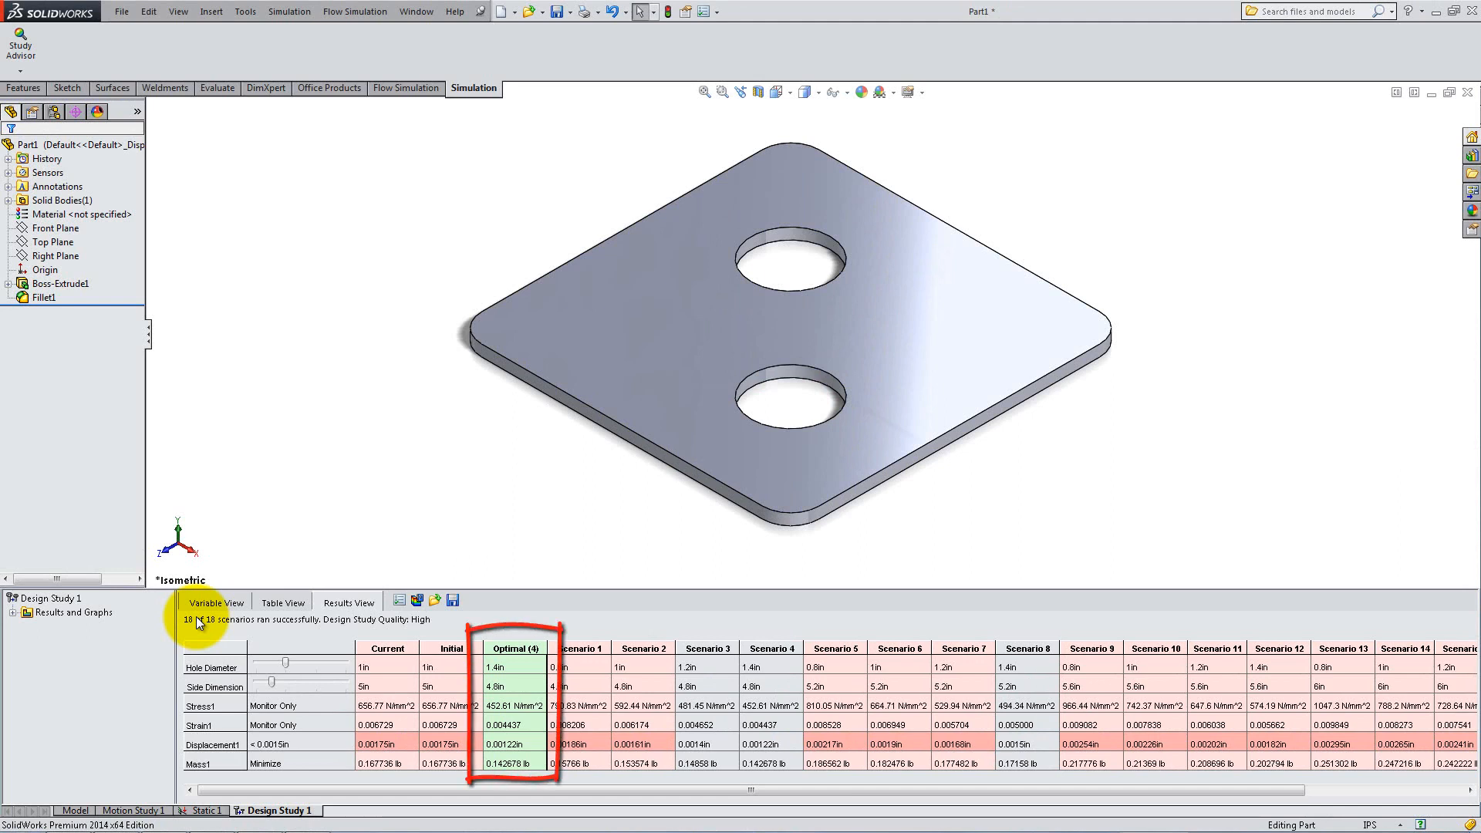
Apply Scenario 1, then Scenario 2 dimensions to the plate model.
{"action": "left_click", "coordinate": [582, 649]}
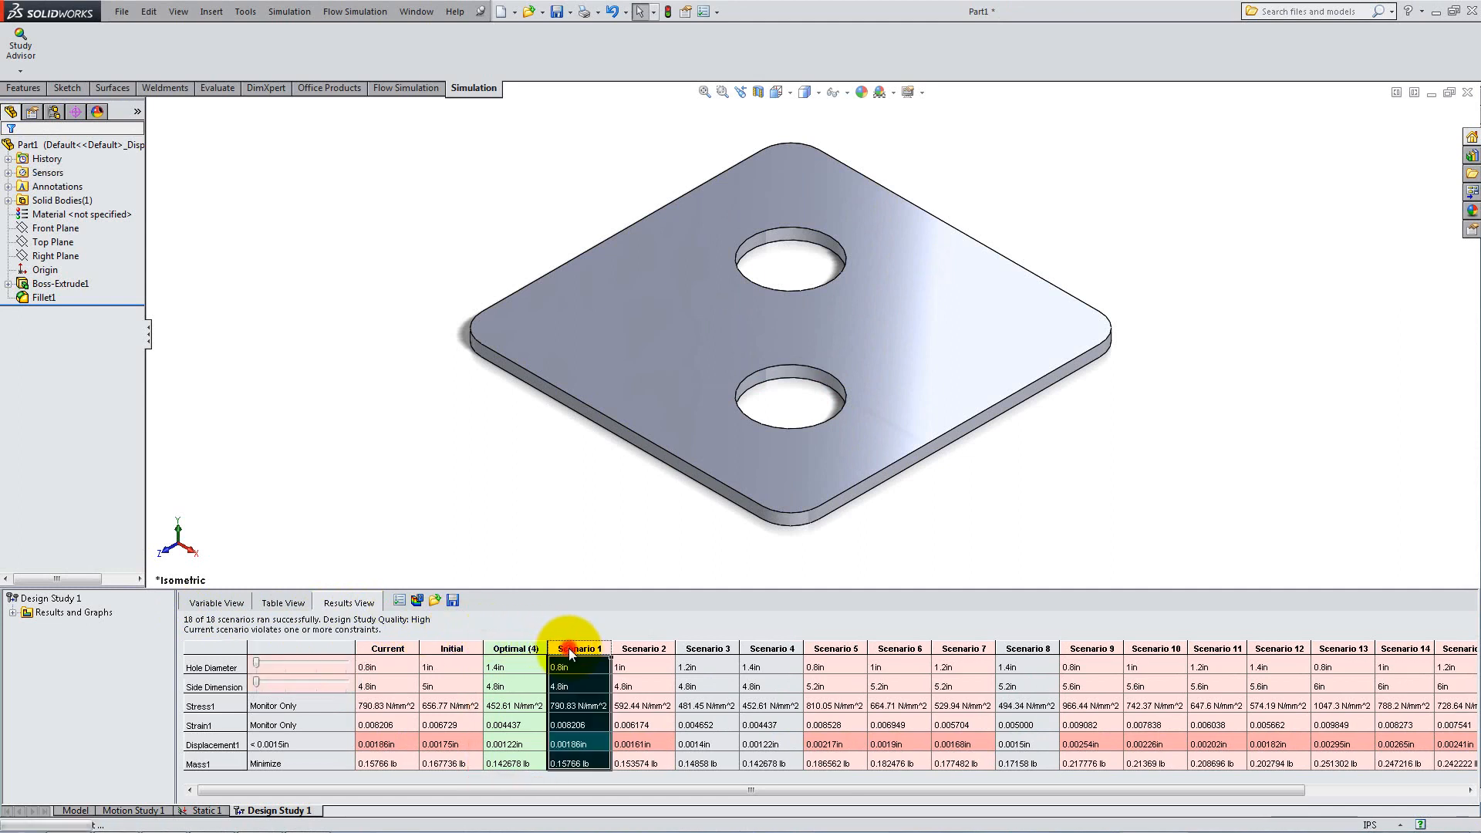
{"action": "left_click", "coordinate": [643, 649]}
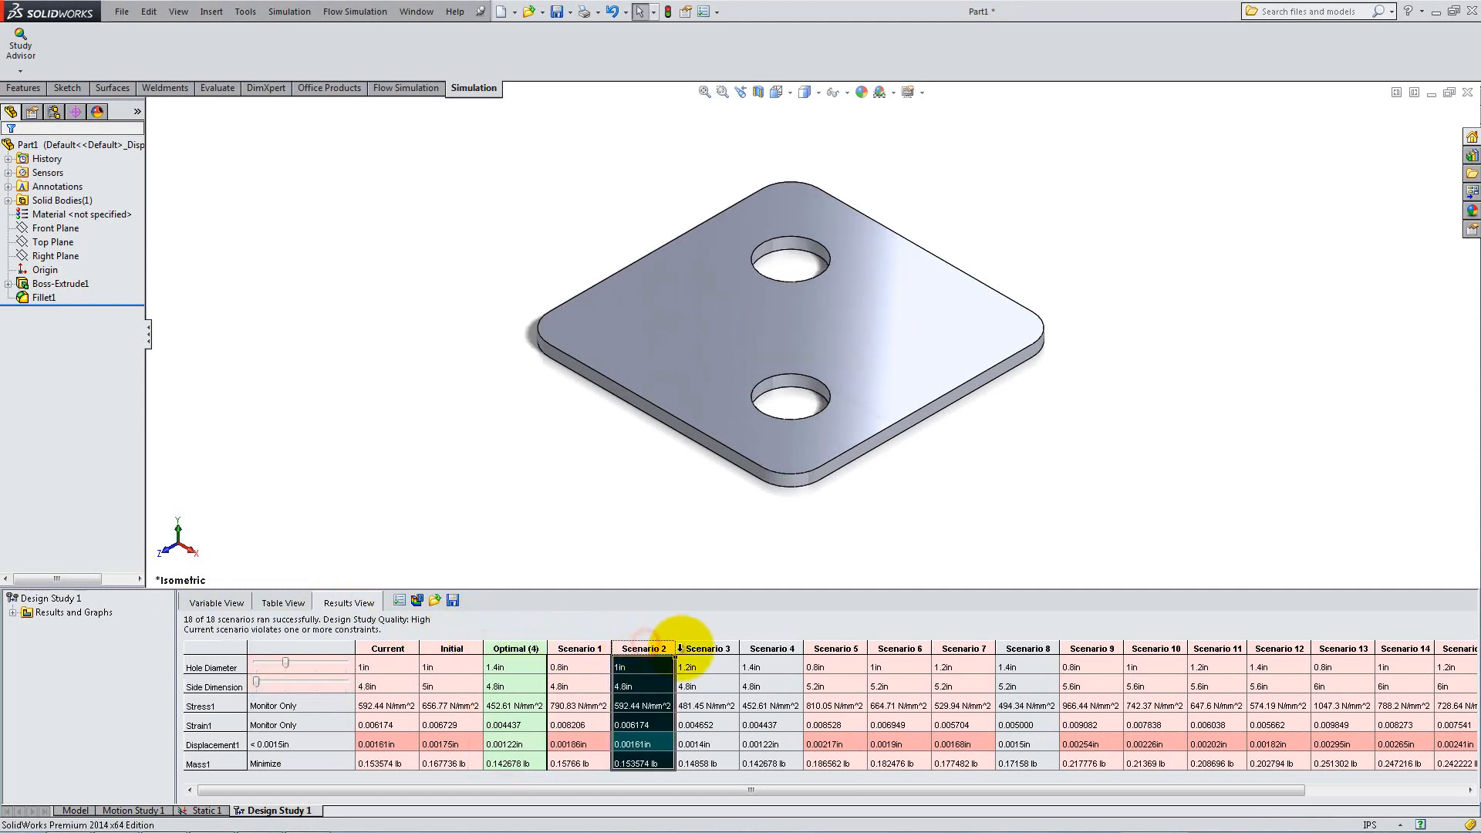